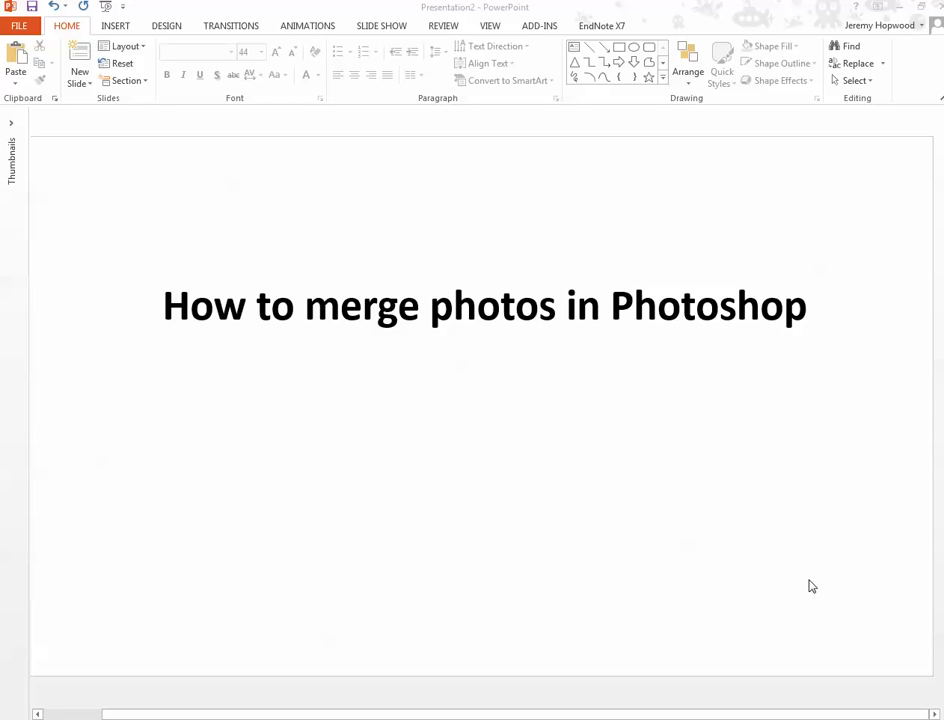
mouse_move(714, 343)
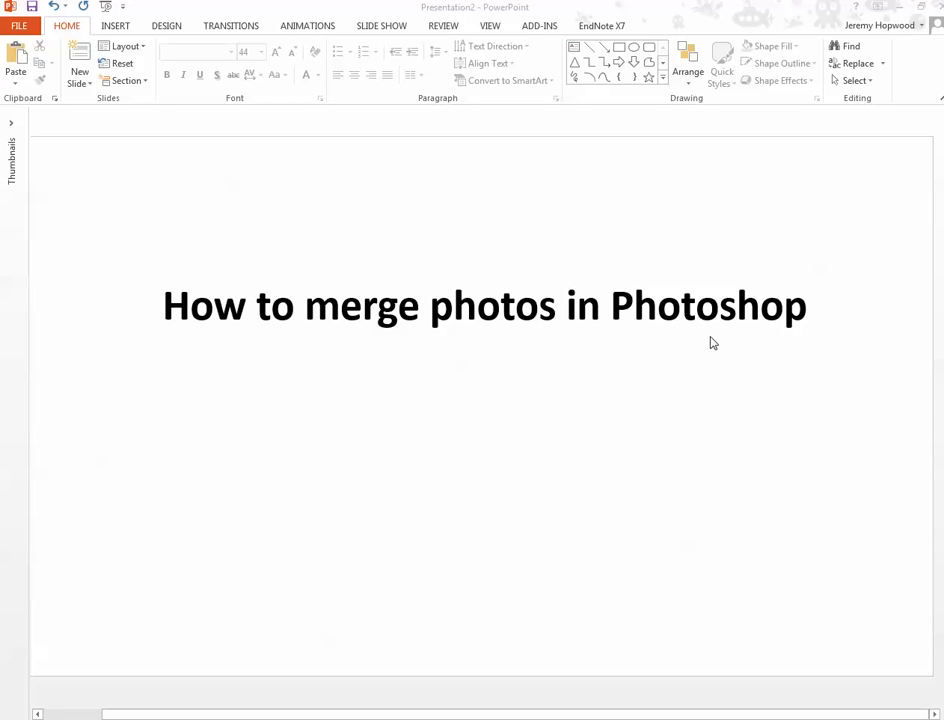
mouse_move(213, 604)
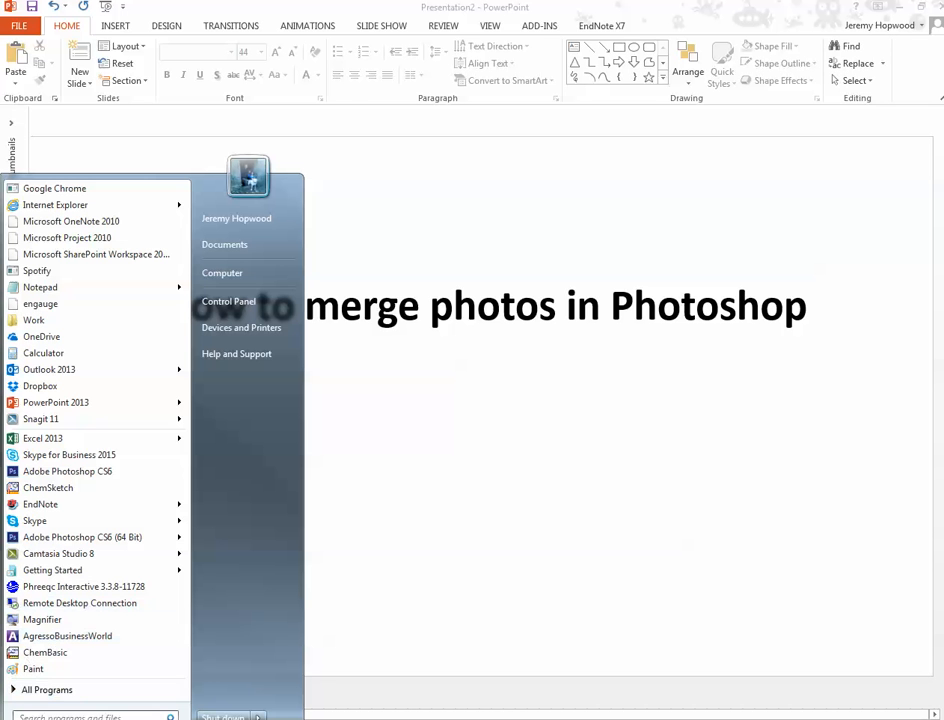
Launch Adobe Photoshop CS6 from the Start menu.
click(67, 471)
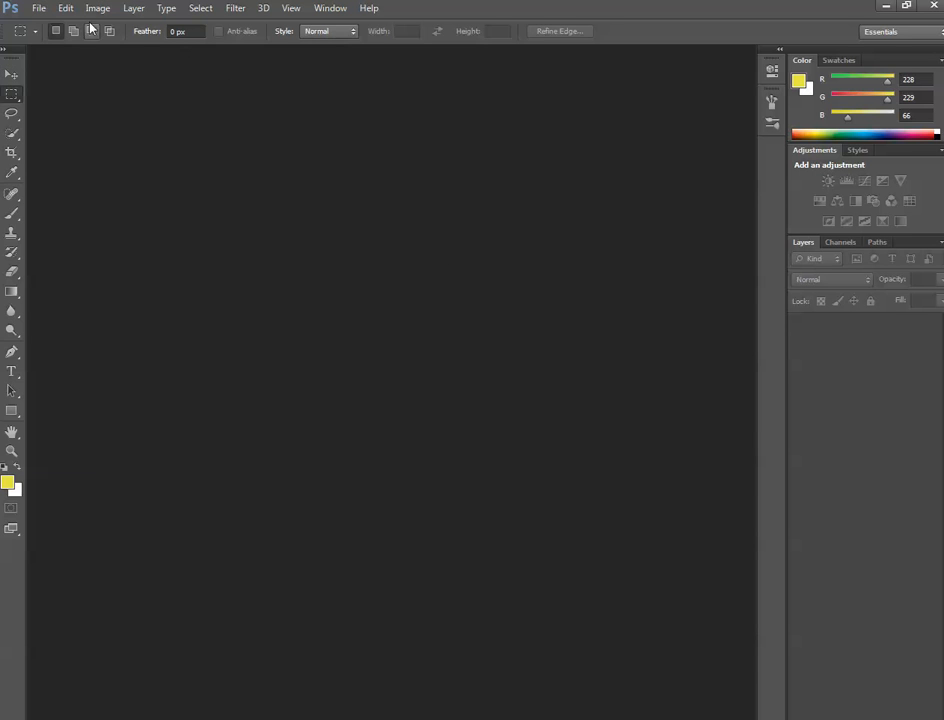
Queue image002.jpg through image005.jpg in the Load Files into Stack dialog.
click(39, 8)
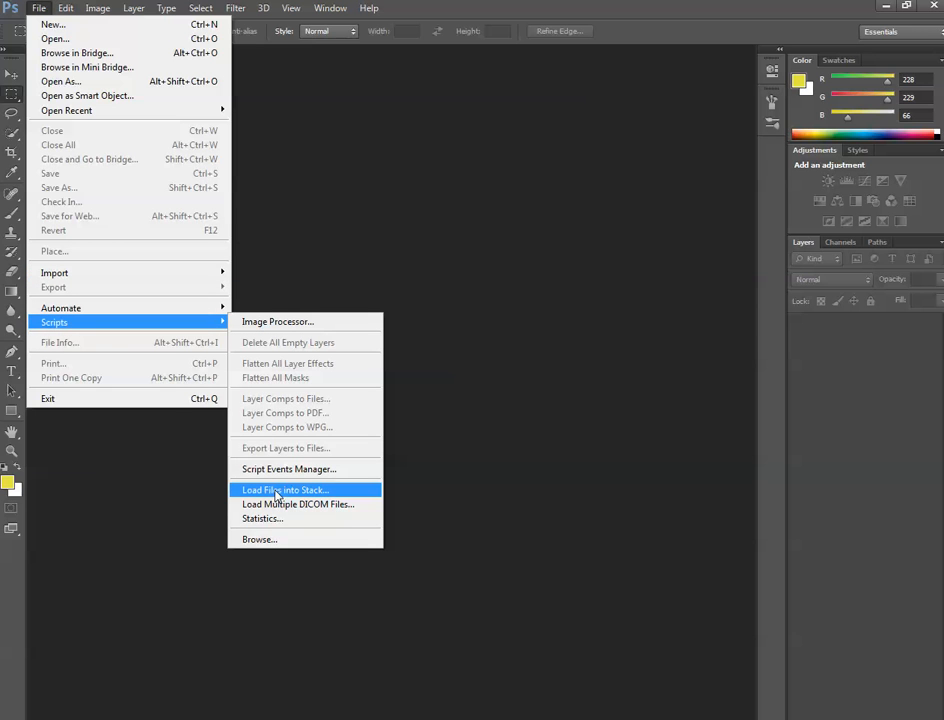
click(285, 490)
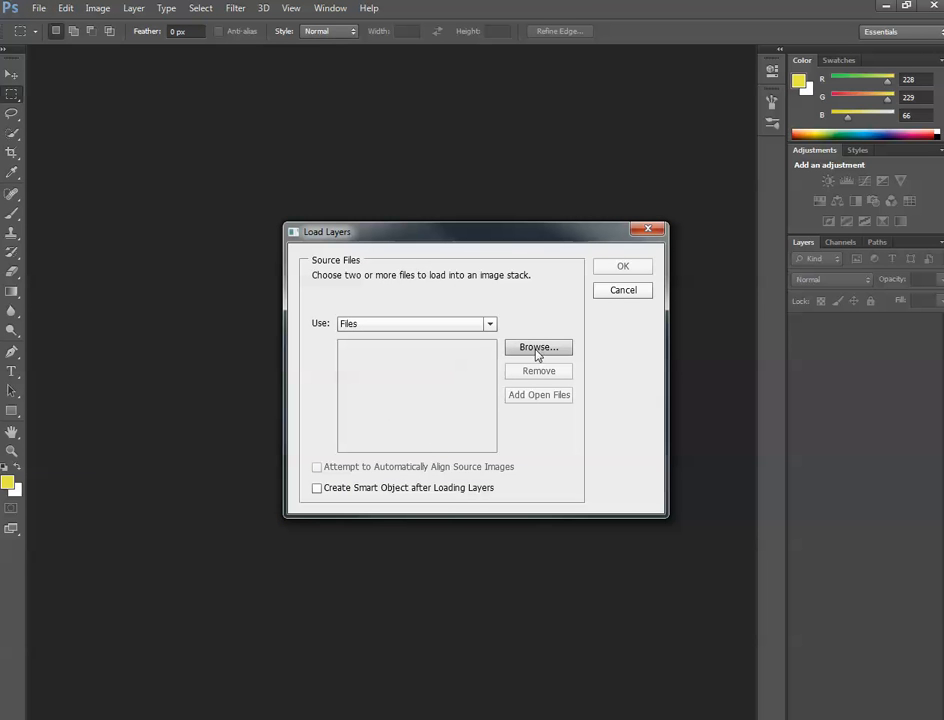
click(539, 347)
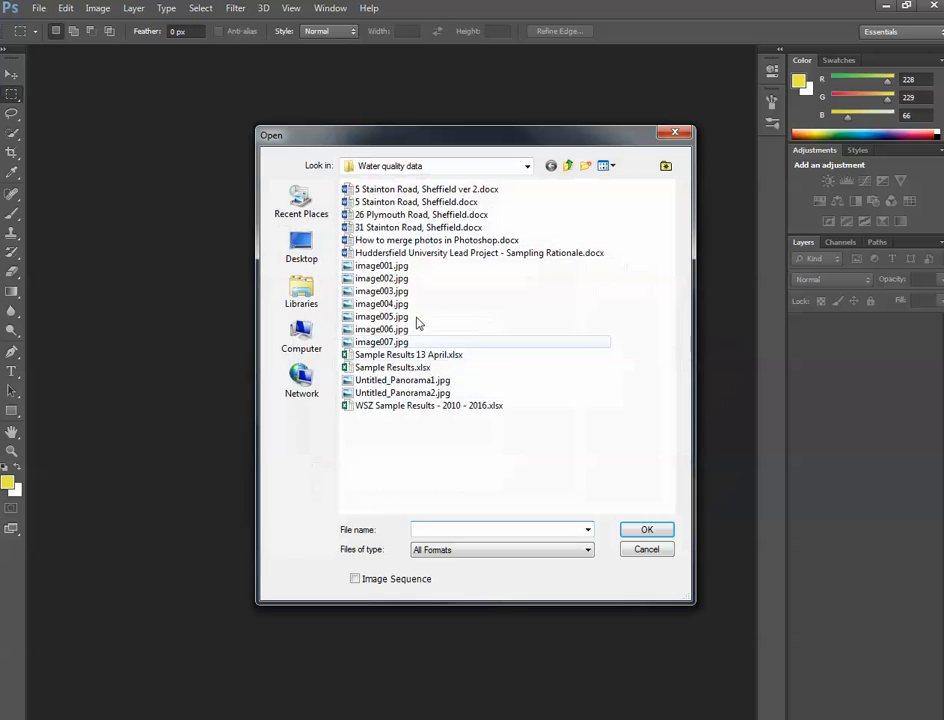
click(381, 278)
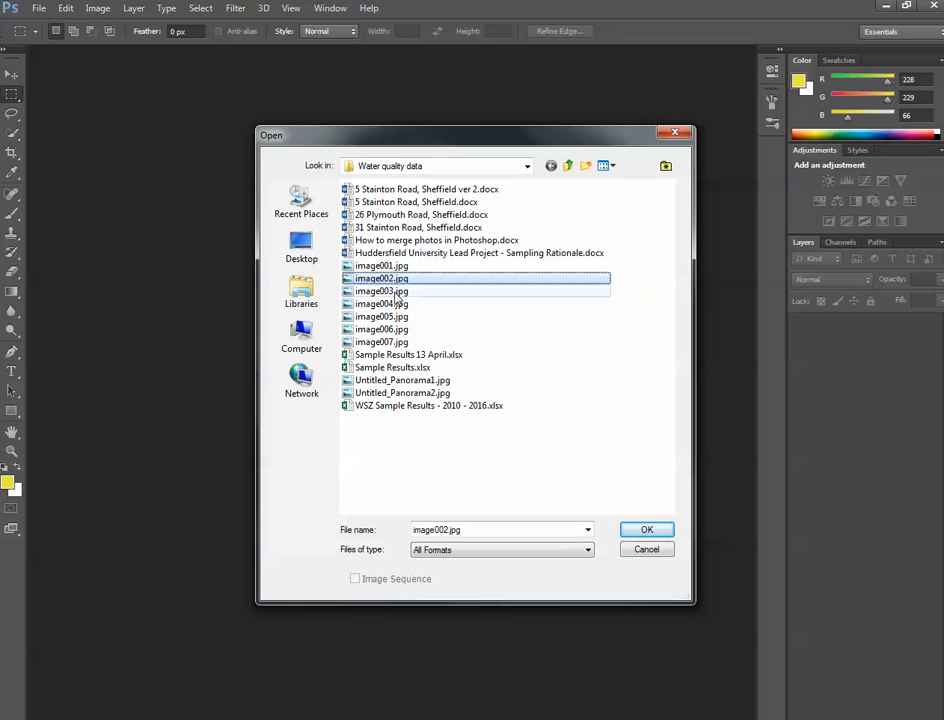
click(381, 316)
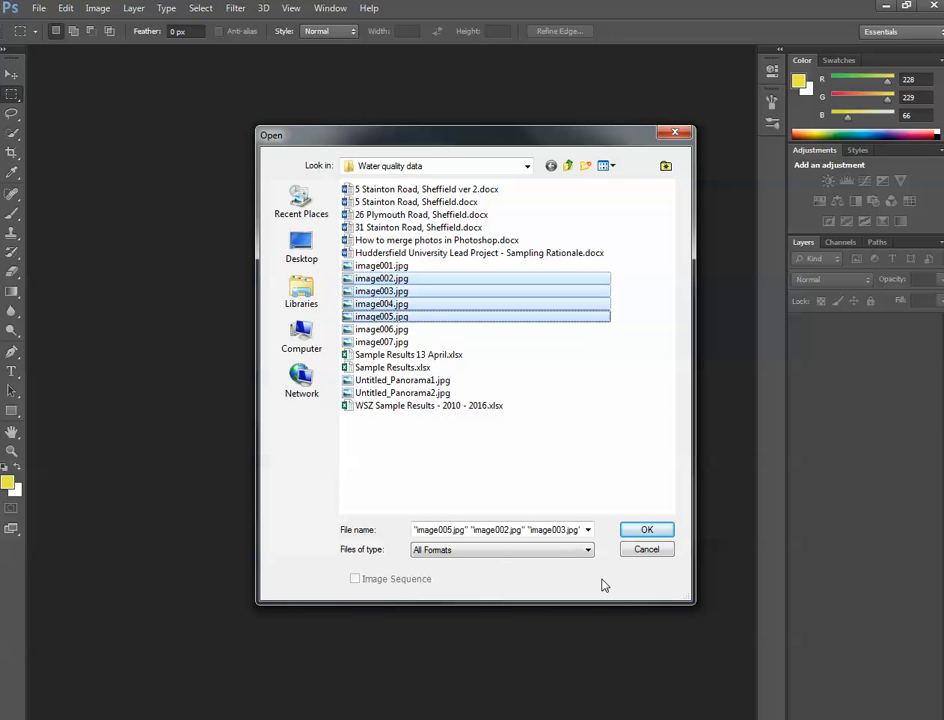
click(647, 529)
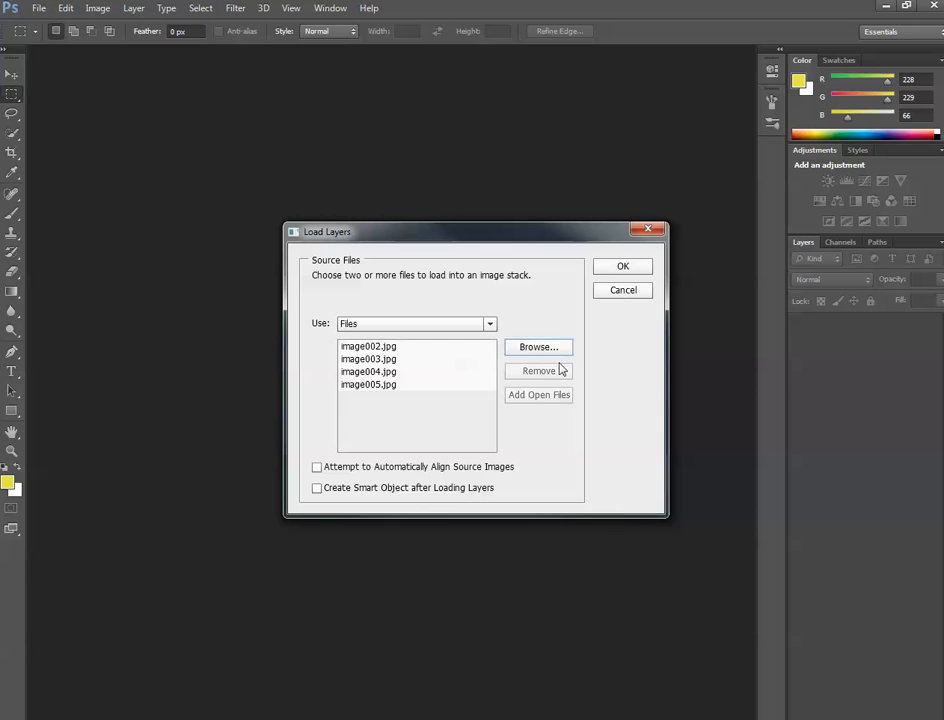
Load the four photos as layers and enlarge the canvas by 100 cm relative width.
click(622, 266)
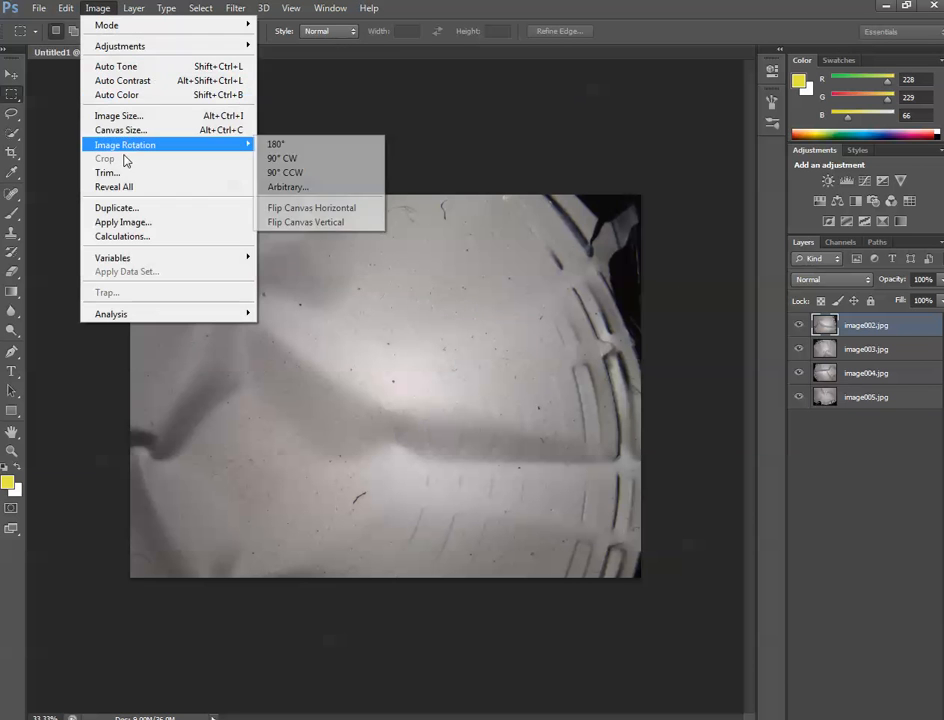
click(120, 130)
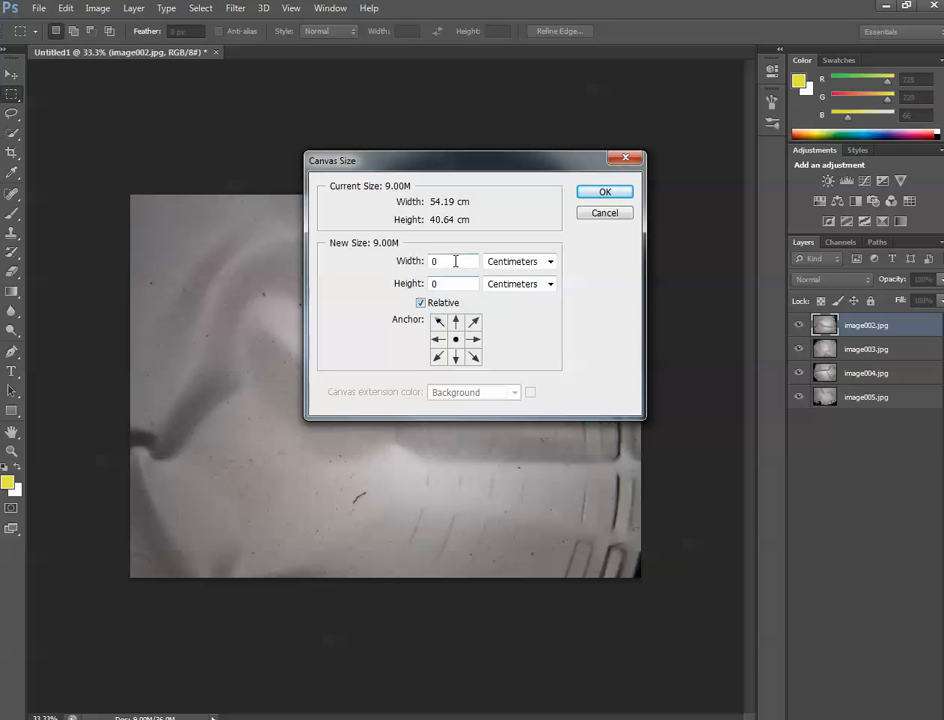
text(100)
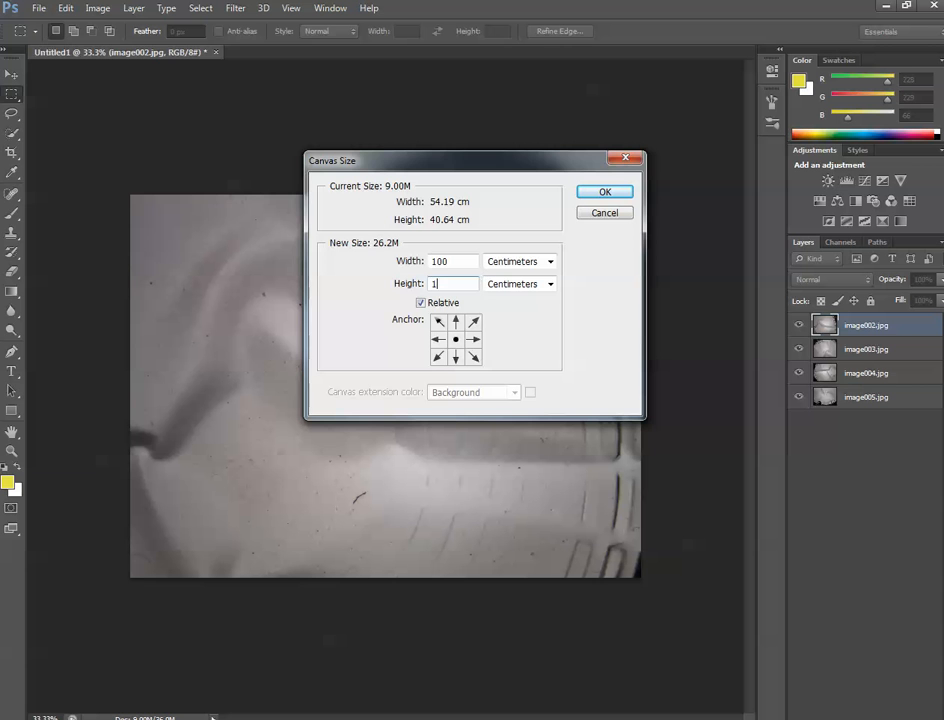
click(604, 191)
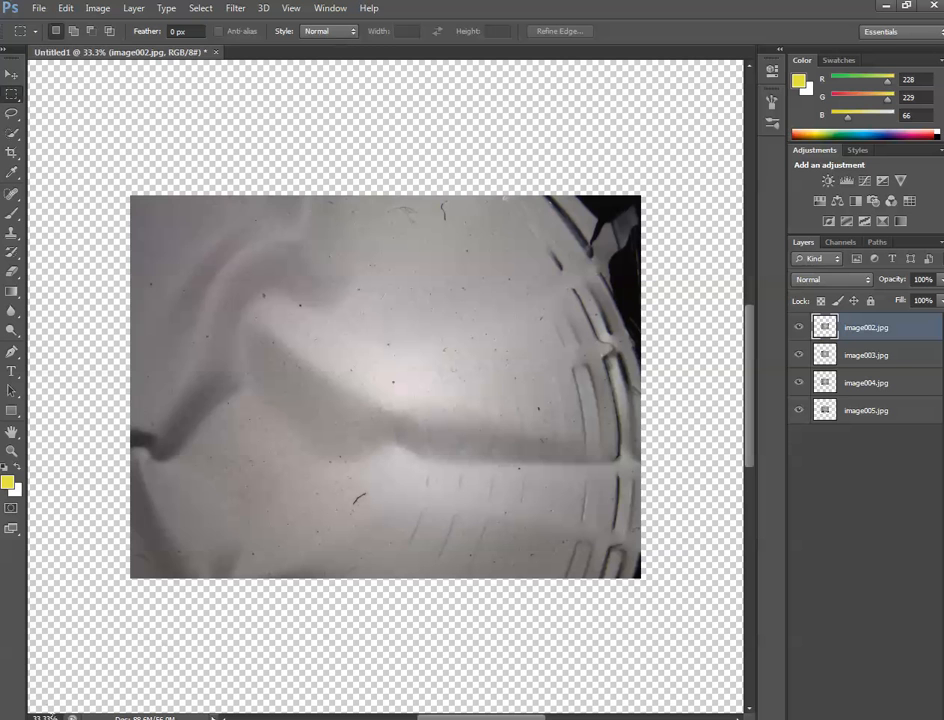
mouse_move(152, 656)
text(10)
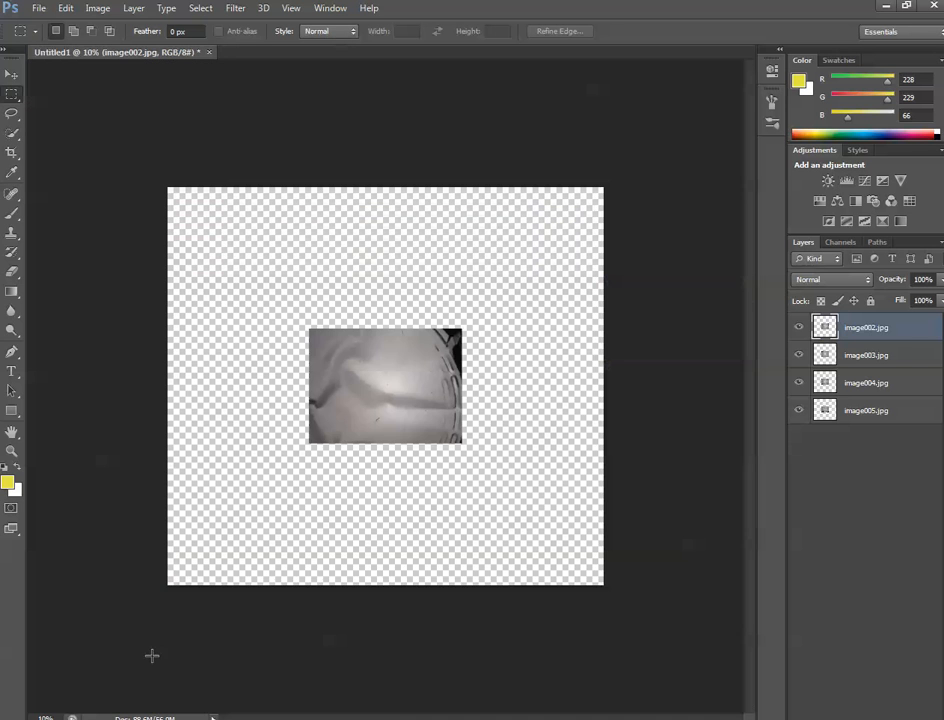
mouse_move(422, 310)
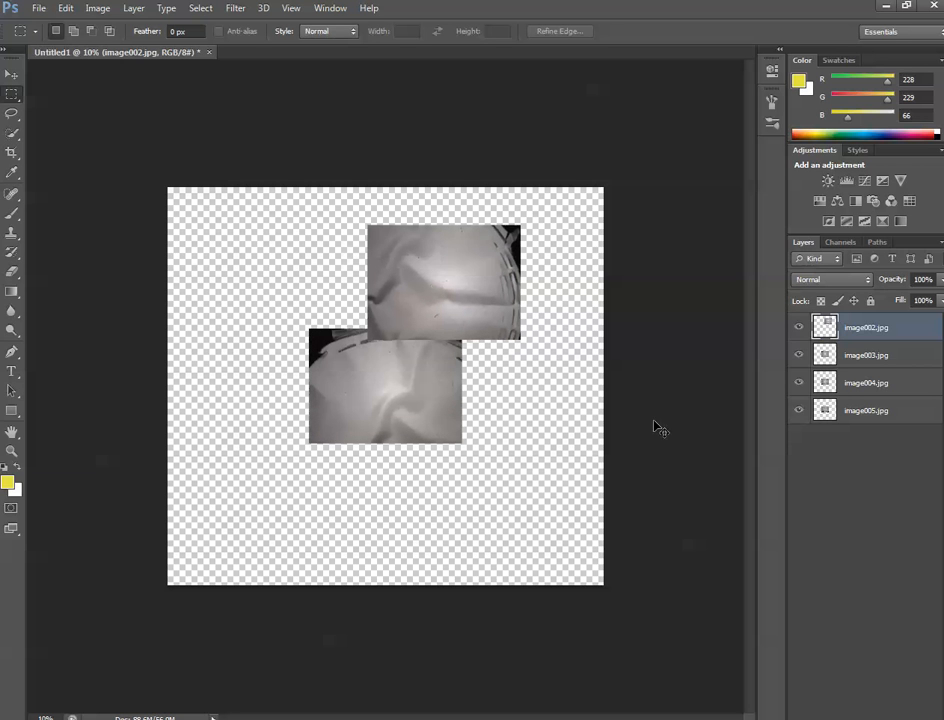
Select the image003 and image004 layers and drag their photos apart on the canvas.
click(865, 355)
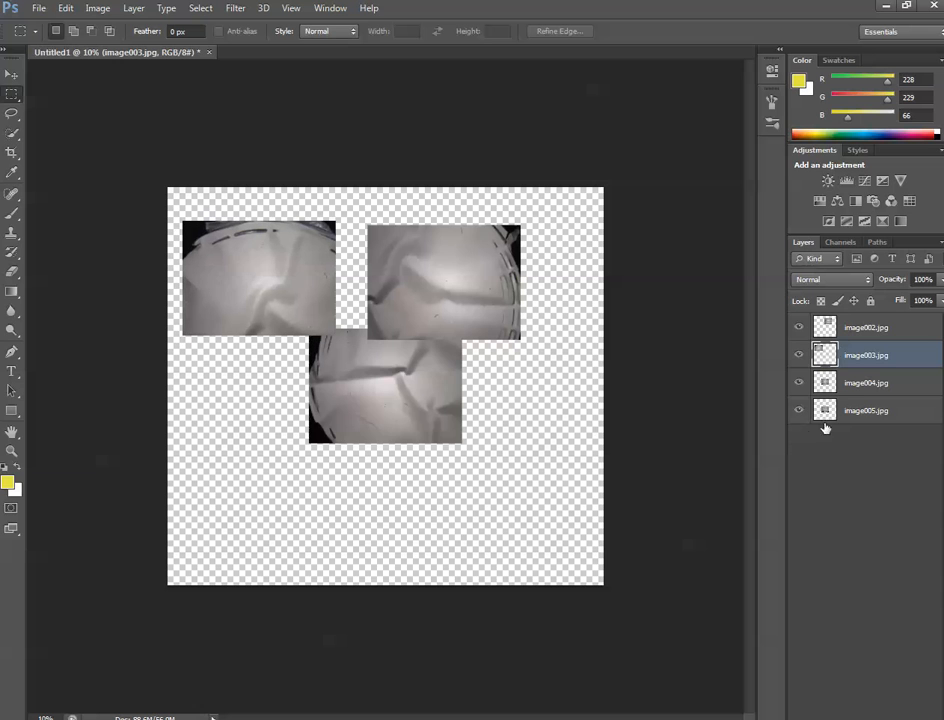
click(865, 382)
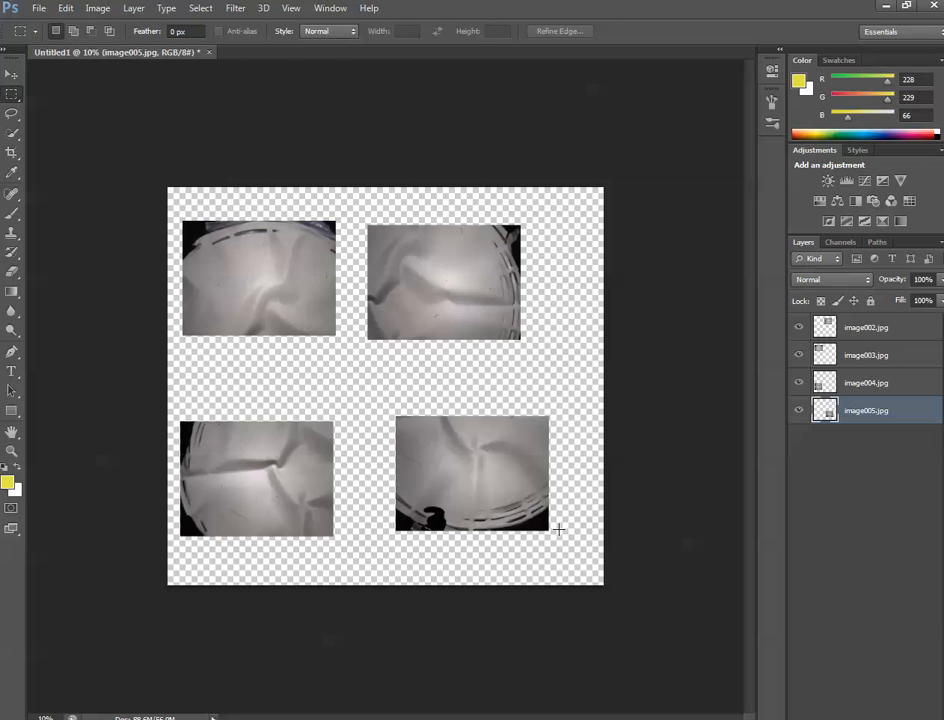
mouse_move(335, 527)
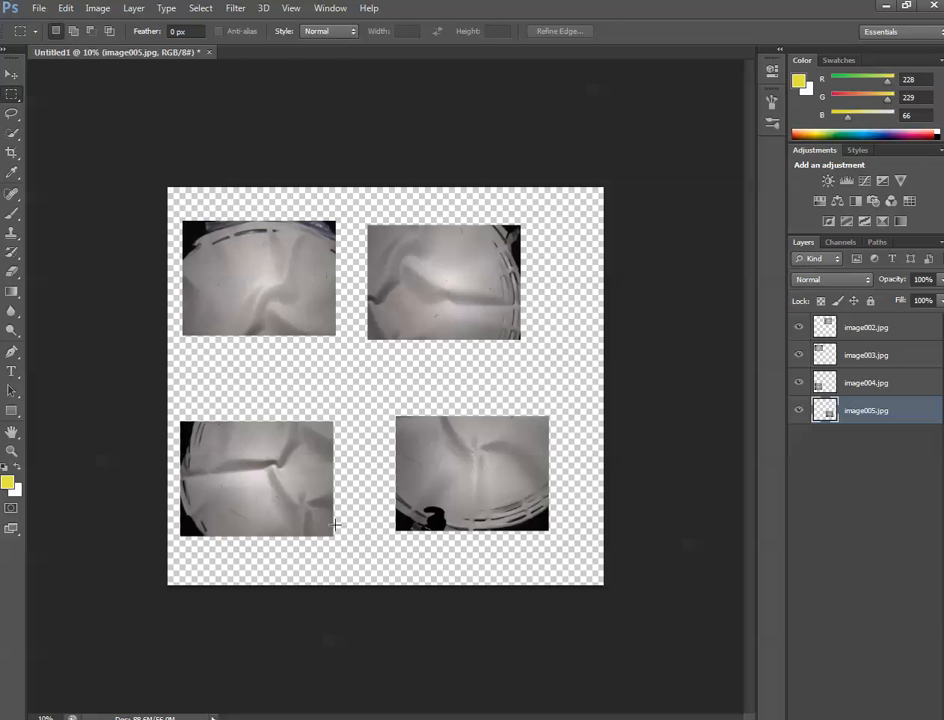
mouse_move(277, 492)
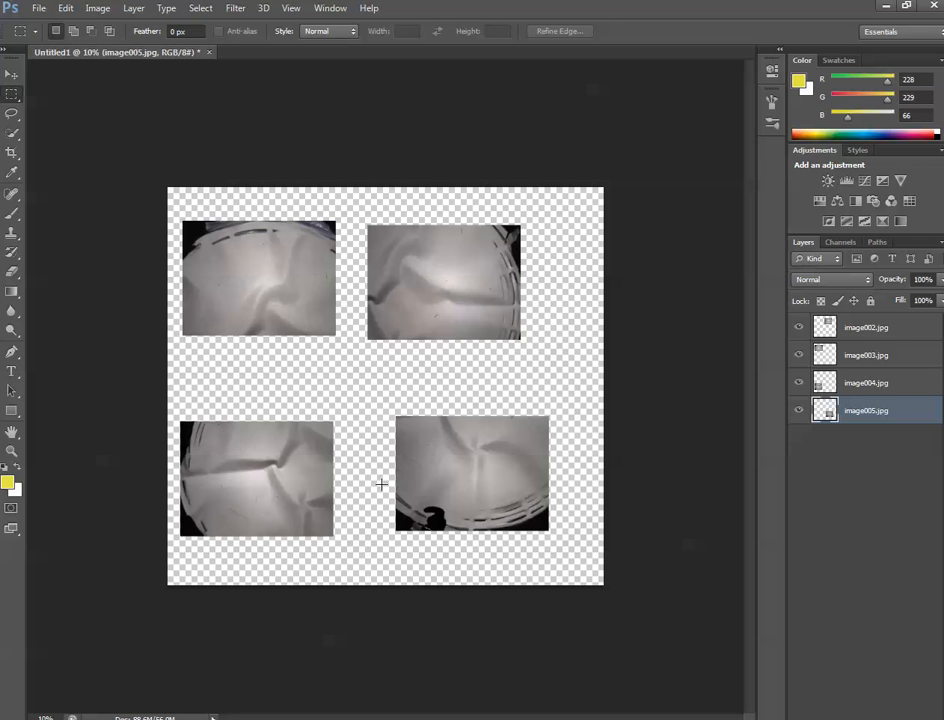
mouse_move(596, 438)
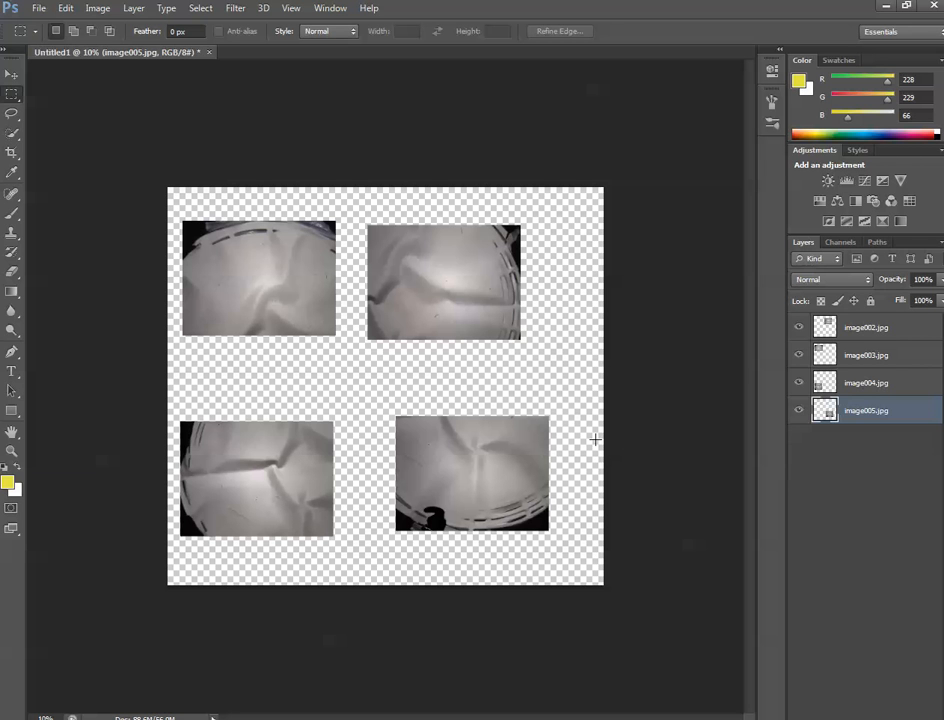
Drag the image004 and image005 photos up so they overlap near the centre.
click(865, 382)
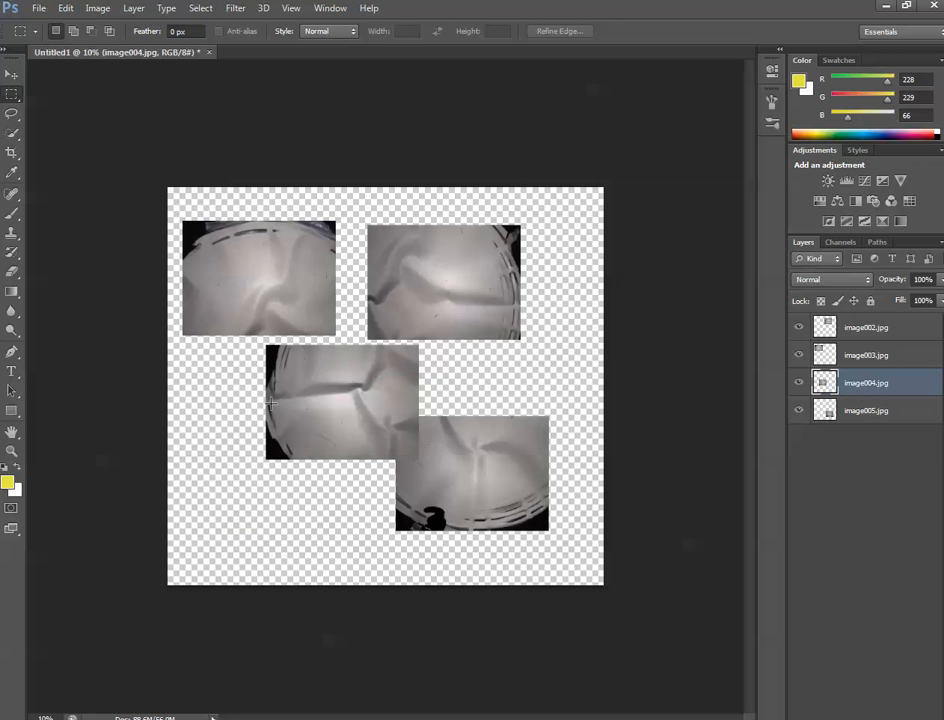
mouse_move(767, 466)
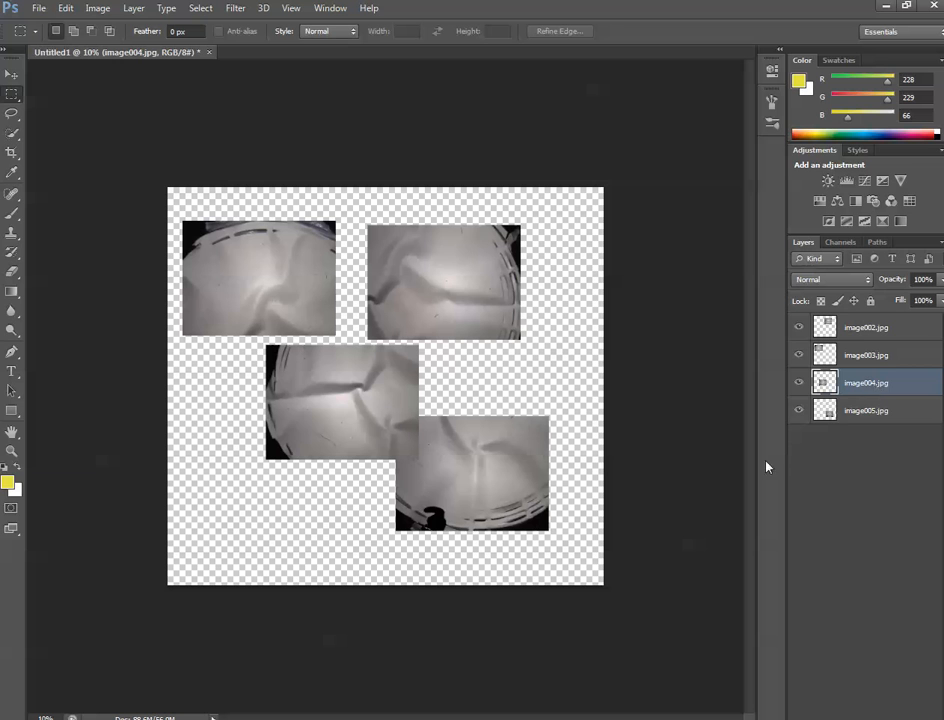
click(865, 410)
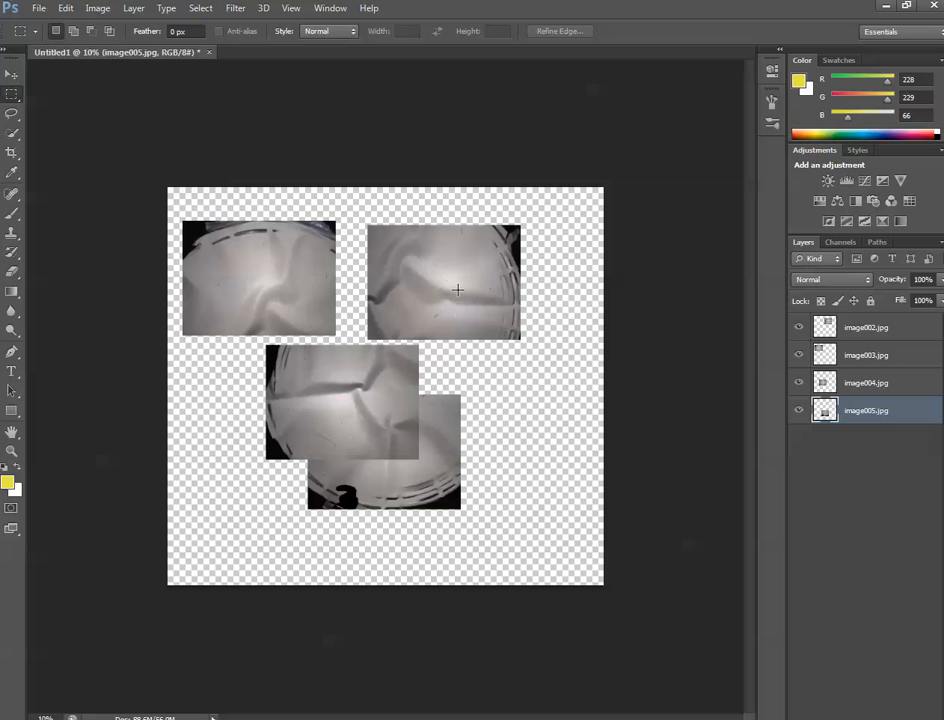
Move the image002 photo down over the central photo pair.
click(865, 327)
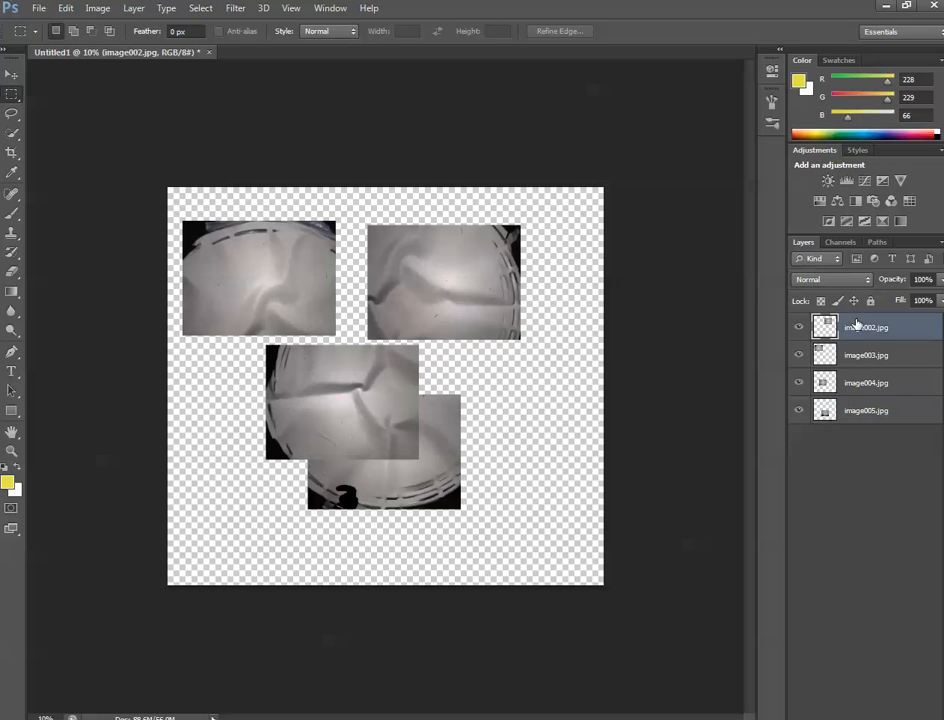
drag(443, 283, 463, 313)
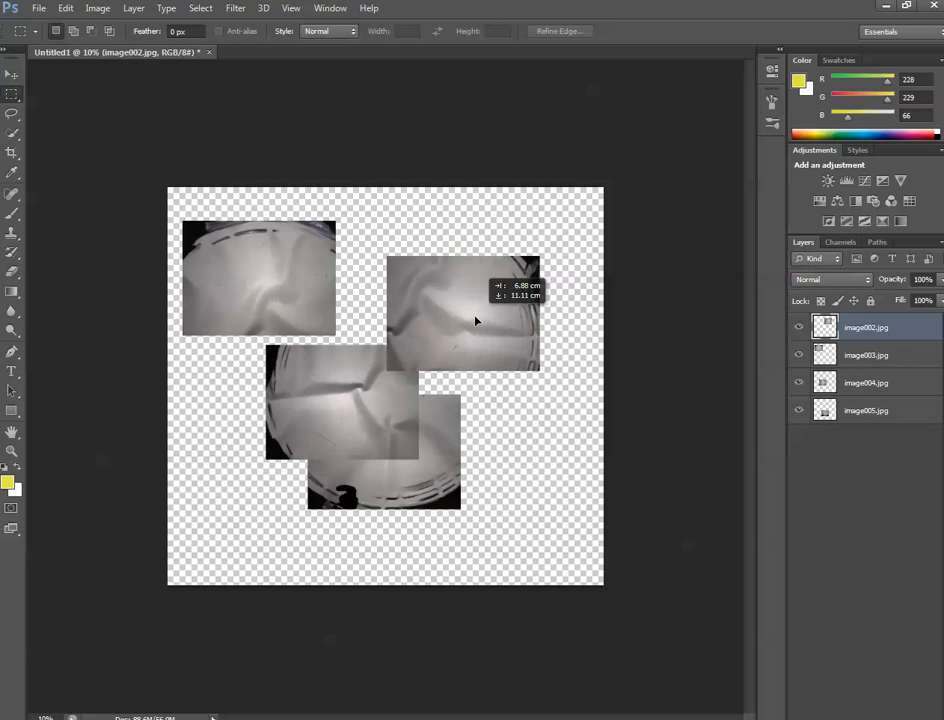
drag(475, 315, 477, 370)
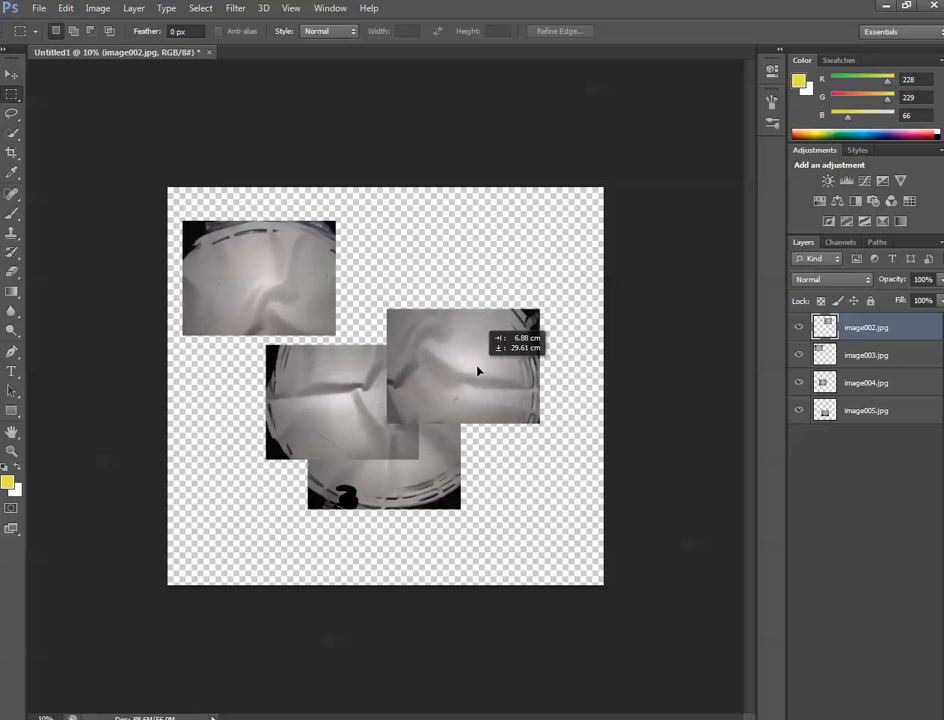
drag(478, 371, 443, 375)
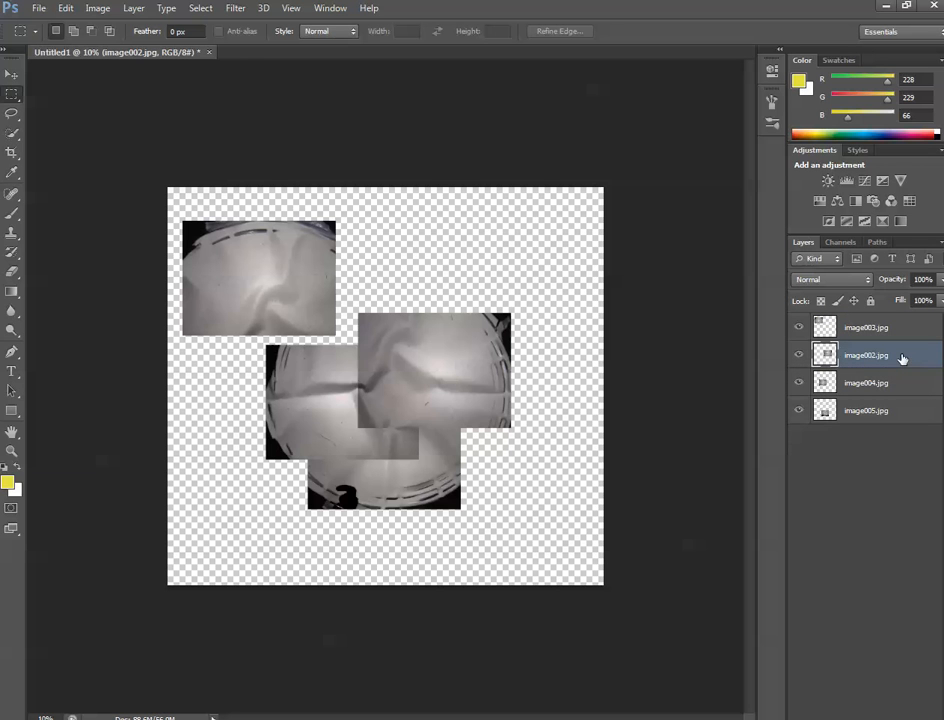
Place the image002 layer beneath image004 and fine-tune its photo to match the rim.
drag(865, 355, 865, 382)
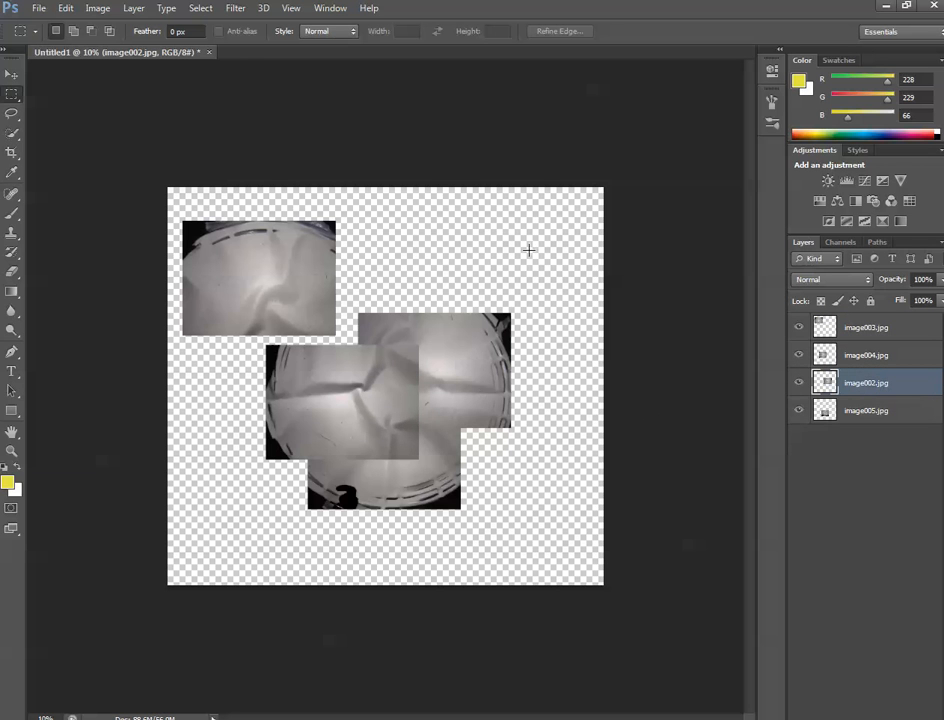
mouse_move(490, 356)
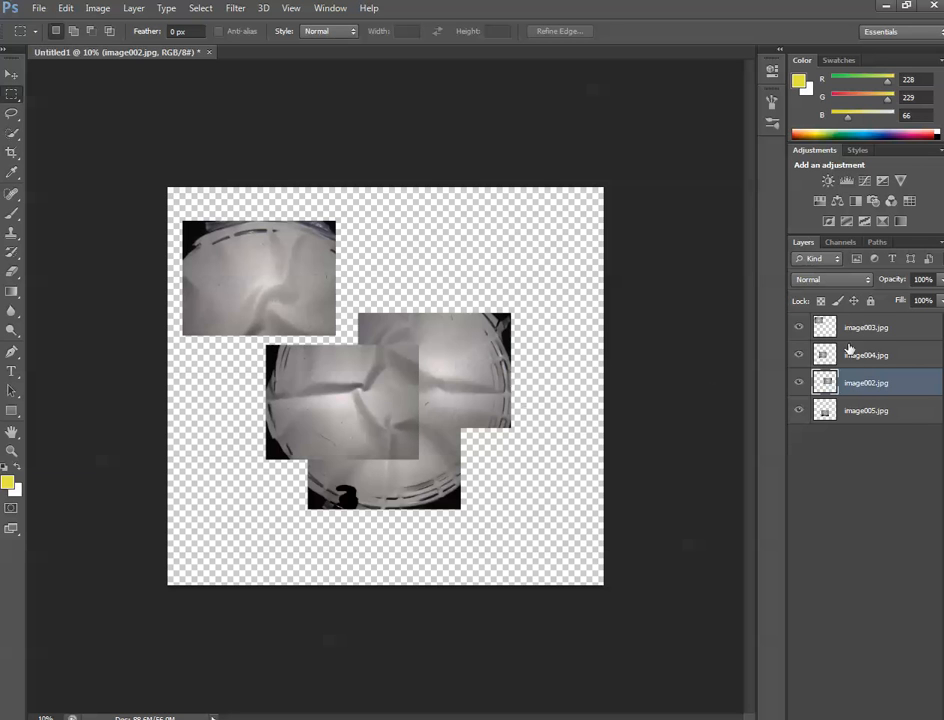
mouse_move(863, 355)
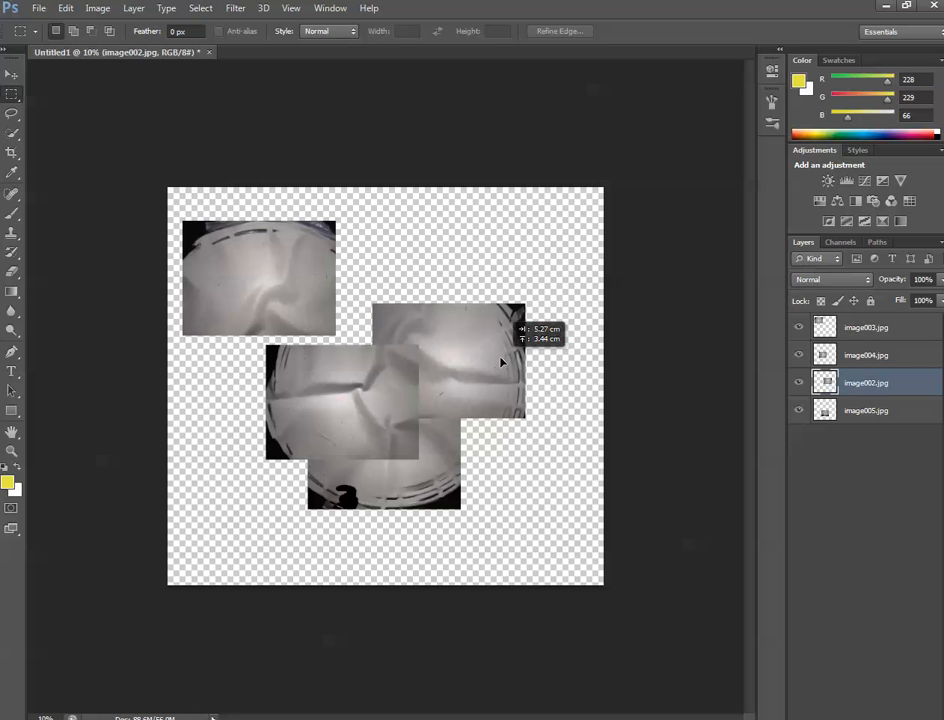
drag(500, 362, 497, 325)
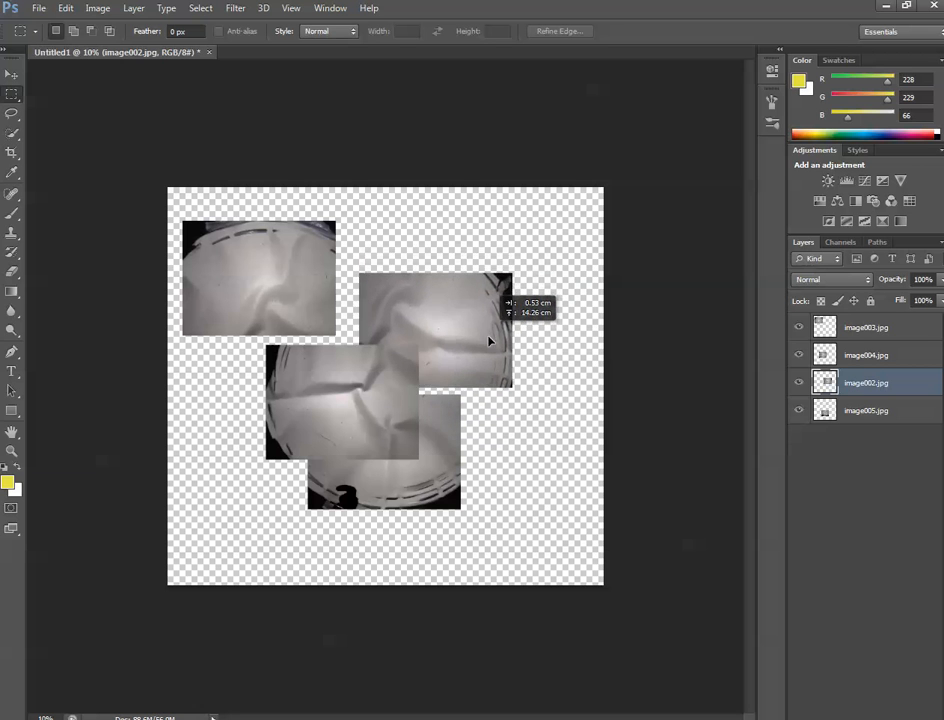
drag(490, 340, 470, 324)
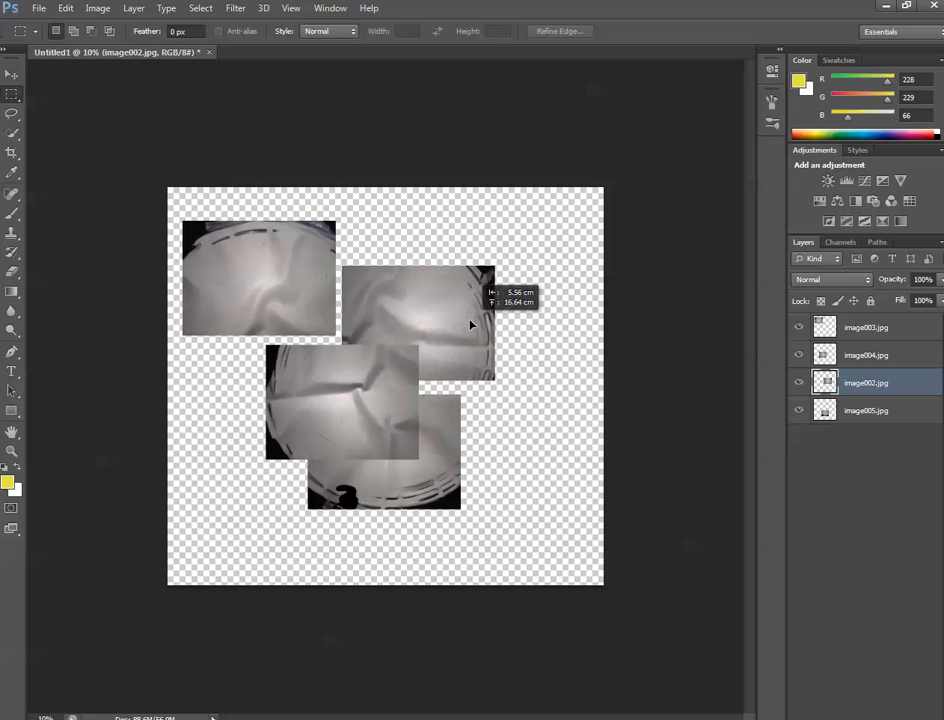
drag(470, 325, 487, 325)
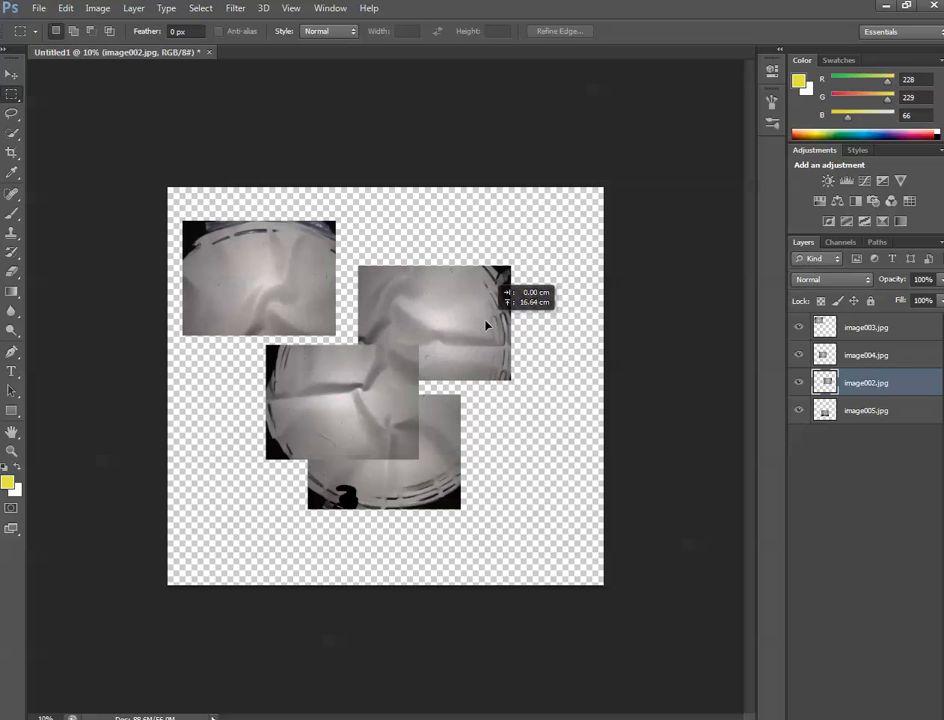
drag(487, 325, 480, 347)
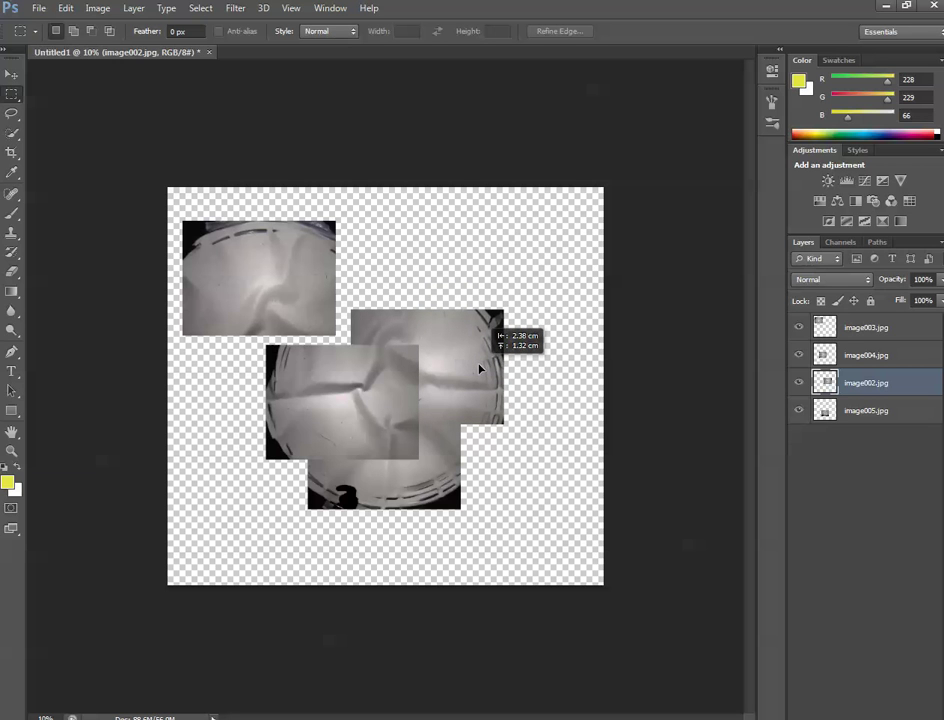
mouse_move(577, 291)
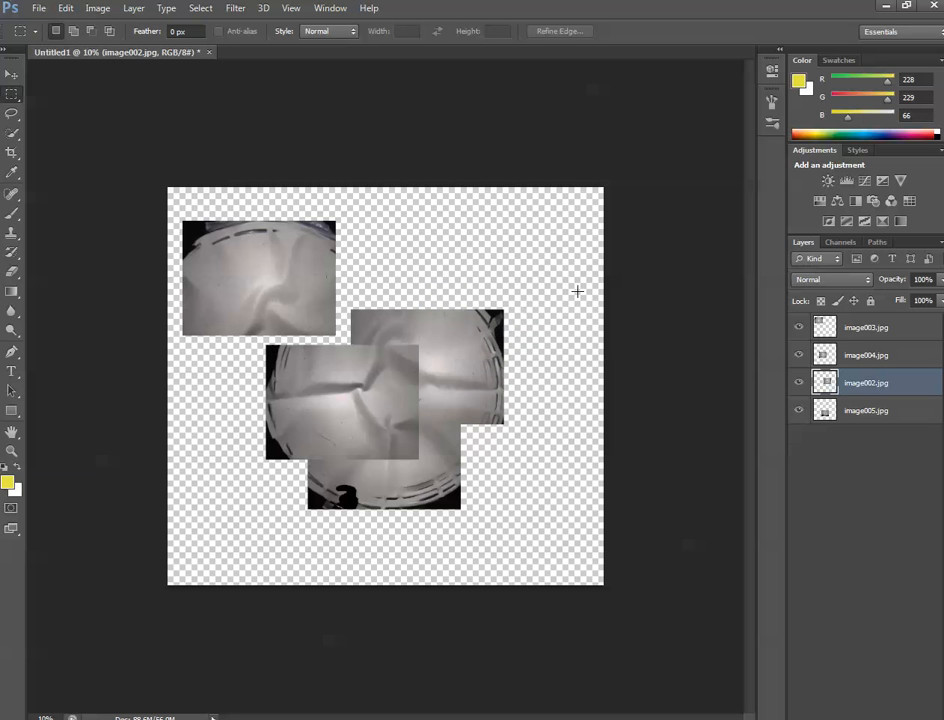
mouse_move(253, 283)
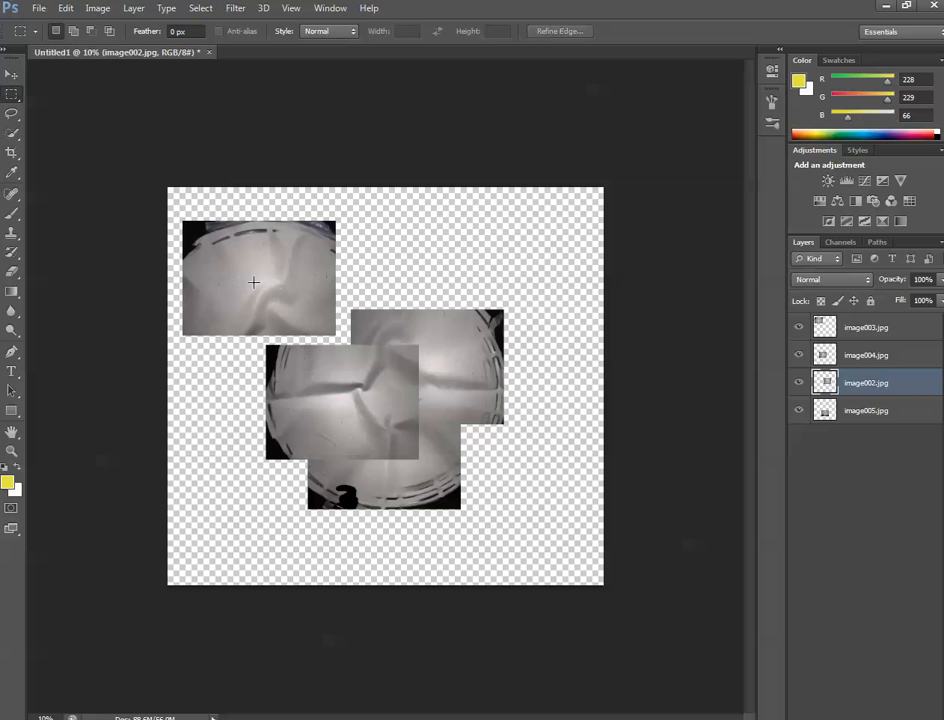
Select the image003 layer and drag the top-left photo toward the cluster's centre.
click(865, 327)
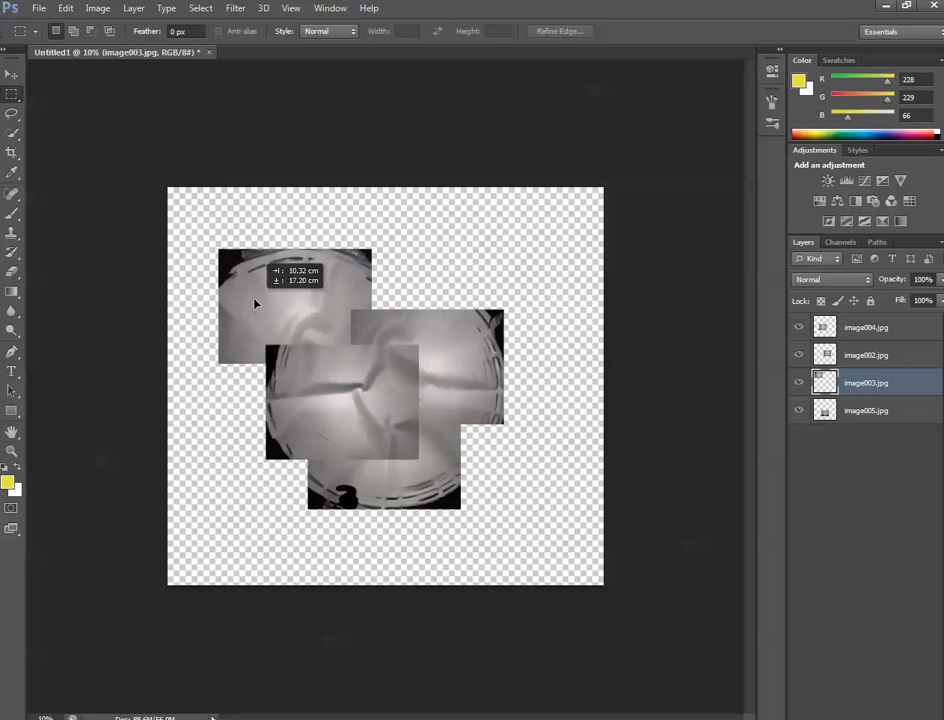
drag(255, 305, 337, 263)
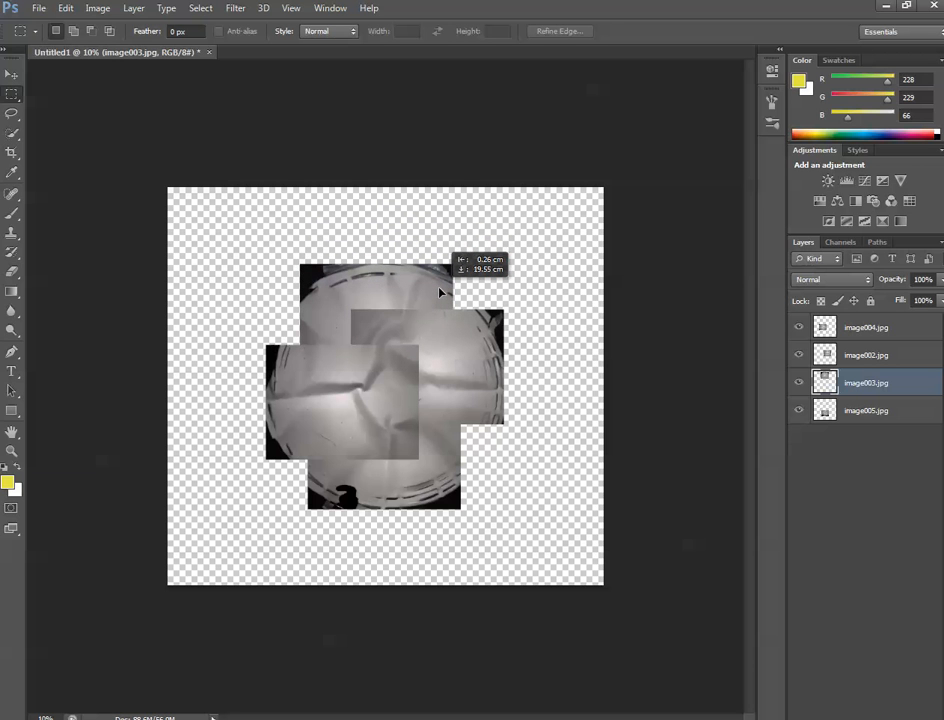
mouse_move(430, 238)
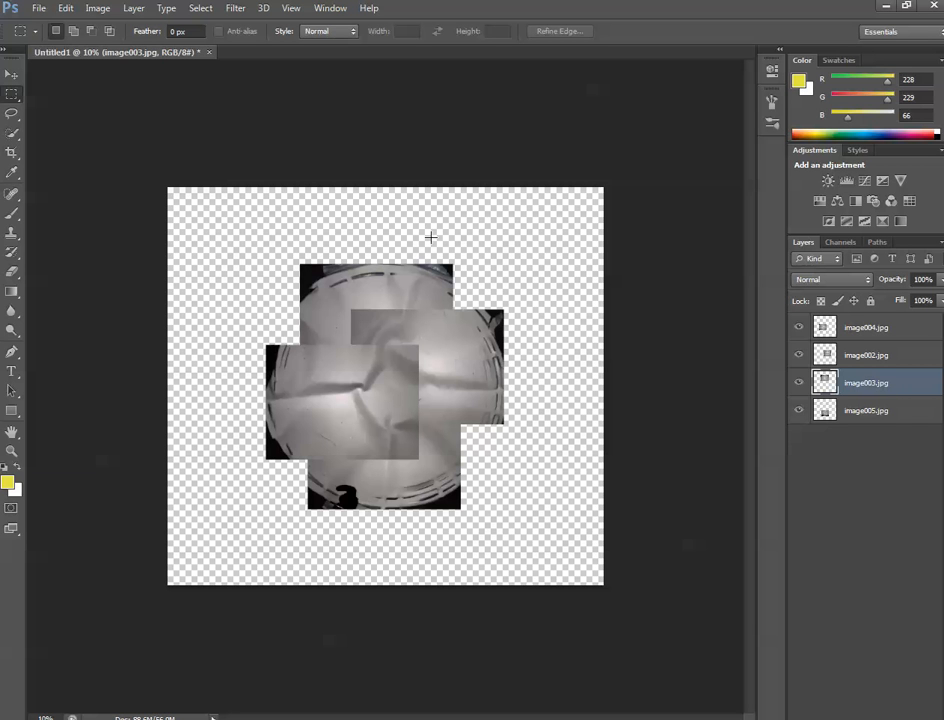
mouse_move(394, 411)
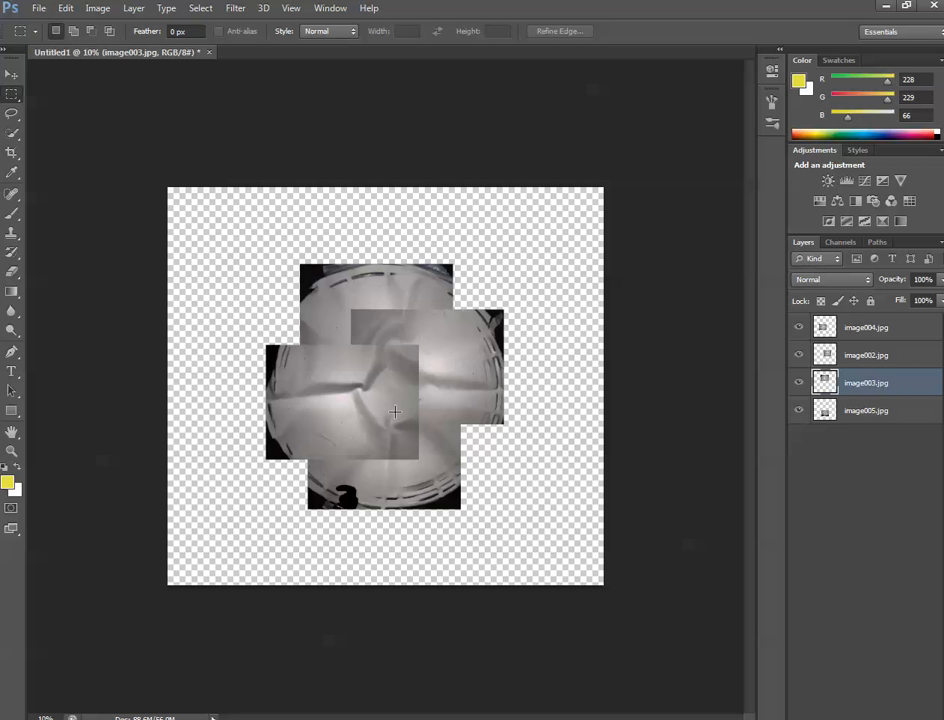
mouse_move(404, 345)
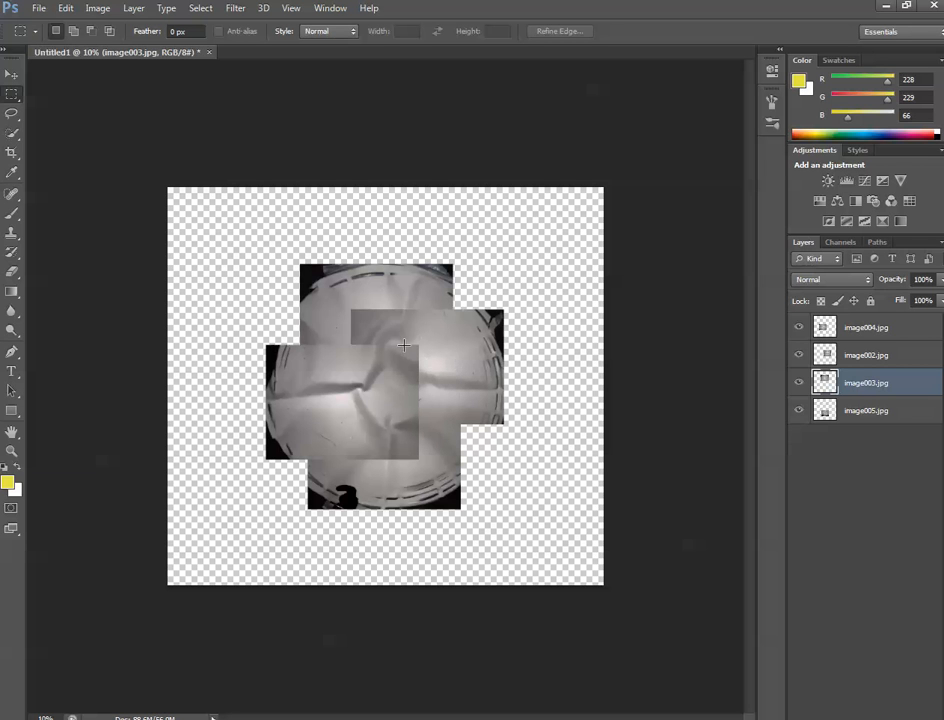
mouse_move(371, 323)
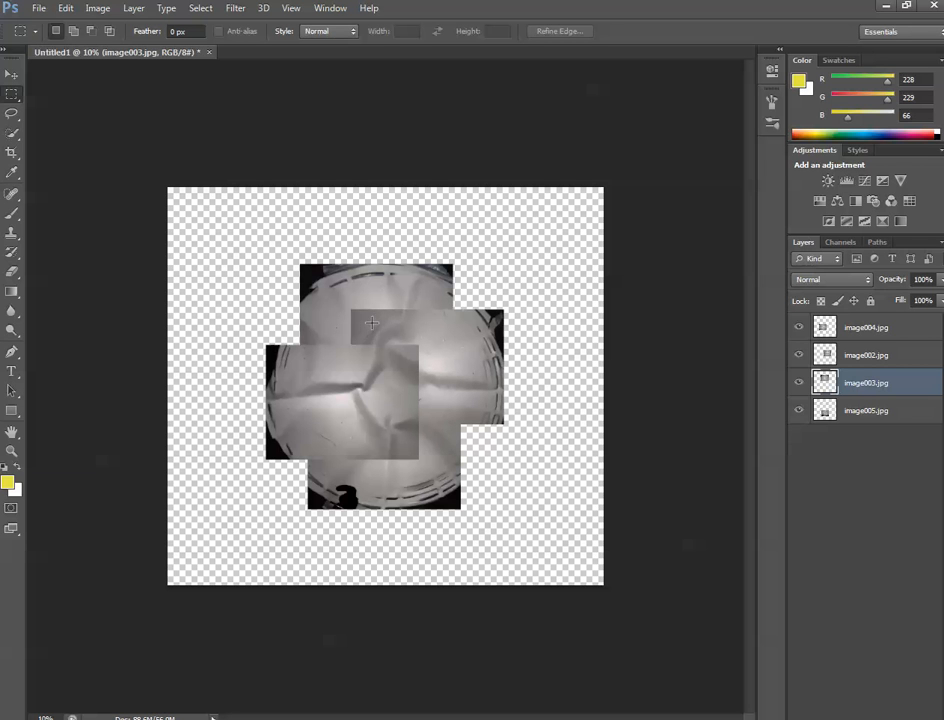
mouse_move(428, 484)
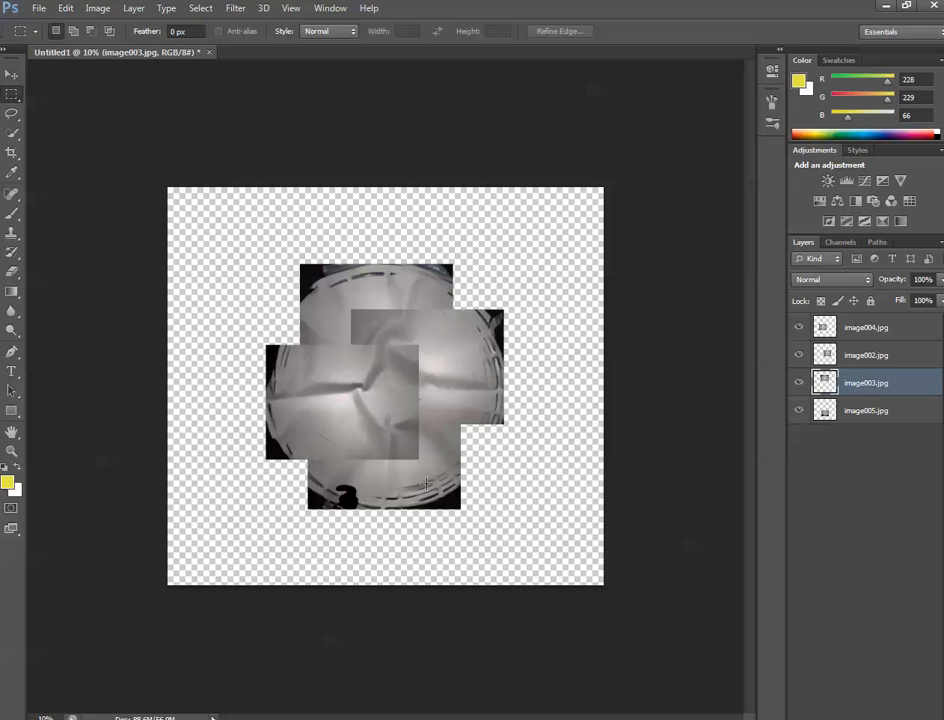
mouse_move(453, 343)
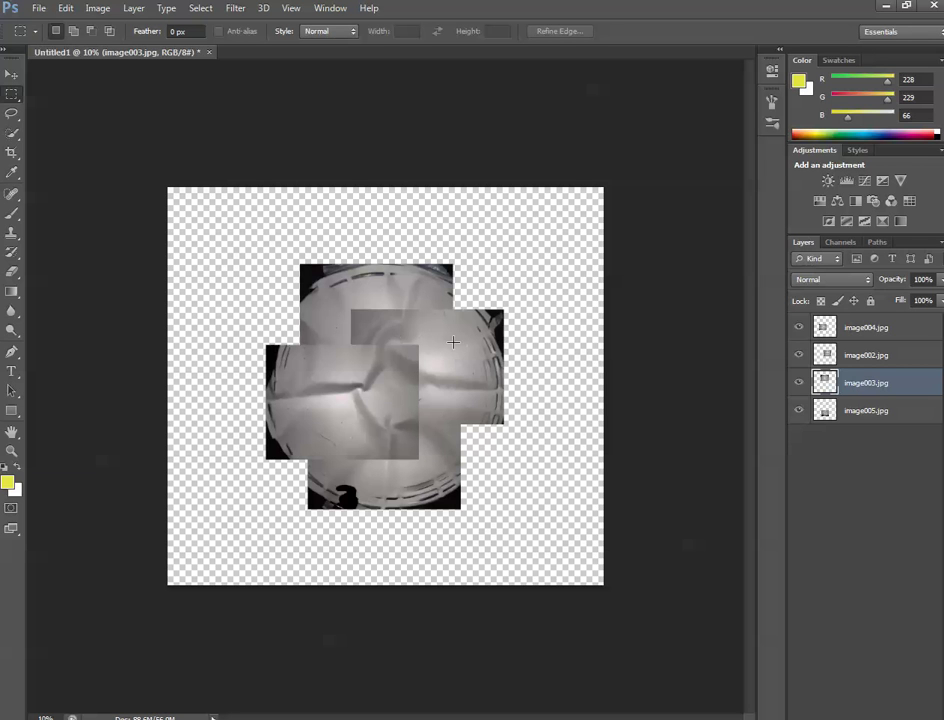
mouse_move(381, 337)
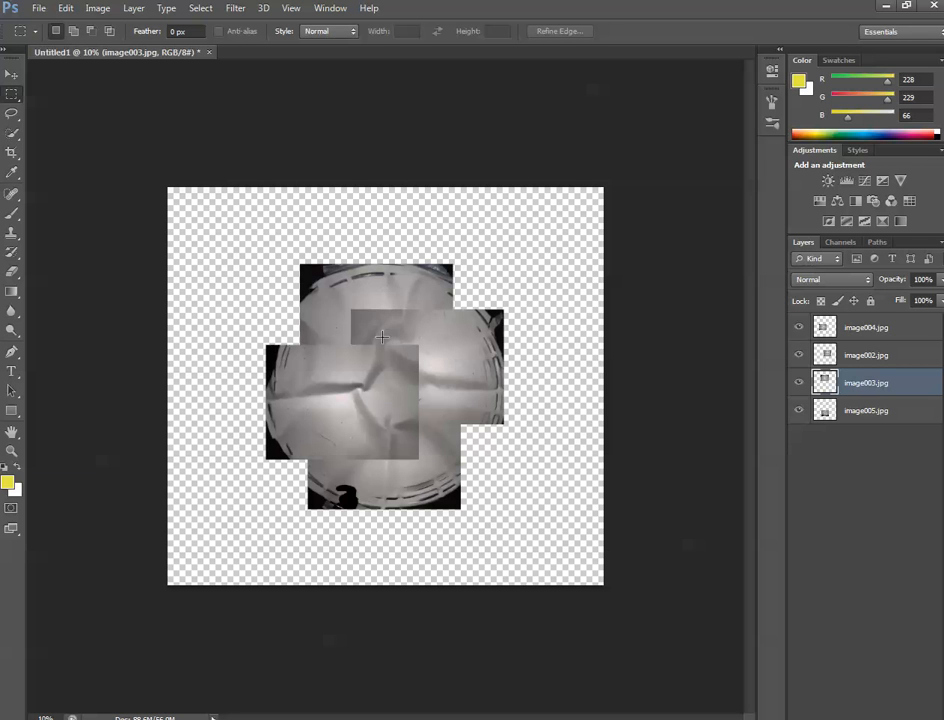
mouse_move(422, 340)
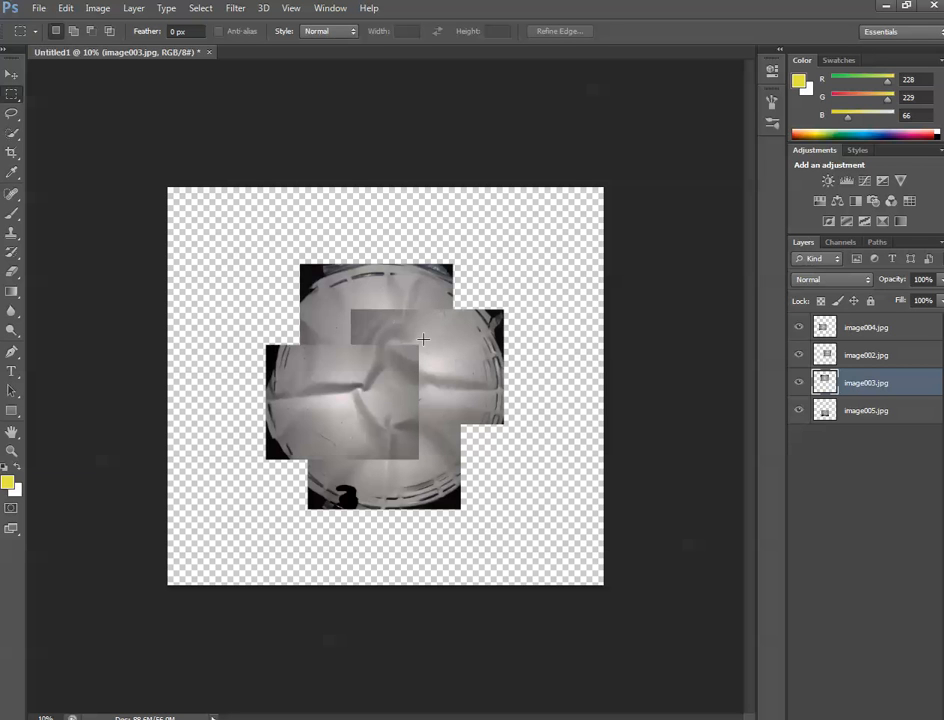
mouse_move(395, 329)
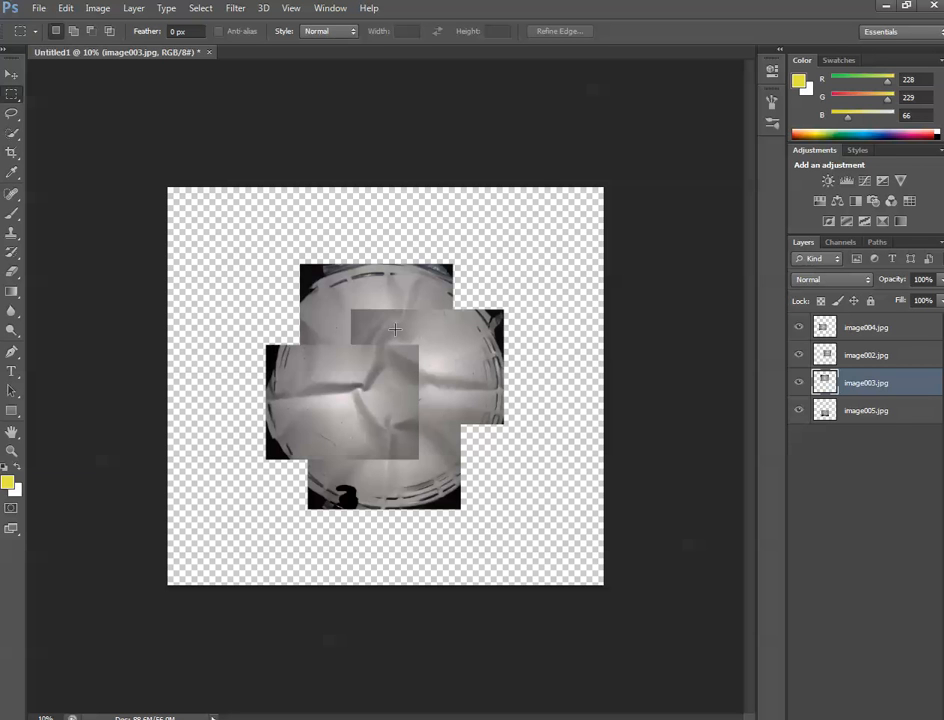
mouse_move(353, 312)
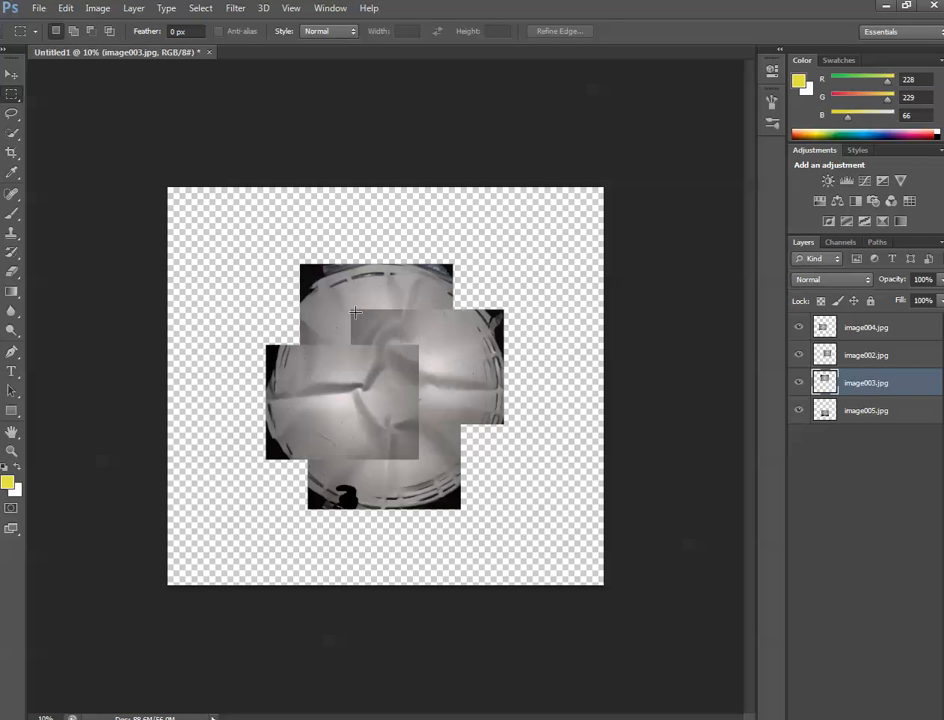
mouse_move(429, 347)
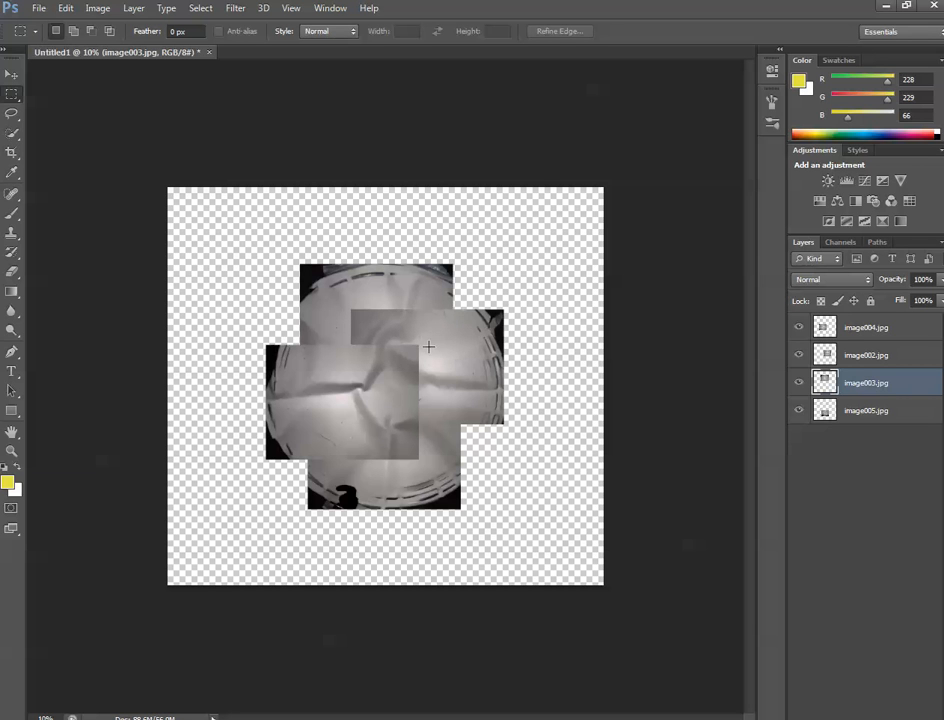
mouse_move(454, 395)
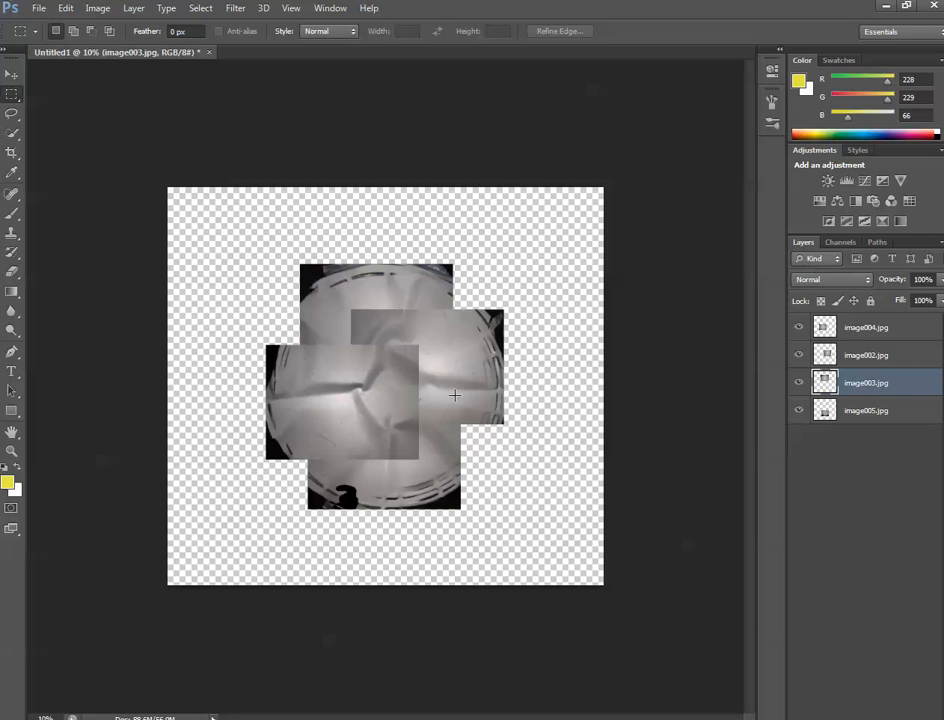
mouse_move(387, 360)
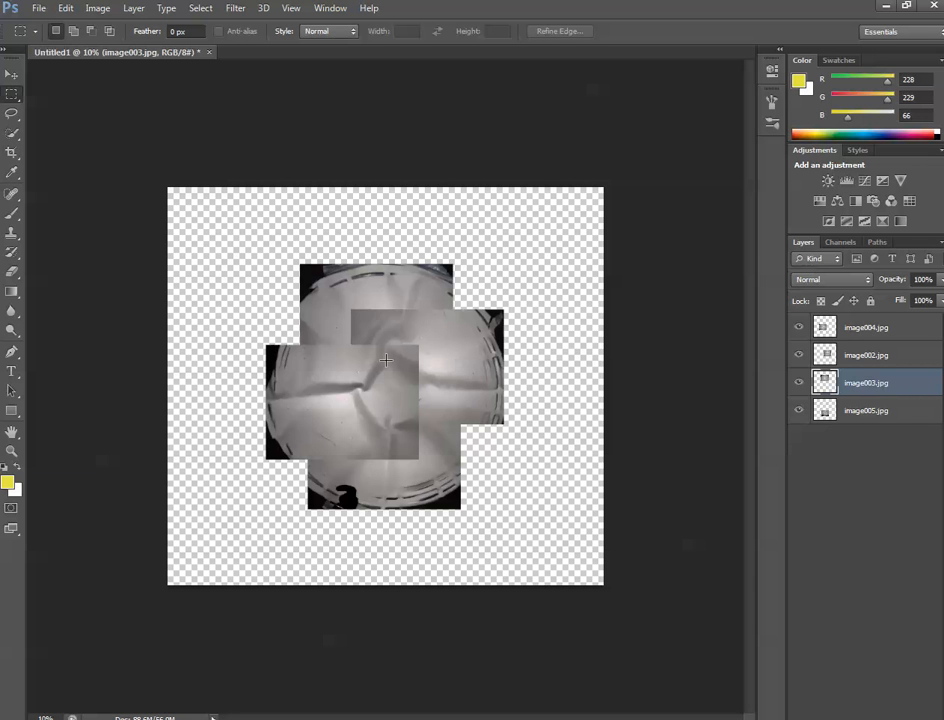
mouse_move(368, 275)
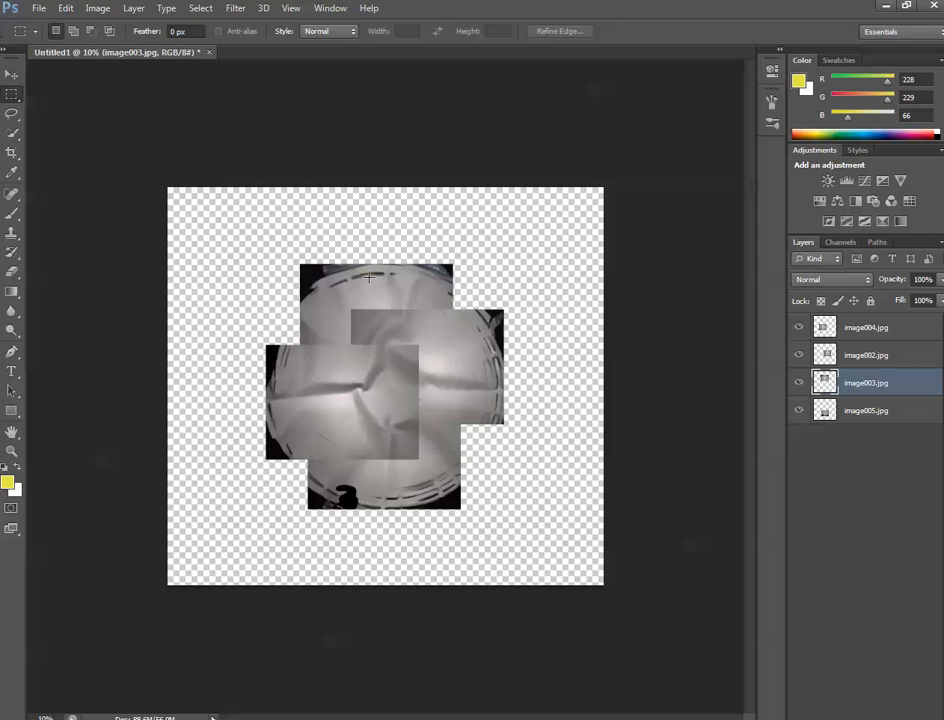
mouse_move(302, 350)
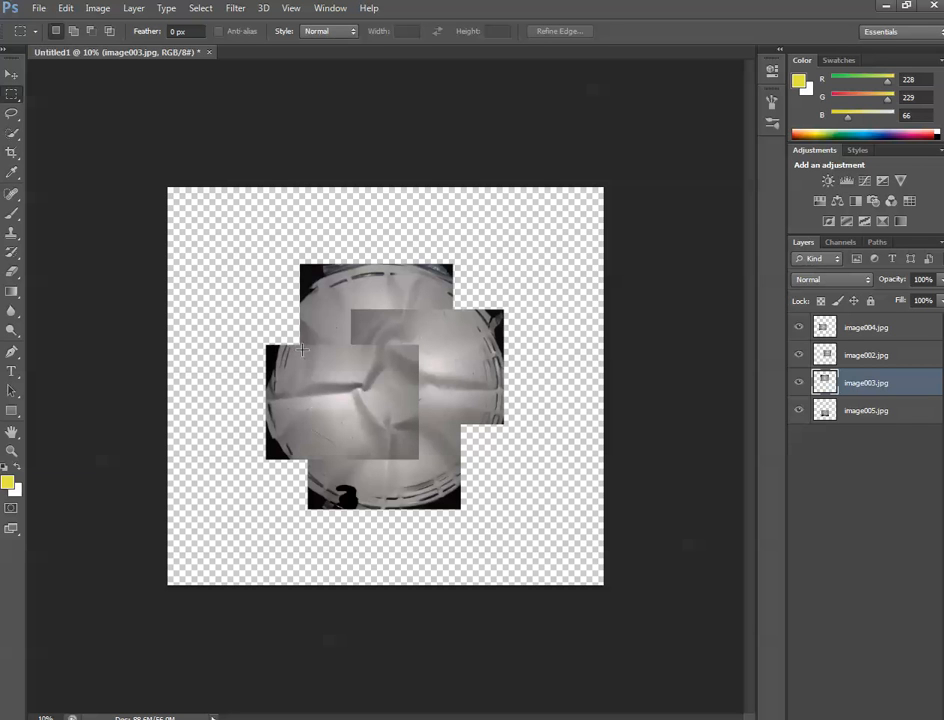
mouse_move(328, 319)
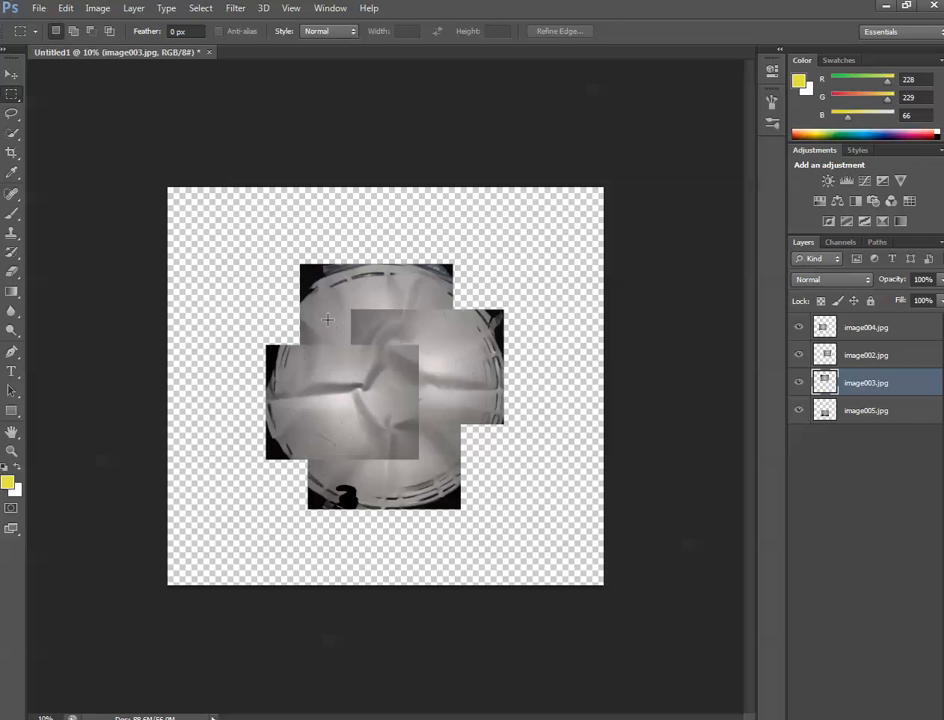
mouse_move(349, 307)
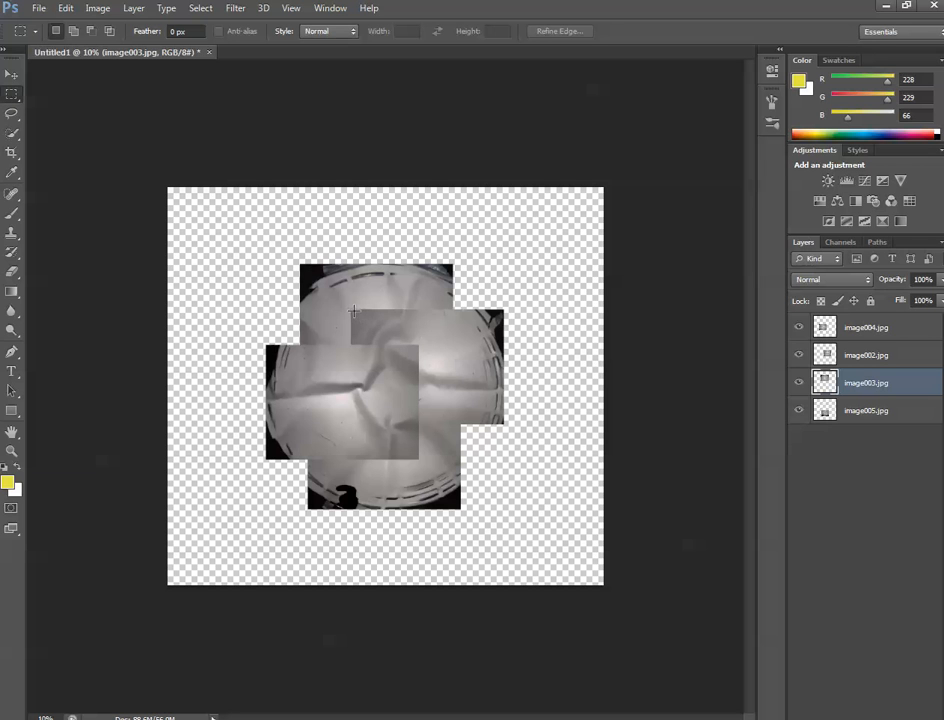
drag(353, 313, 440, 347)
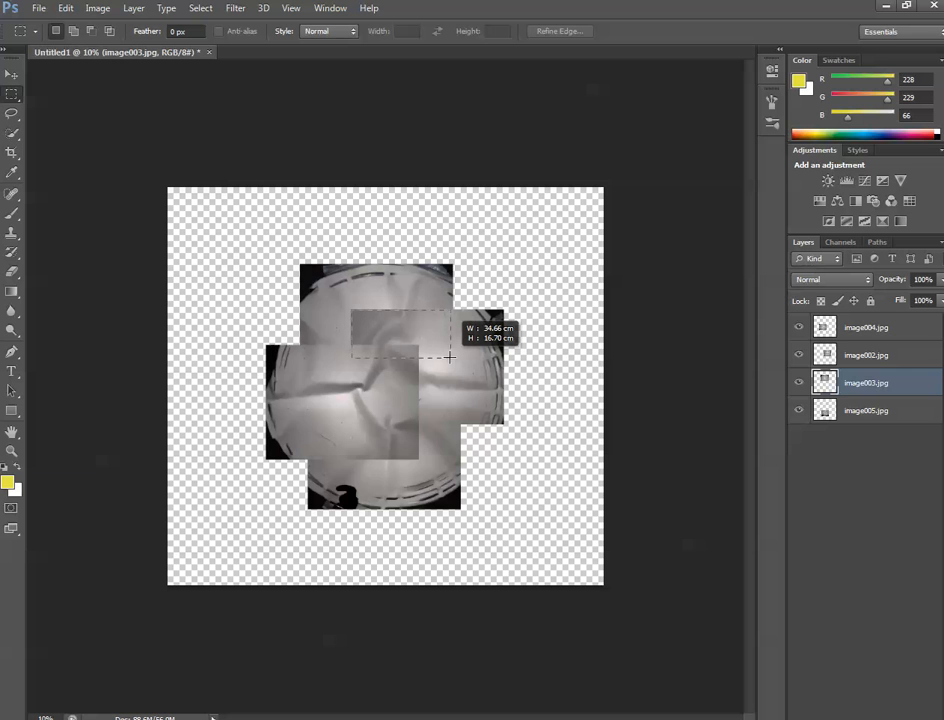
drag(448, 340, 450, 358)
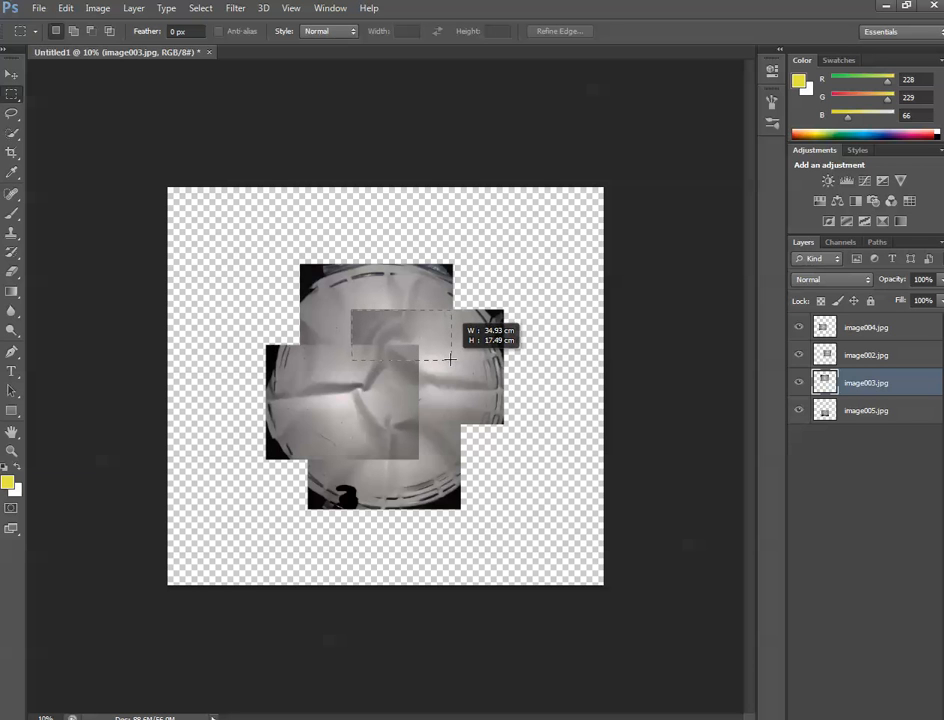
drag(451, 357, 451, 365)
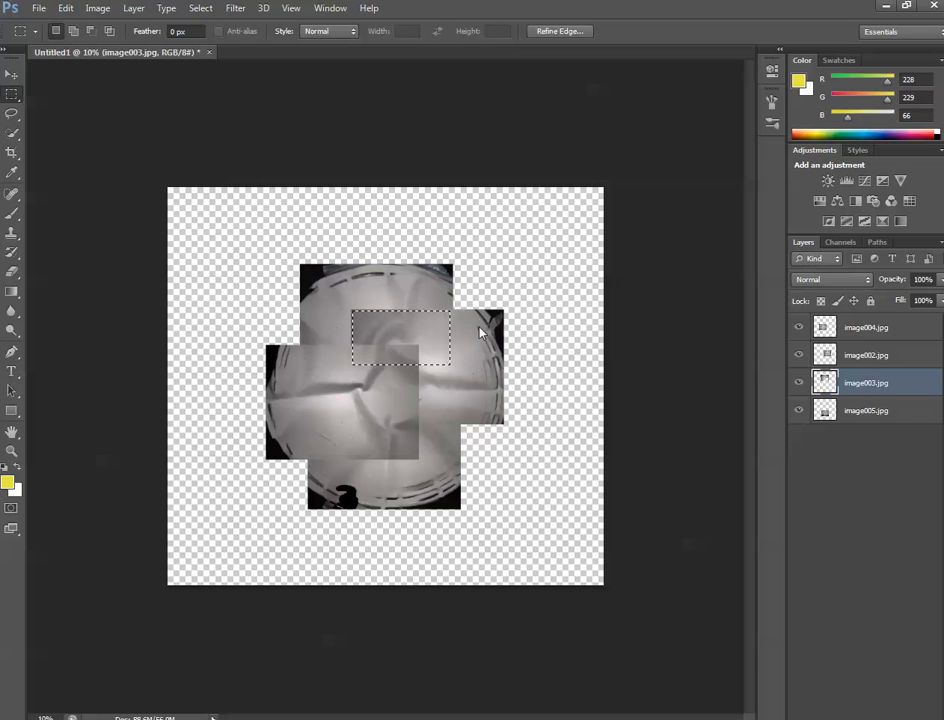
mouse_move(660, 400)
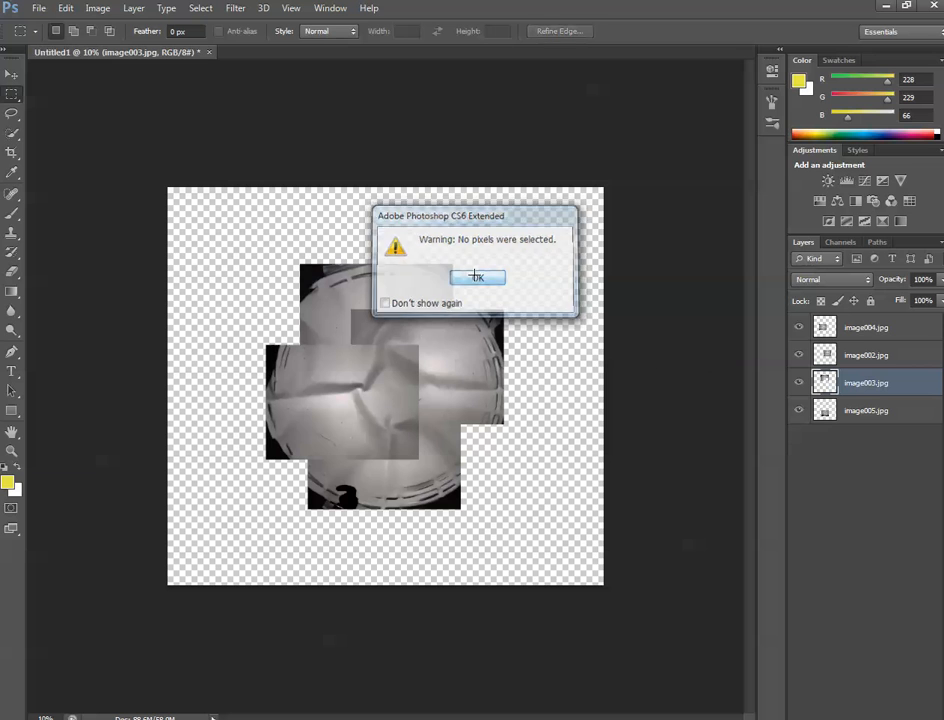
click(477, 277)
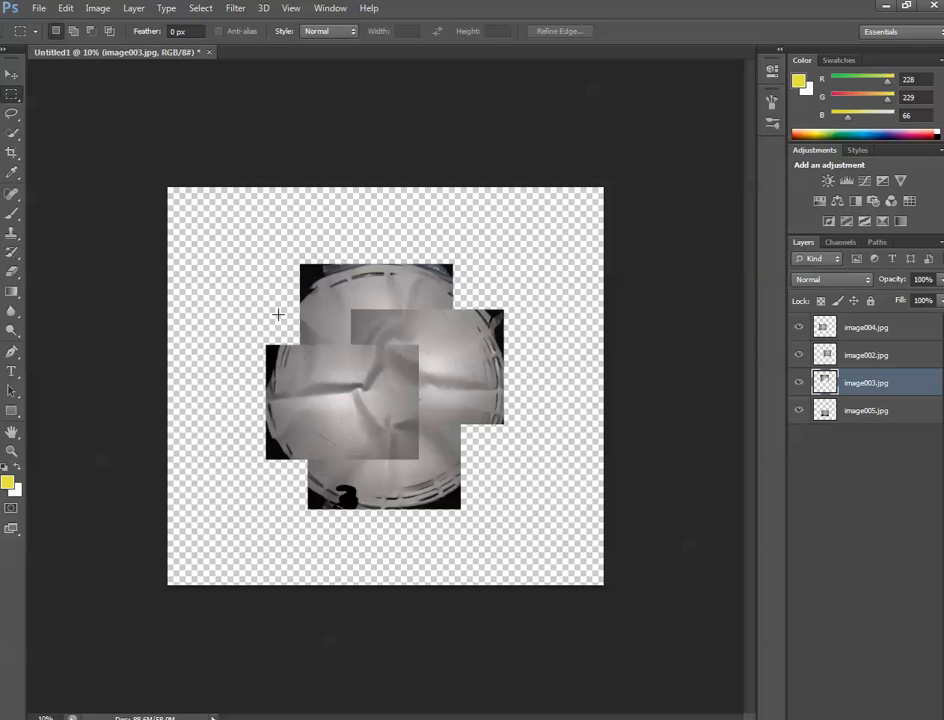
mouse_move(413, 345)
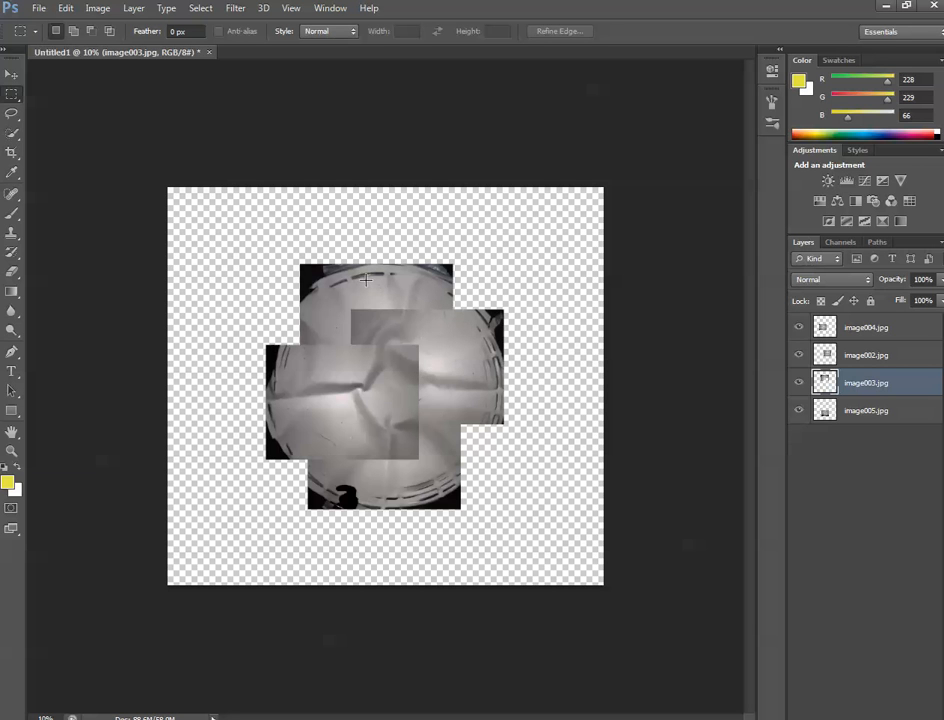
mouse_move(385, 404)
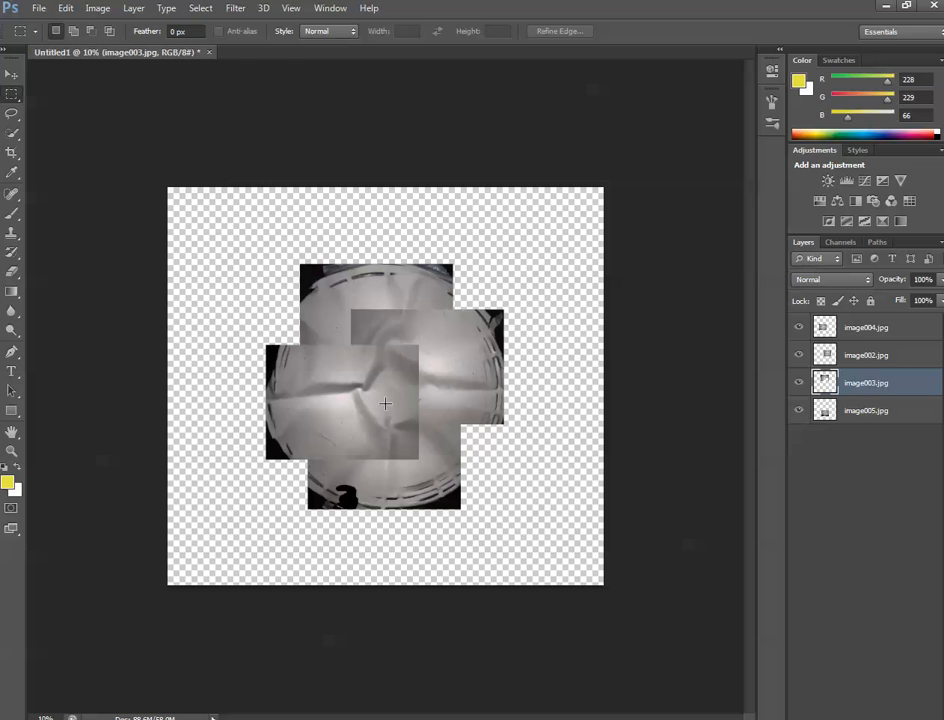
mouse_move(356, 358)
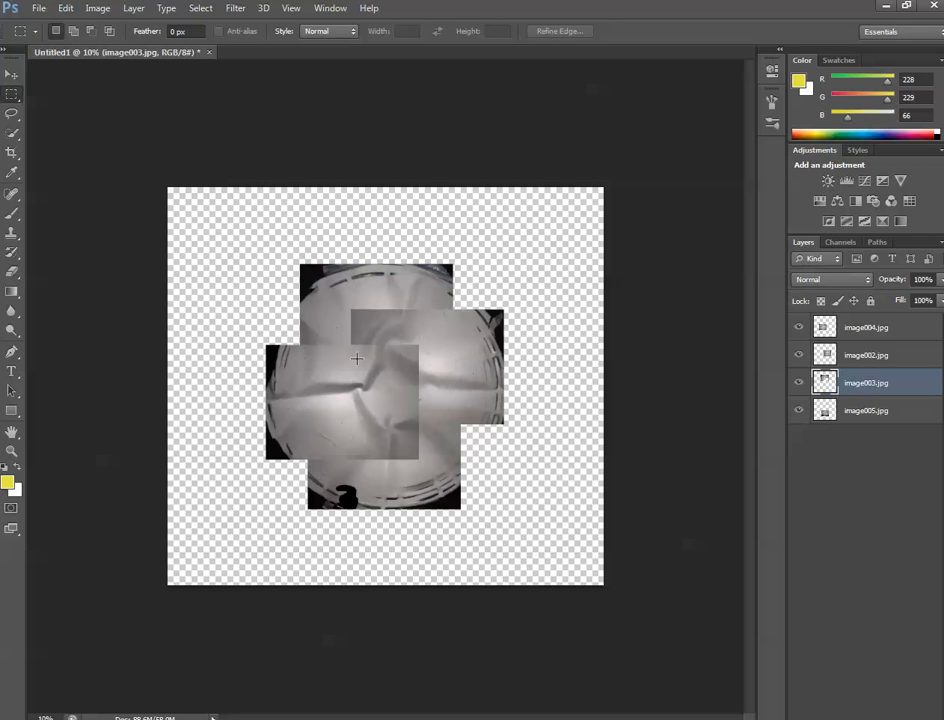
mouse_move(474, 354)
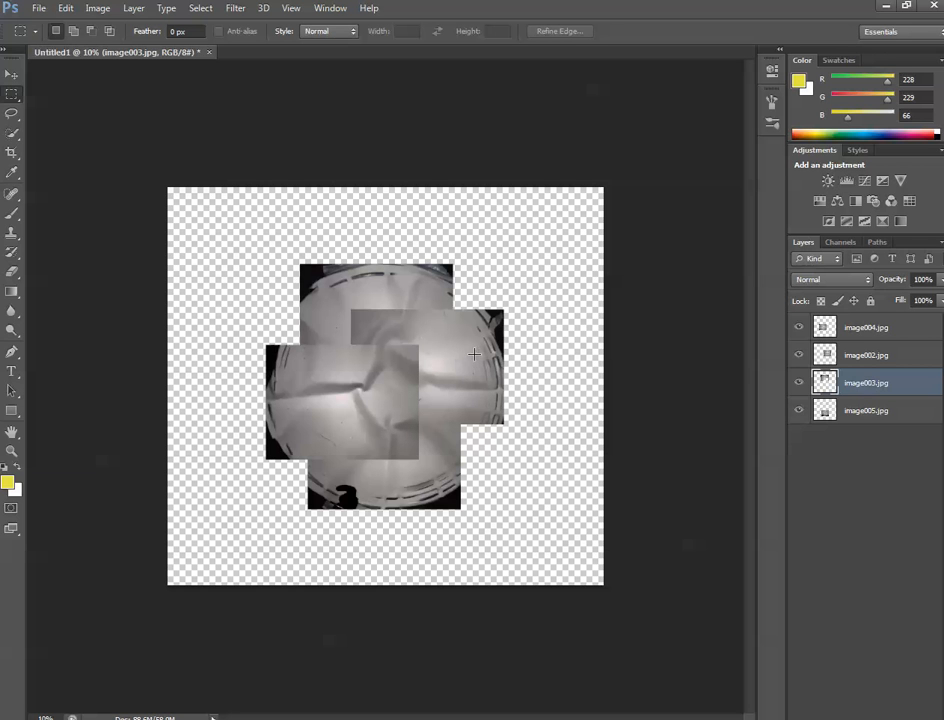
click(865, 355)
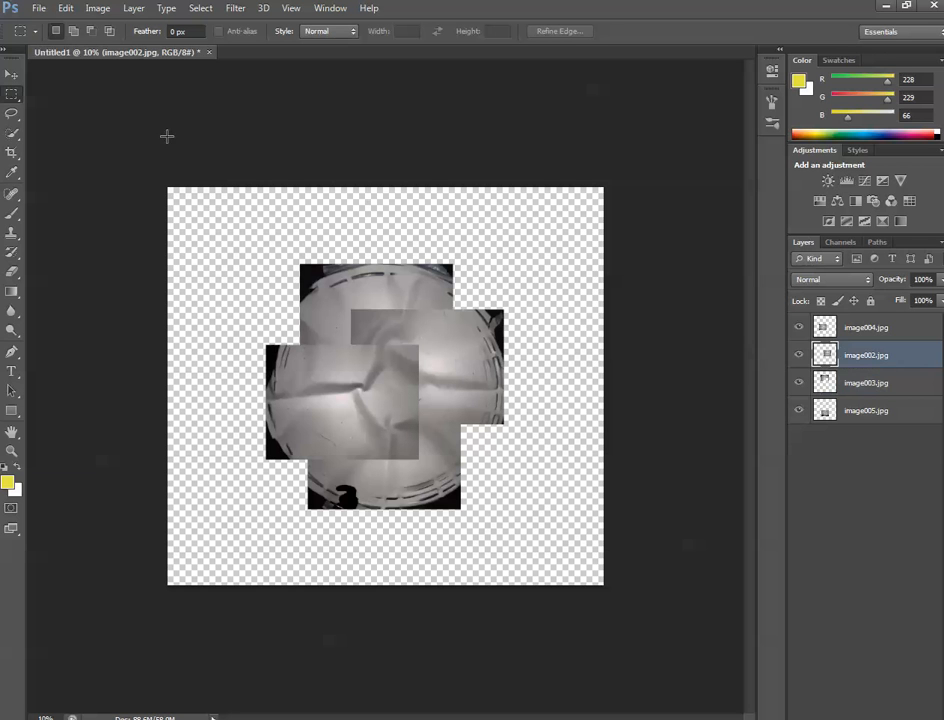
mouse_move(417, 351)
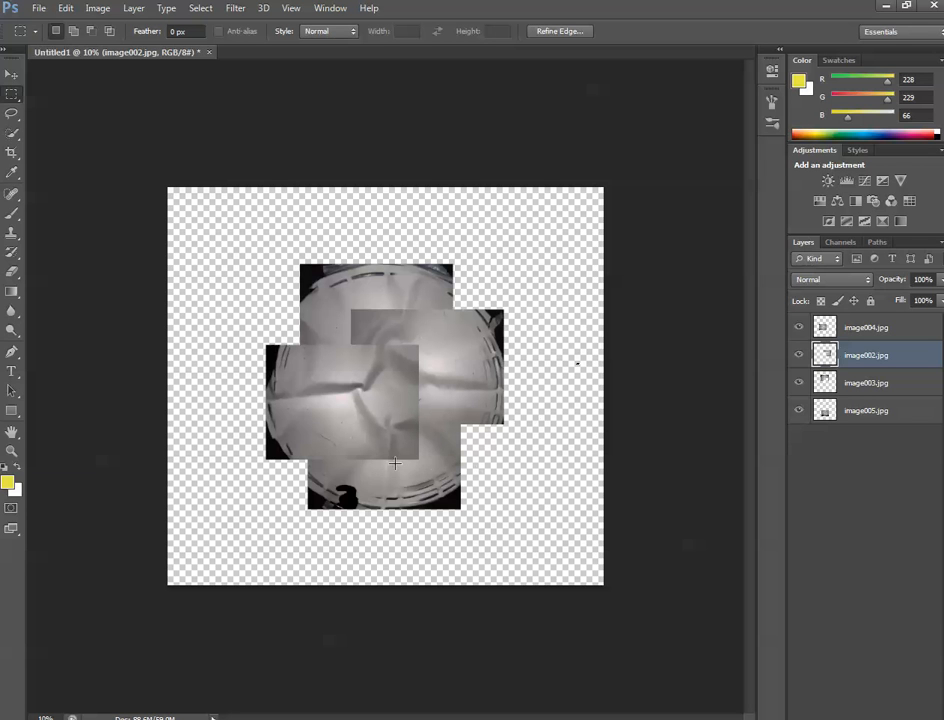
mouse_move(383, 454)
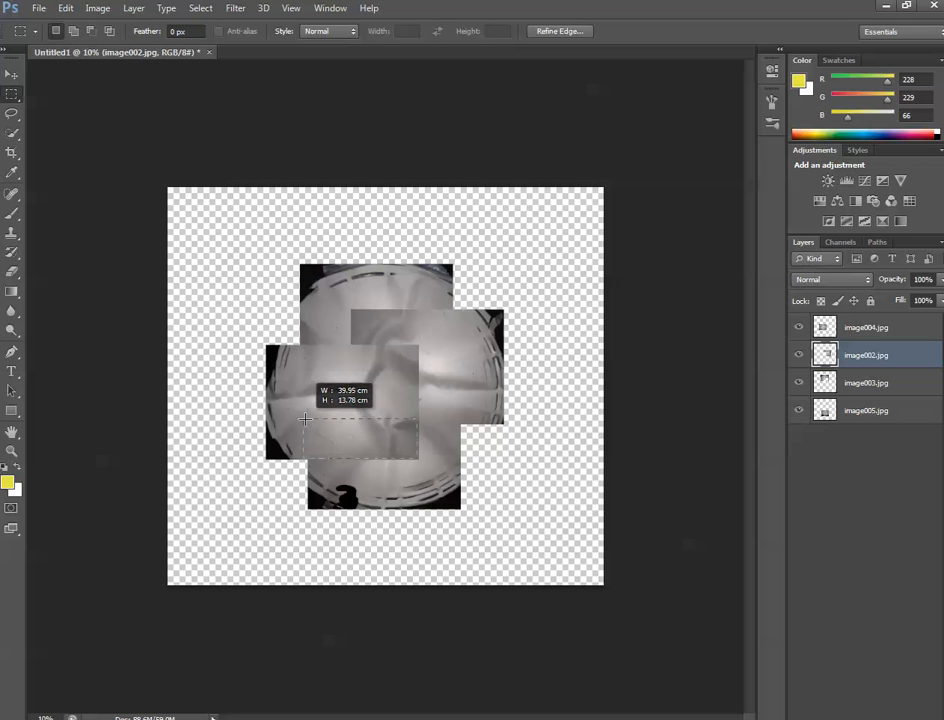
drag(305, 420, 310, 408)
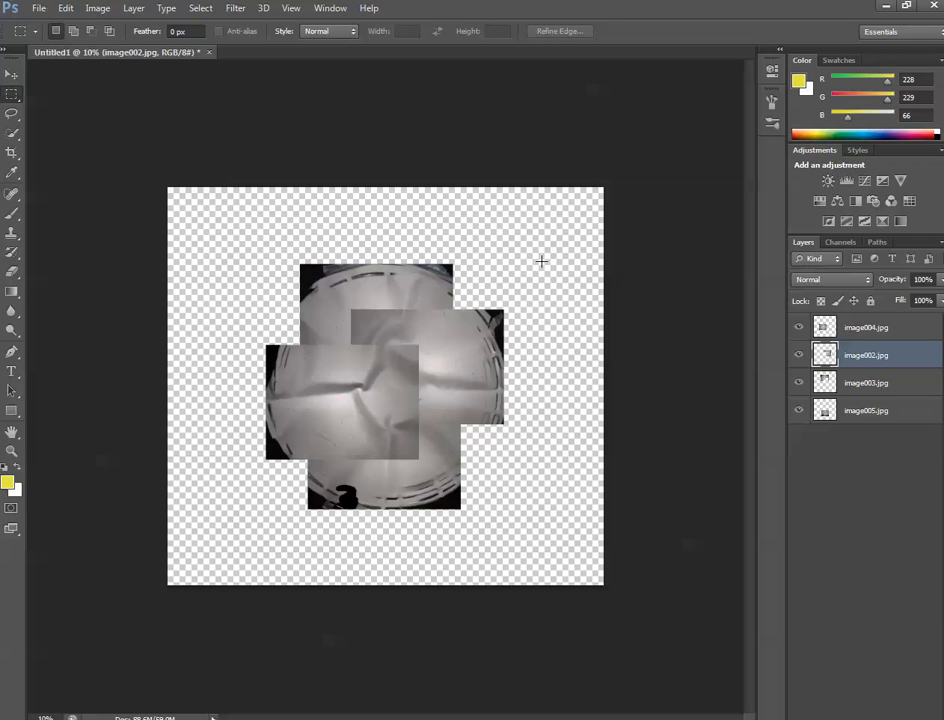
click(865, 410)
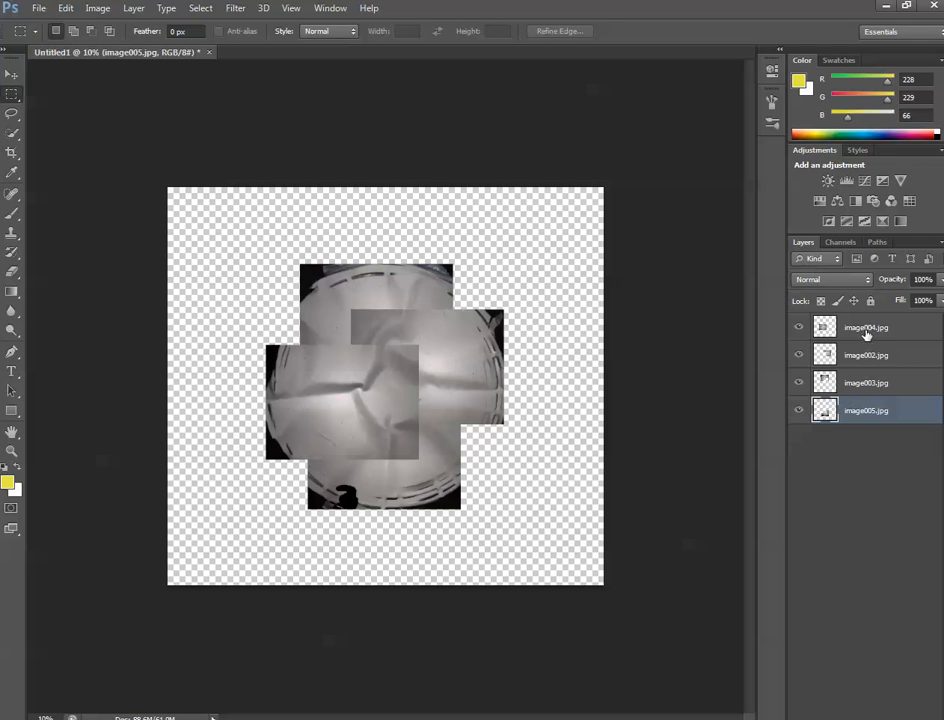
click(865, 327)
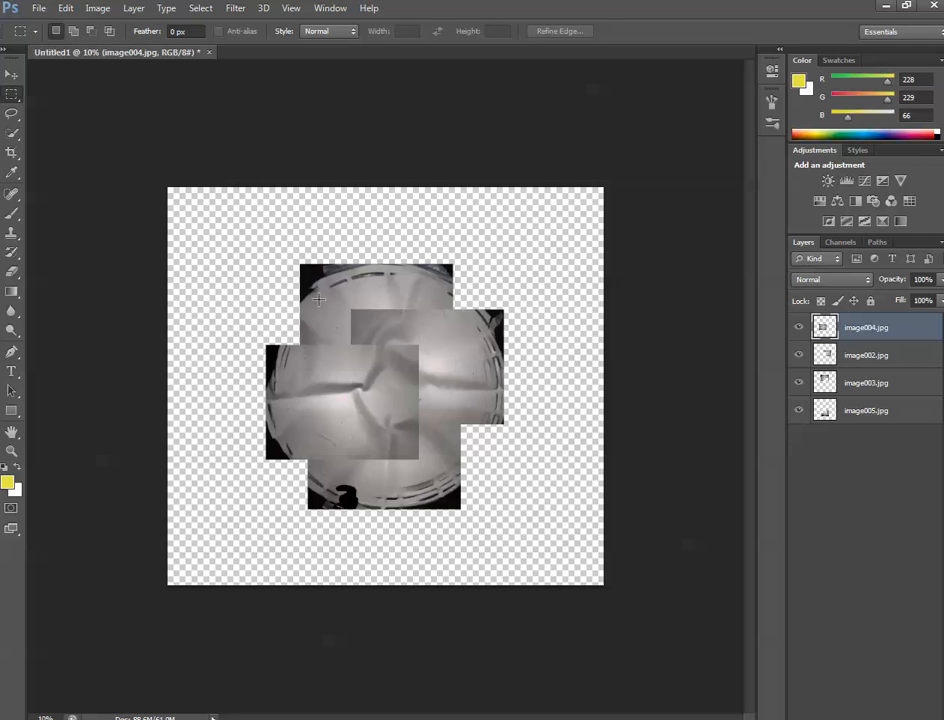
mouse_move(390, 344)
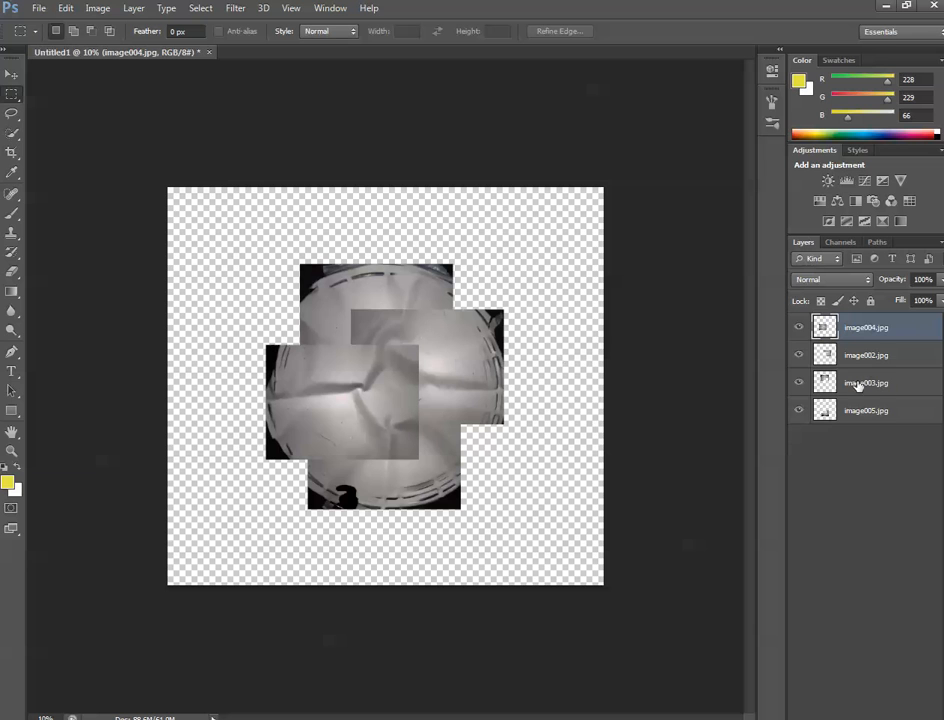
click(865, 382)
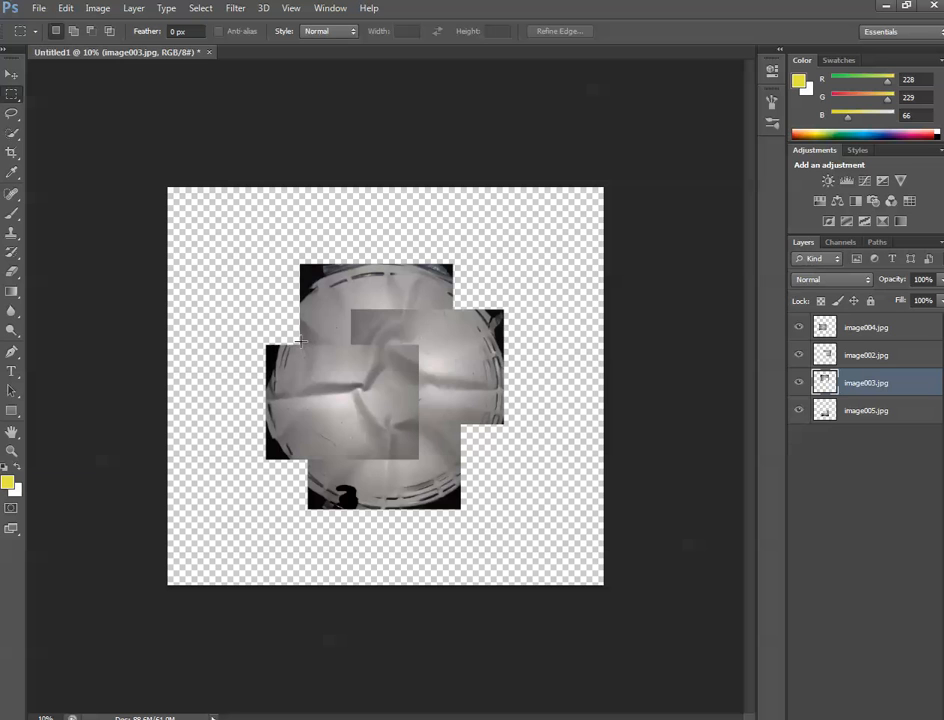
drag(300, 340, 430, 385)
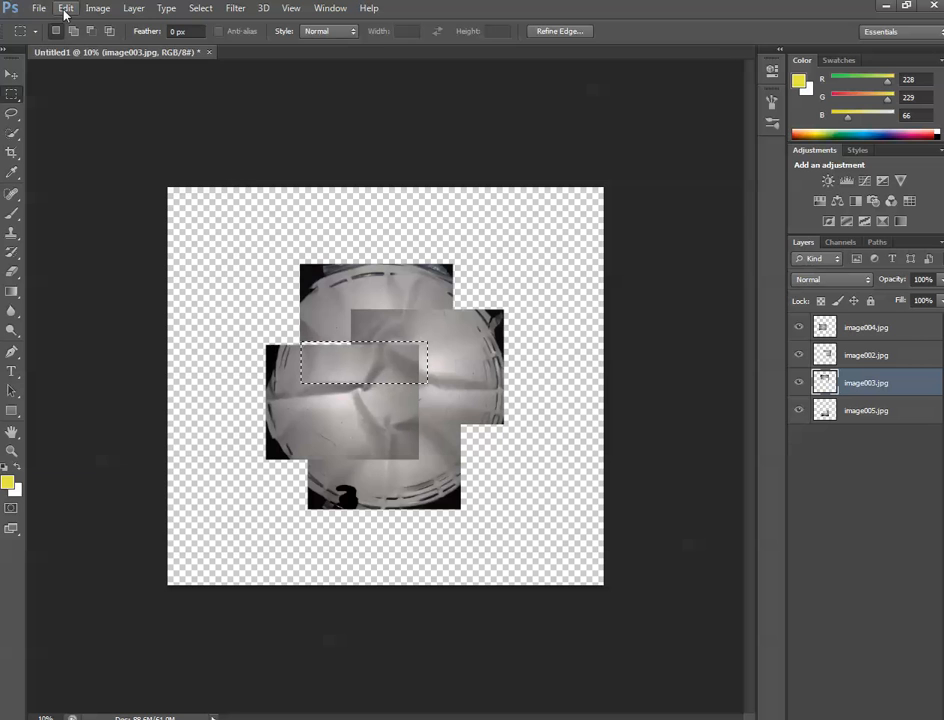
click(65, 8)
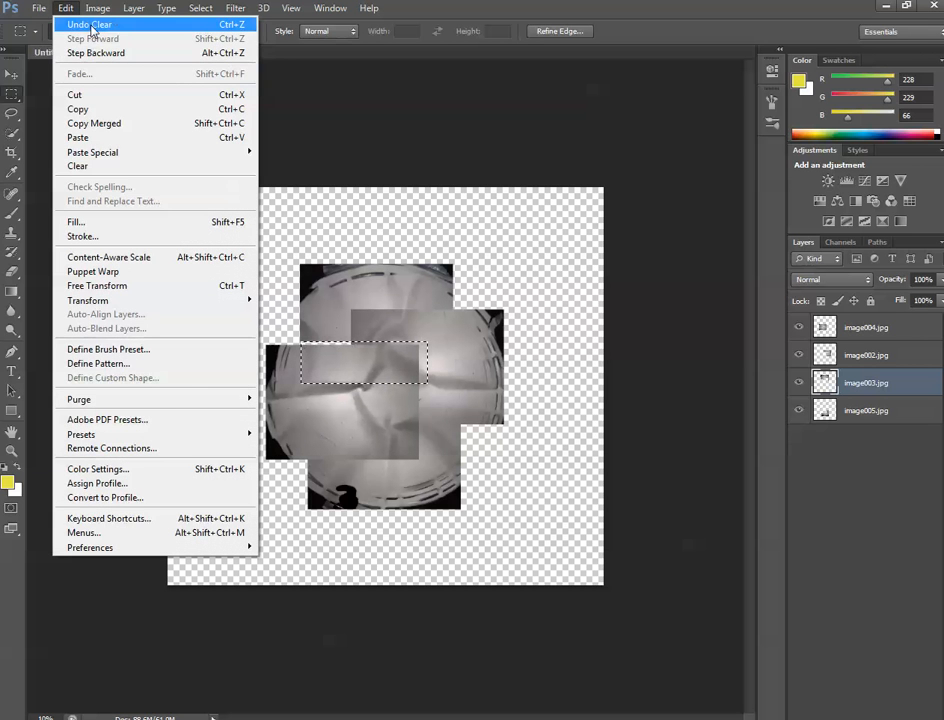
click(89, 24)
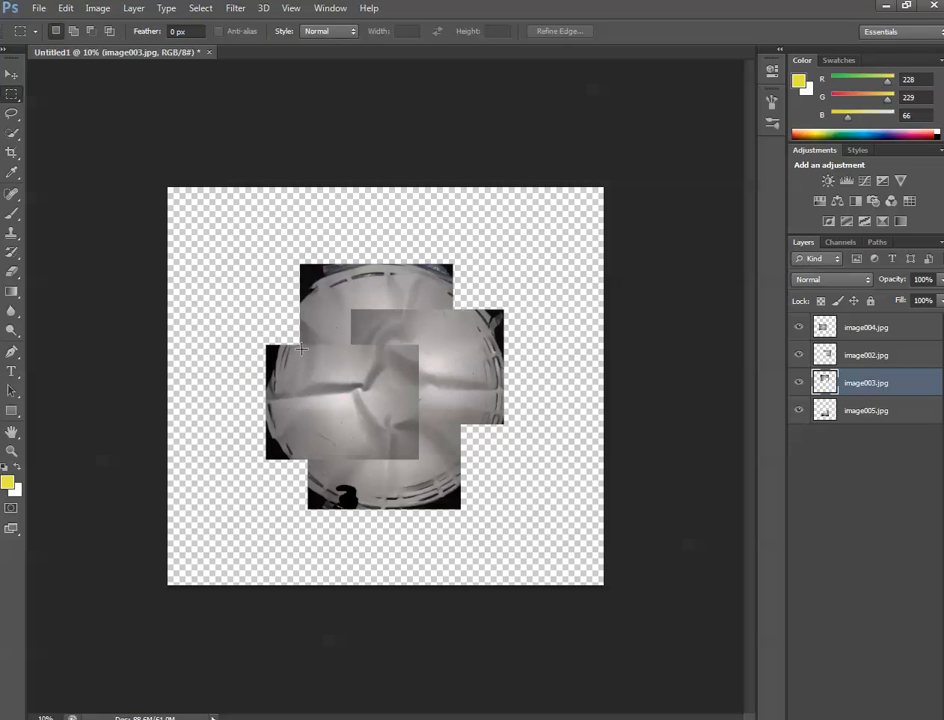
drag(300, 348, 420, 402)
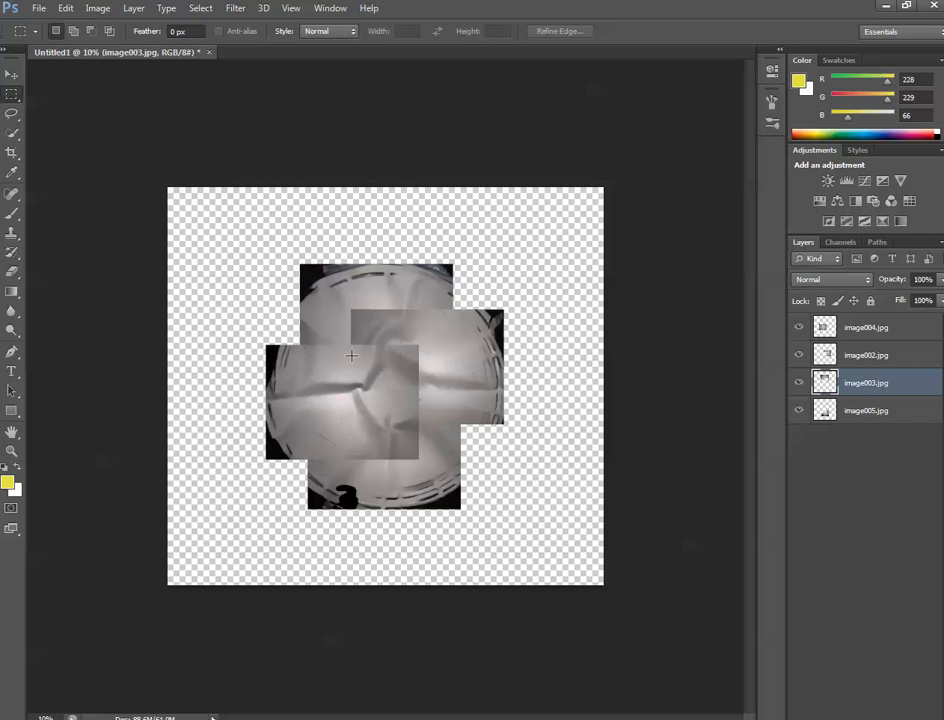
mouse_move(100, 167)
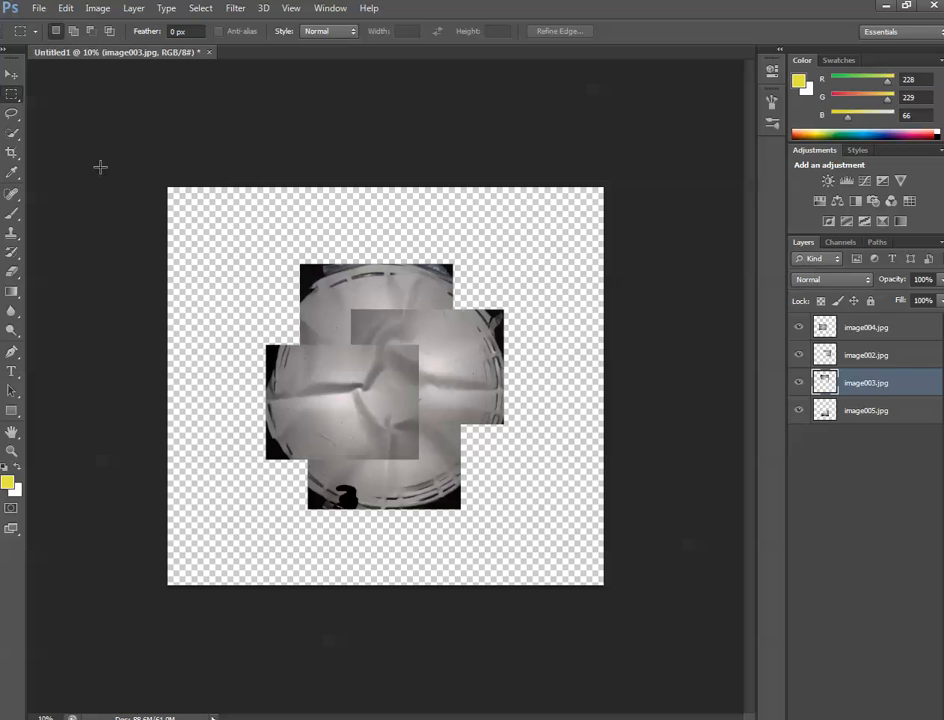
mouse_move(90, 132)
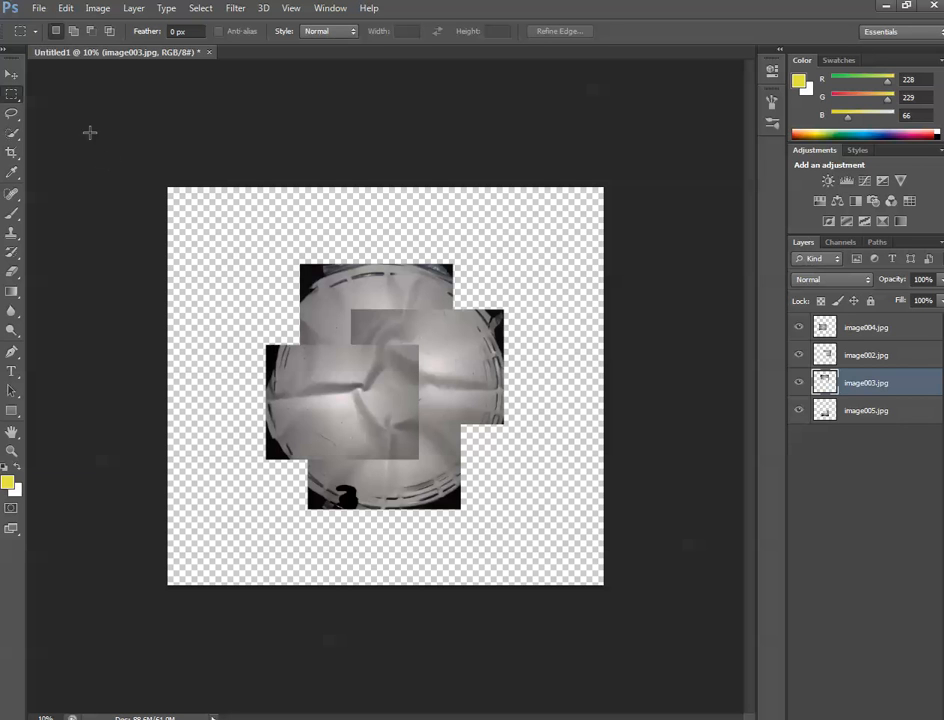
click(865, 327)
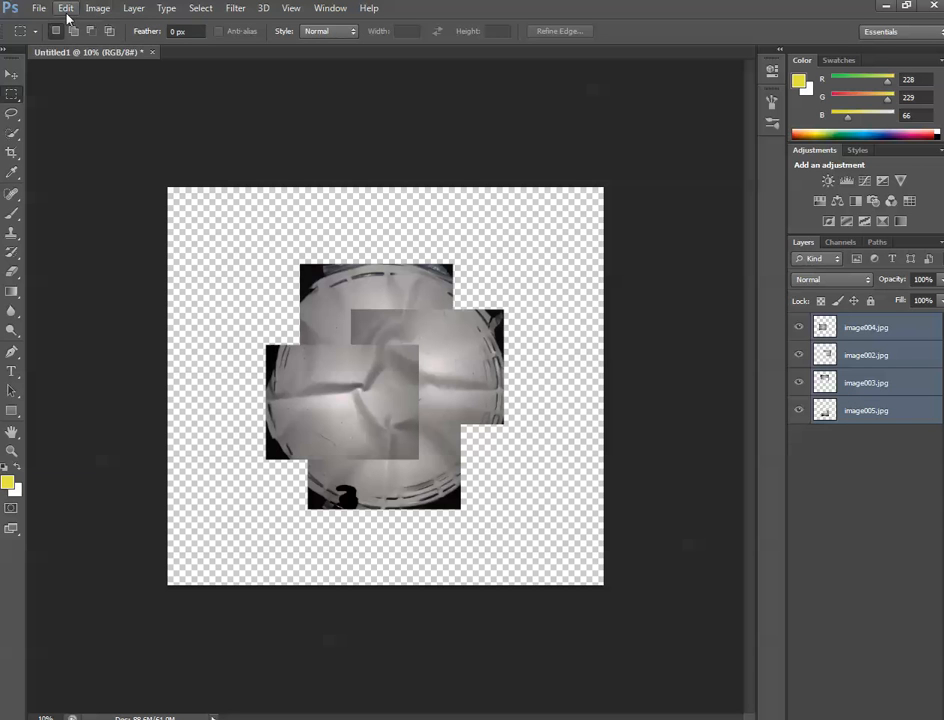
click(65, 8)
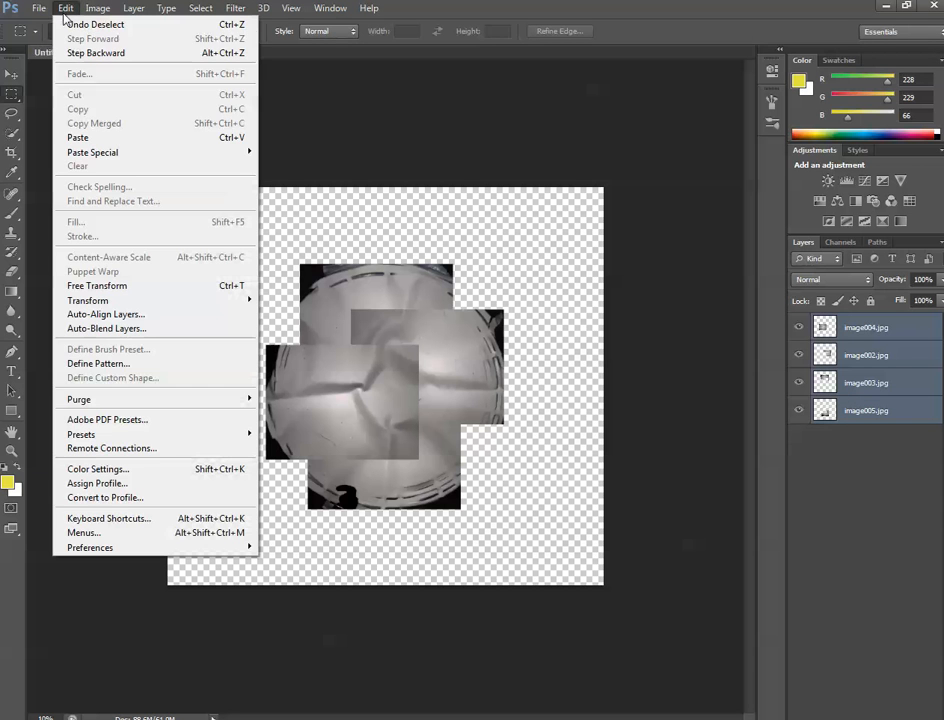
mouse_move(106, 328)
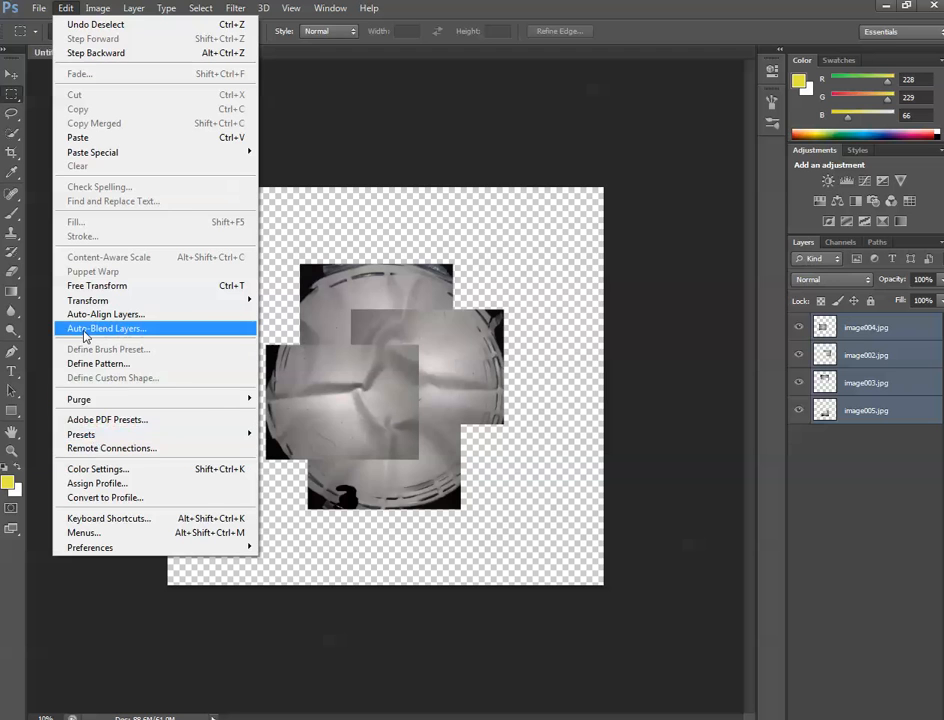
click(105, 328)
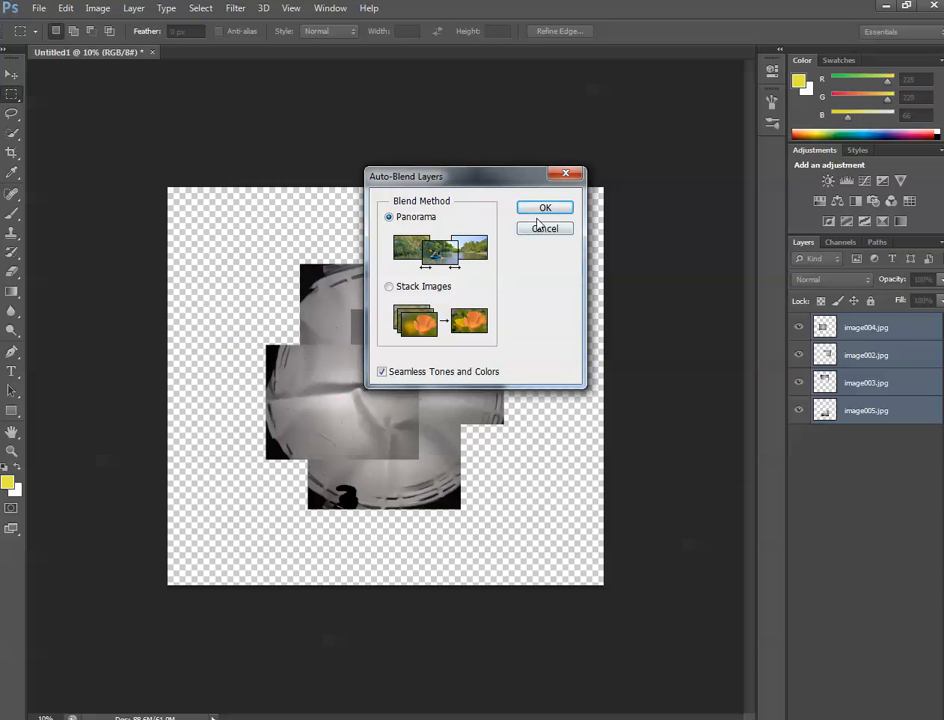
click(545, 207)
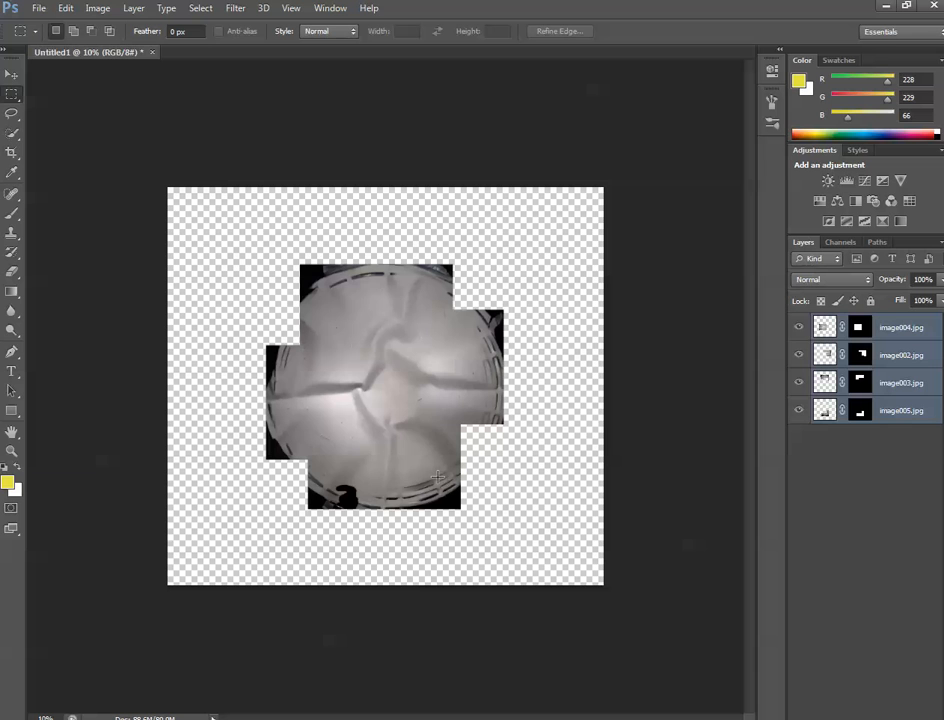
mouse_move(278, 390)
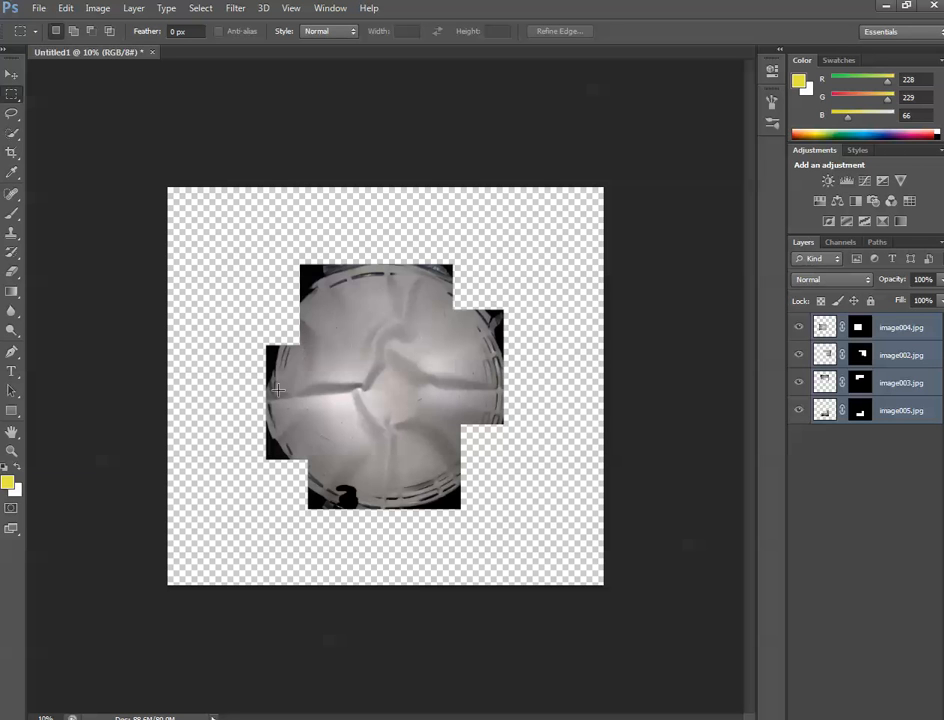
mouse_move(258, 315)
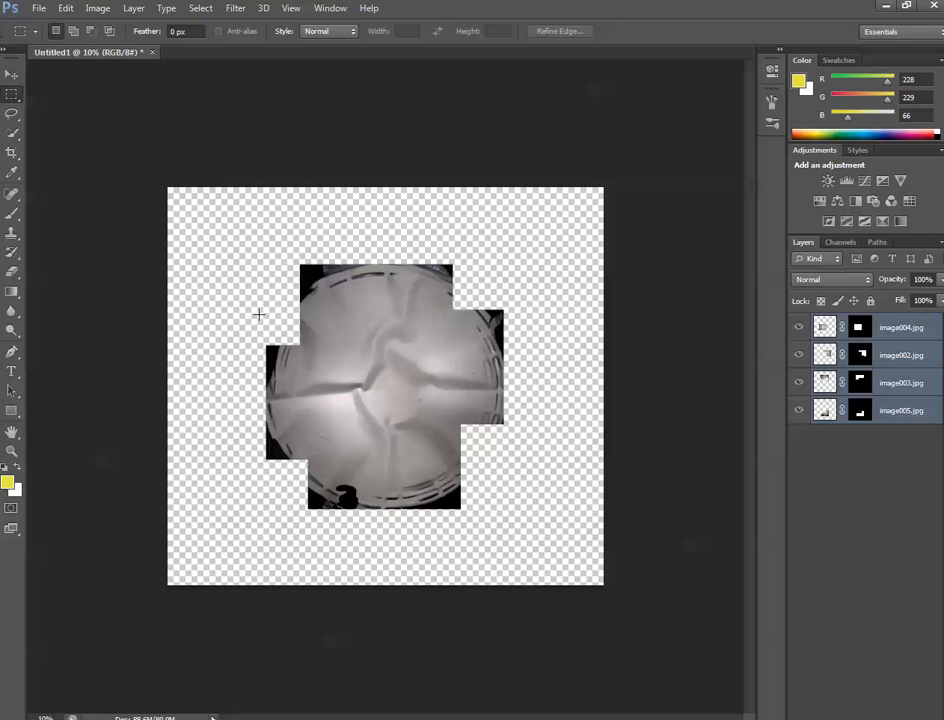
mouse_move(260, 280)
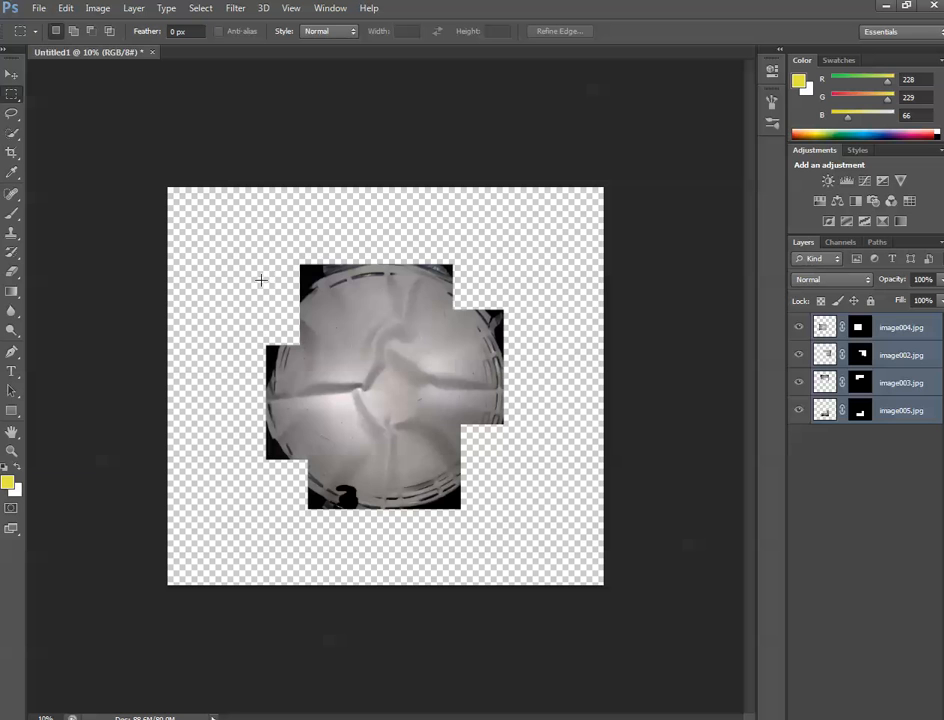
Marquee-select the blended photo, crop the canvas, and dismiss the no-pixels warning.
drag(263, 280, 418, 413)
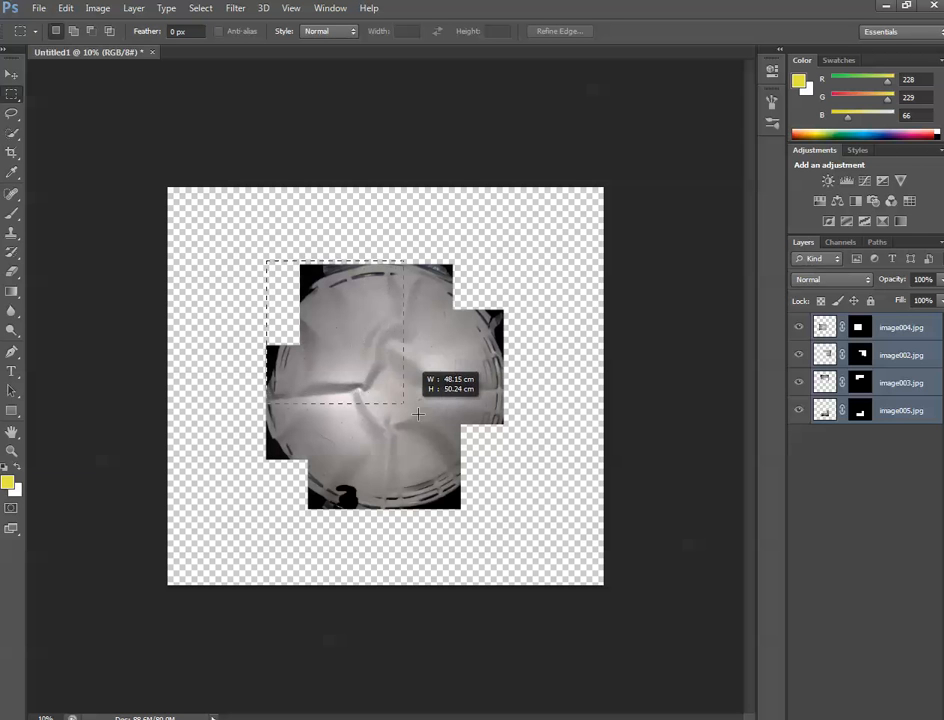
drag(418, 414, 500, 508)
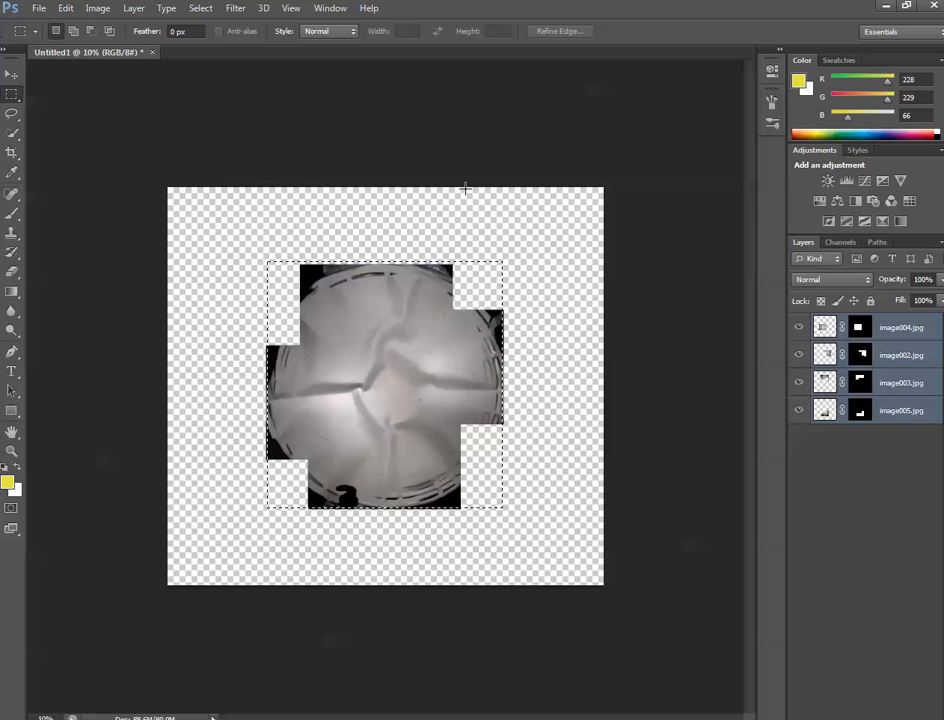
click(65, 8)
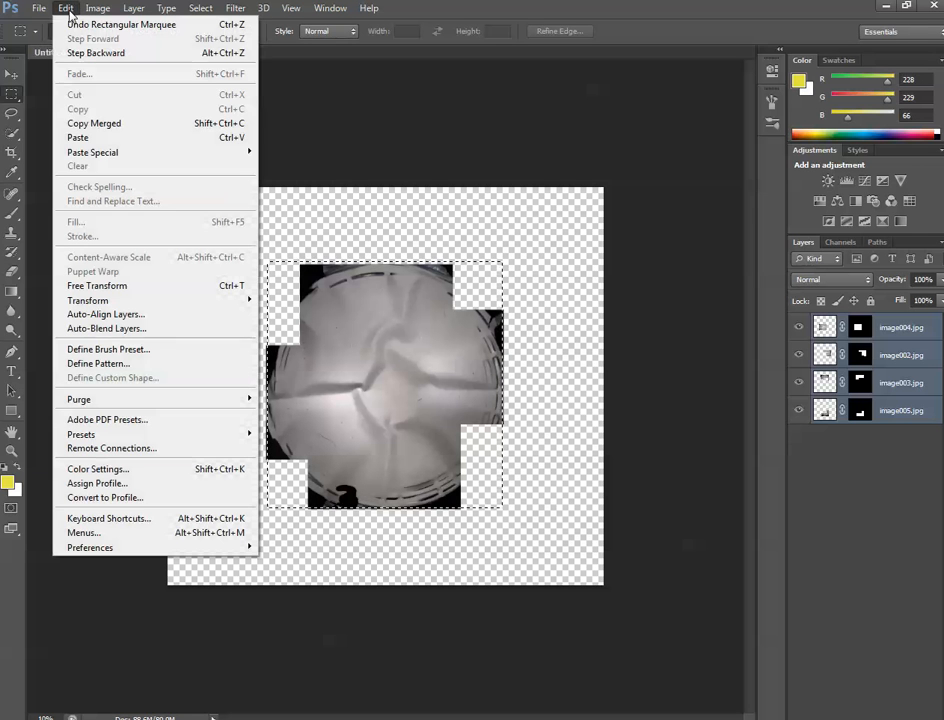
mouse_move(94, 123)
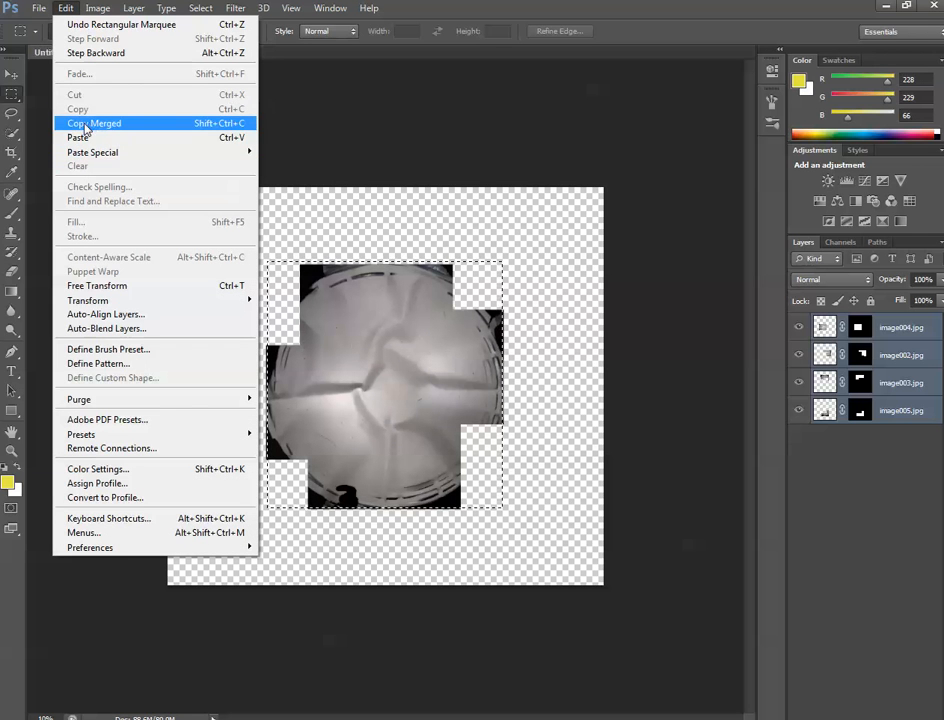
click(97, 8)
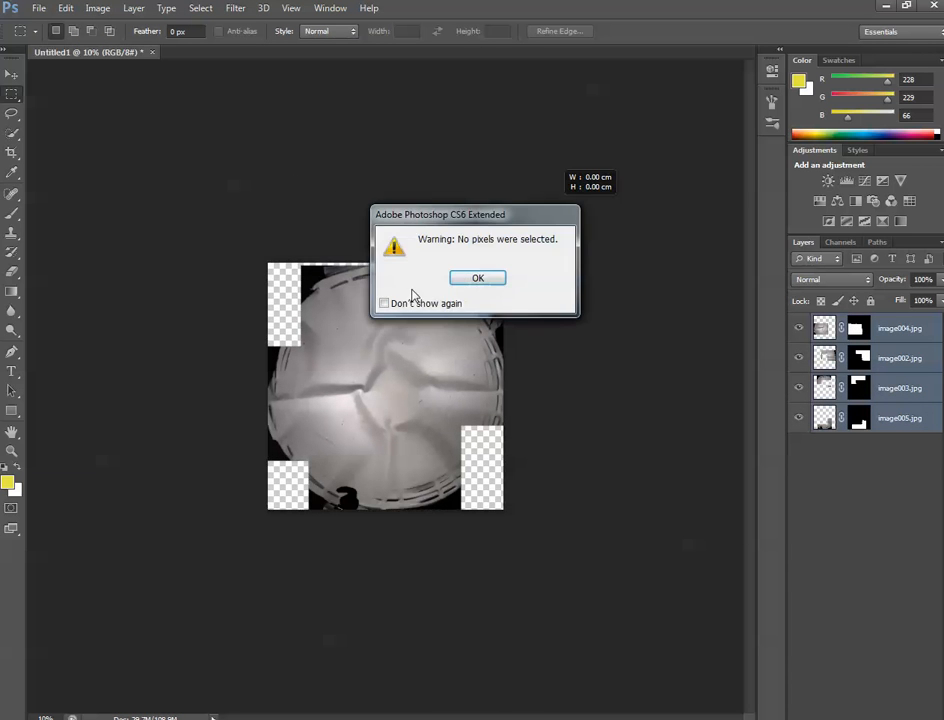
click(477, 277)
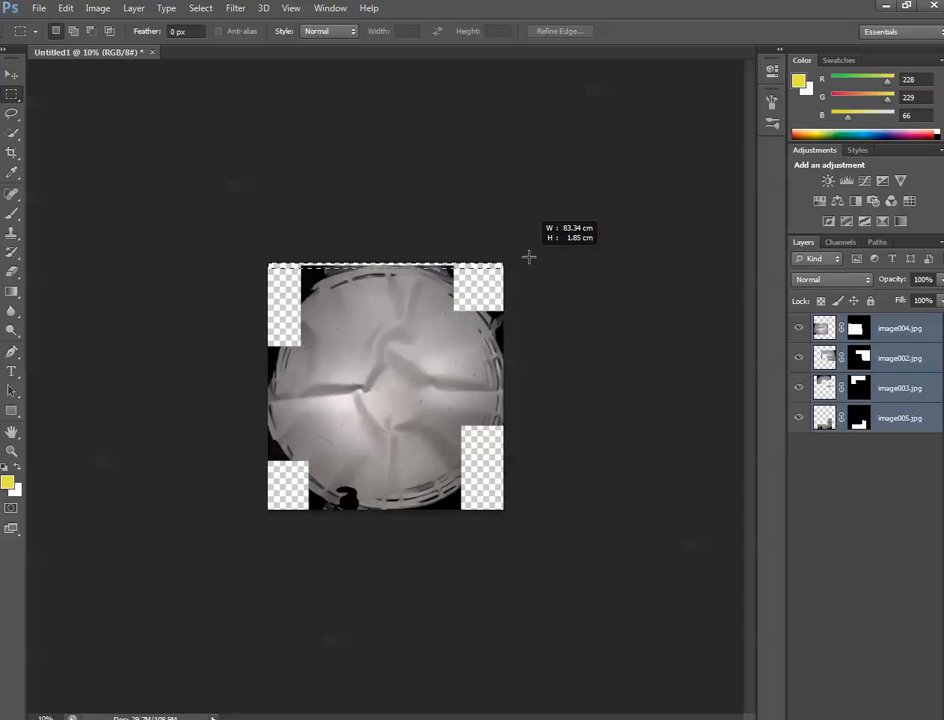
Undo an accidental crop to a thin strip along the image top.
click(97, 8)
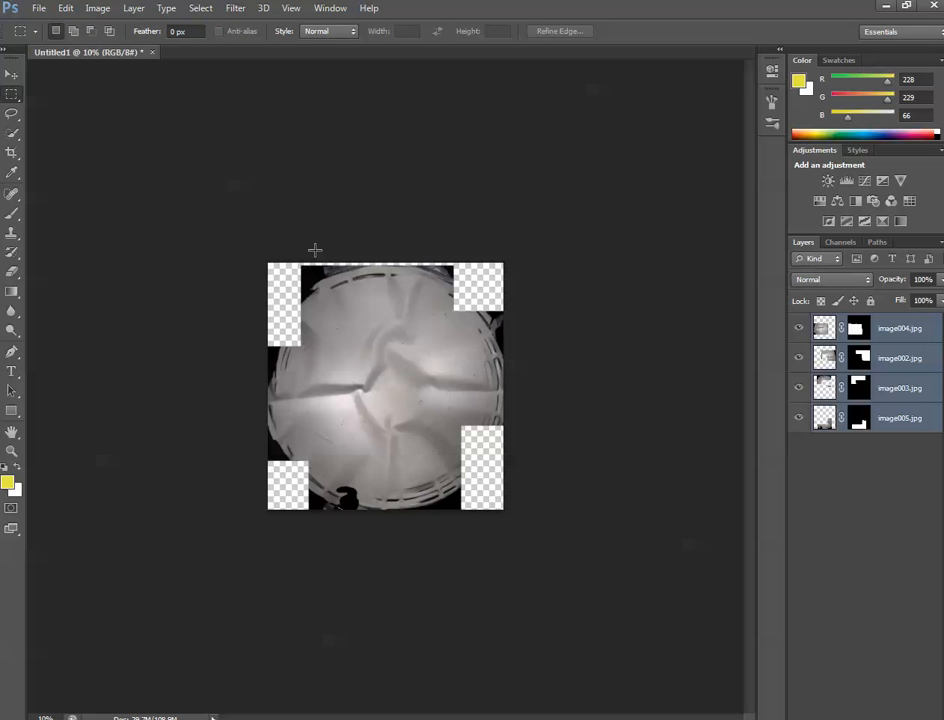
mouse_move(267, 265)
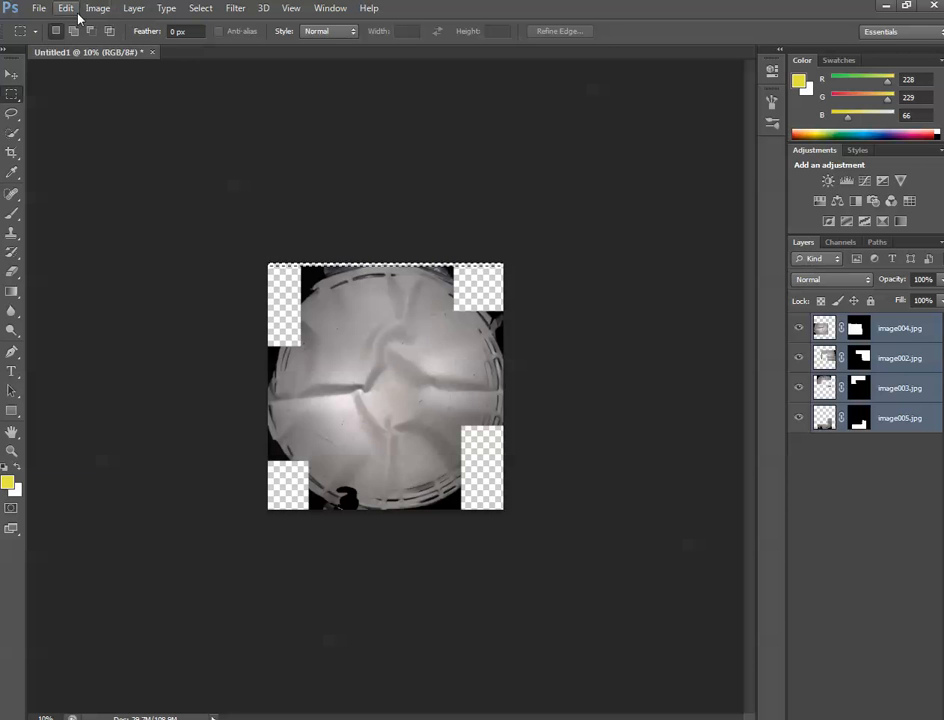
mouse_move(349, 108)
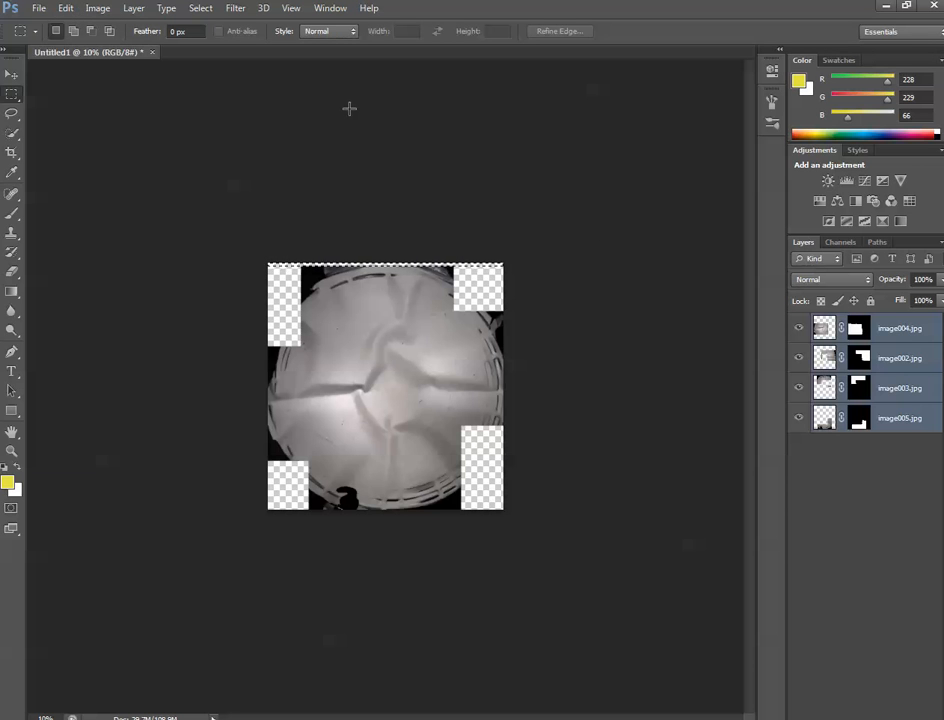
click(97, 8)
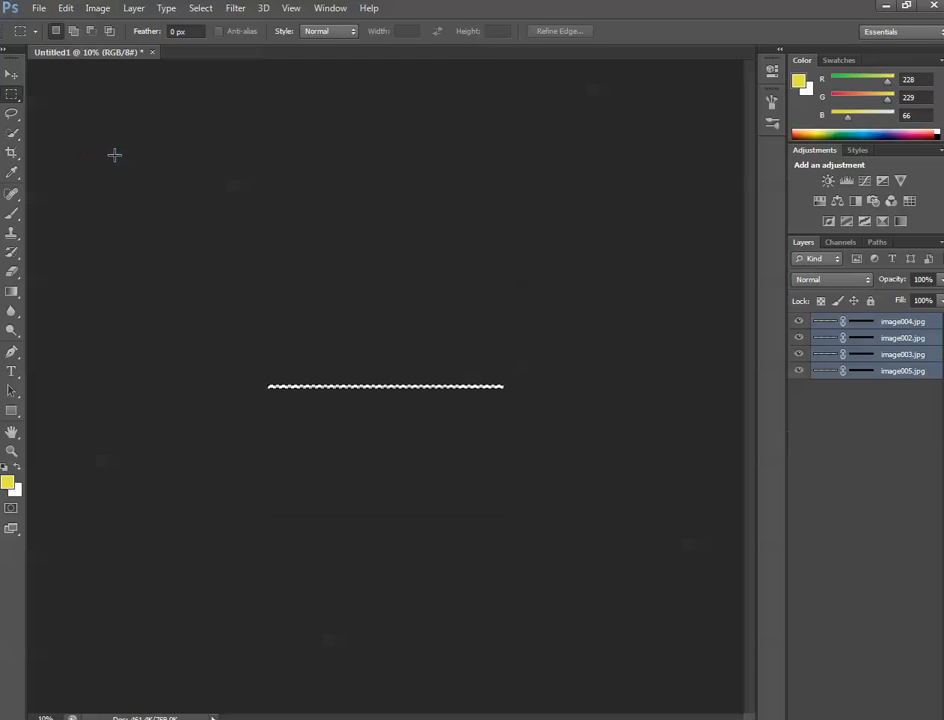
click(97, 8)
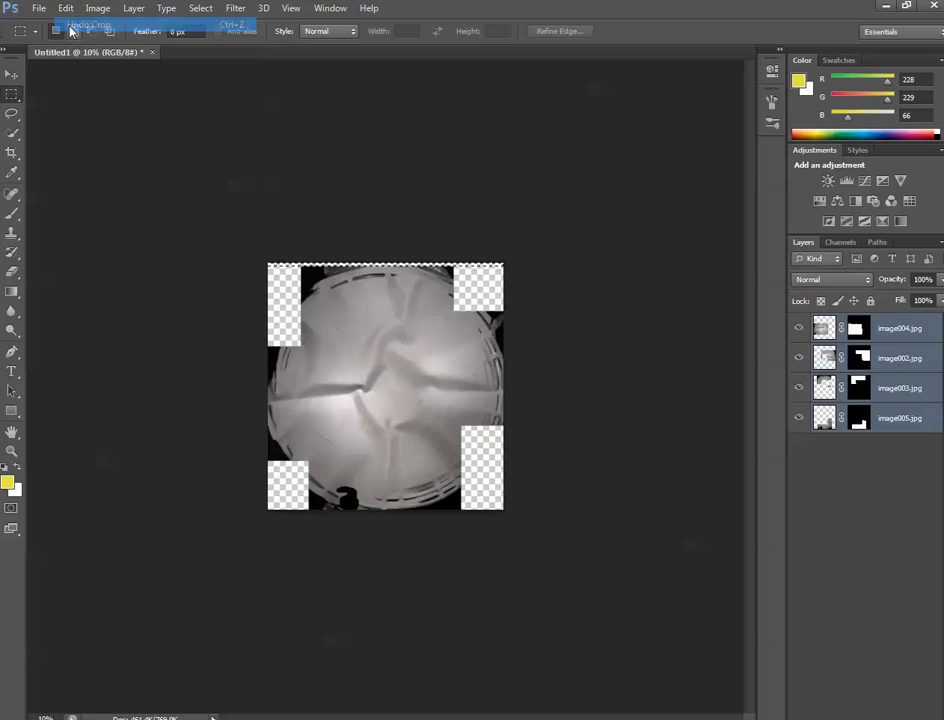
click(90, 24)
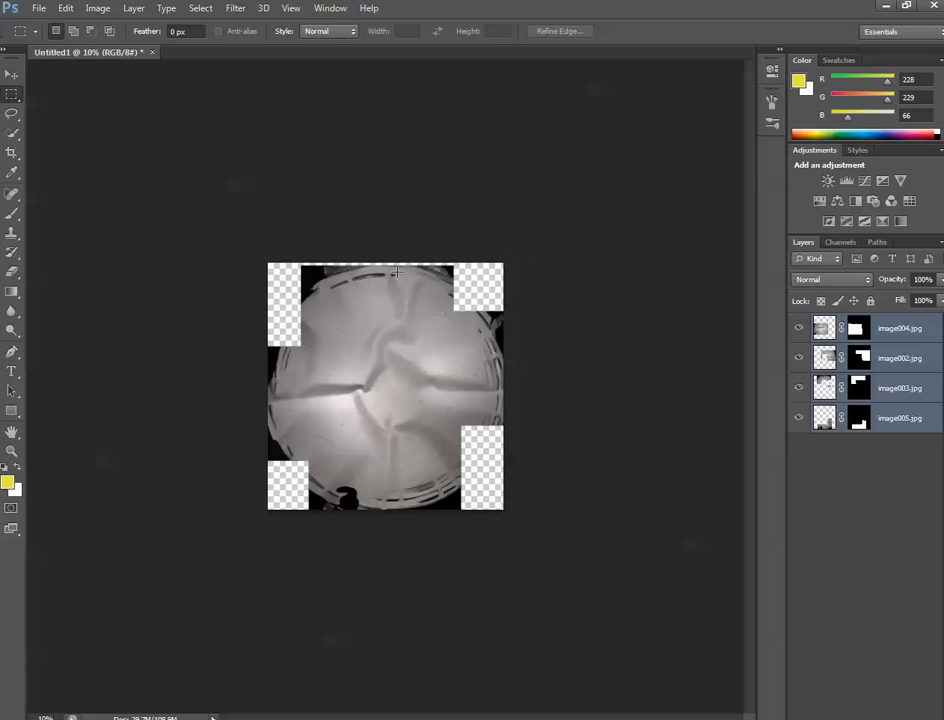
mouse_move(487, 322)
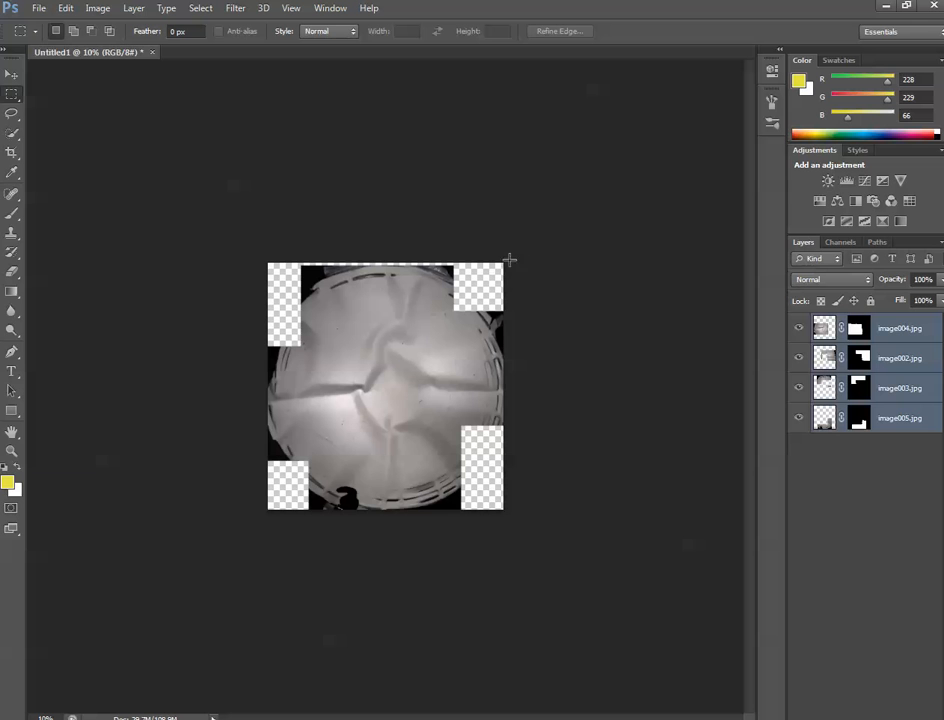
mouse_move(340, 256)
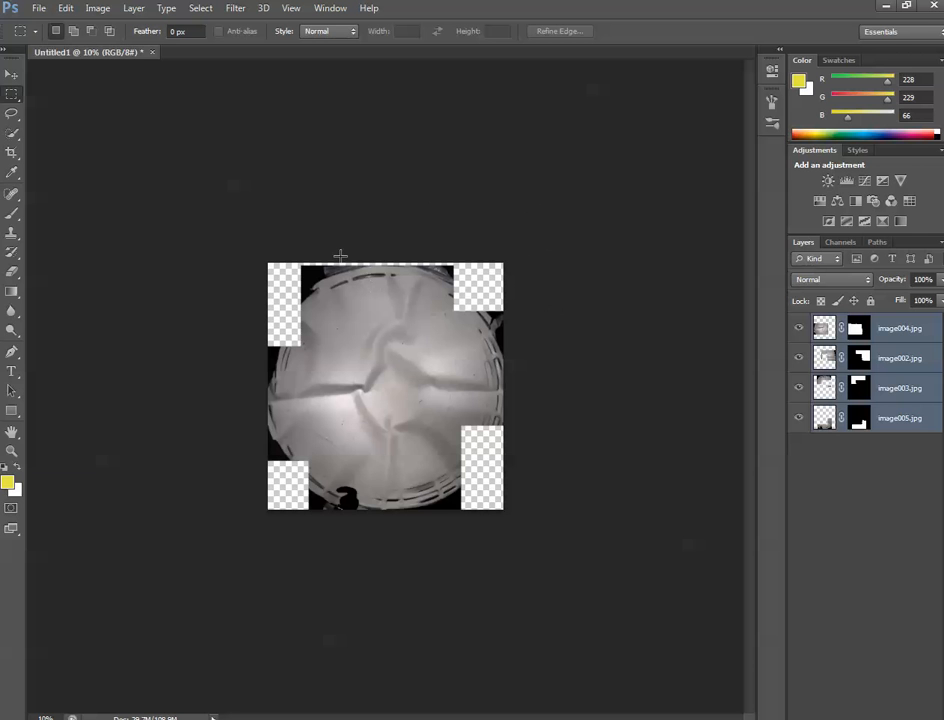
Save the panorama as the JPEG 'Merged image', accepting the default JPEG quality options.
click(39, 8)
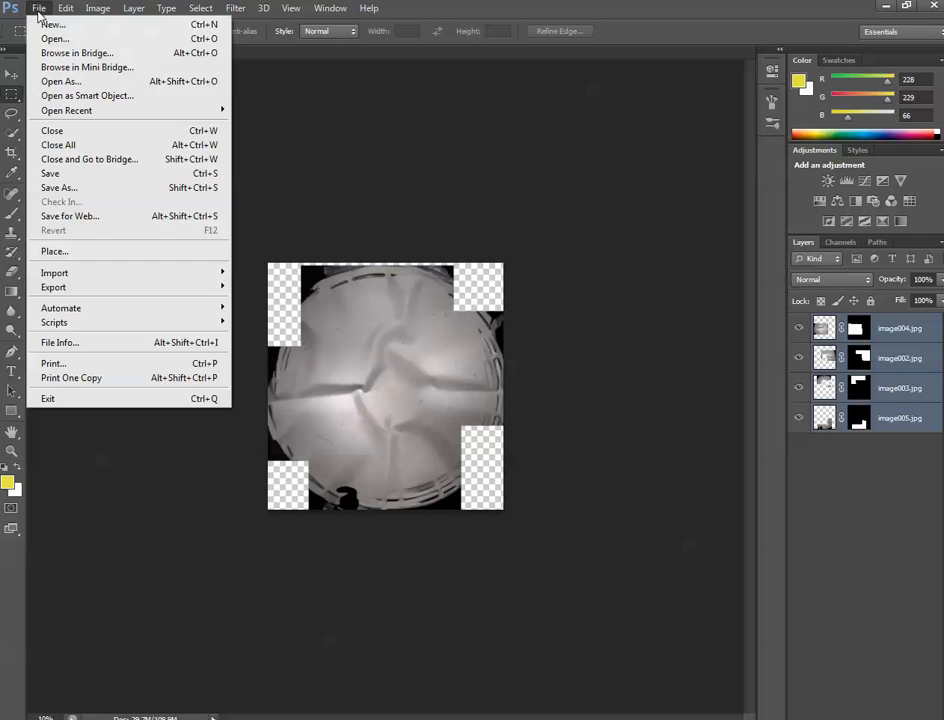
click(58, 188)
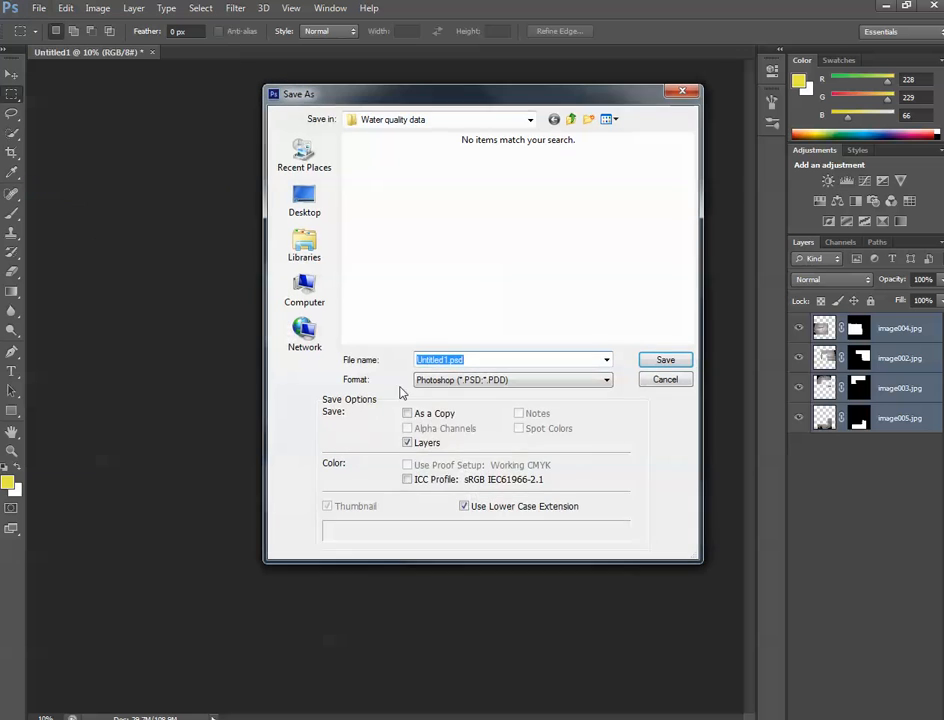
click(607, 380)
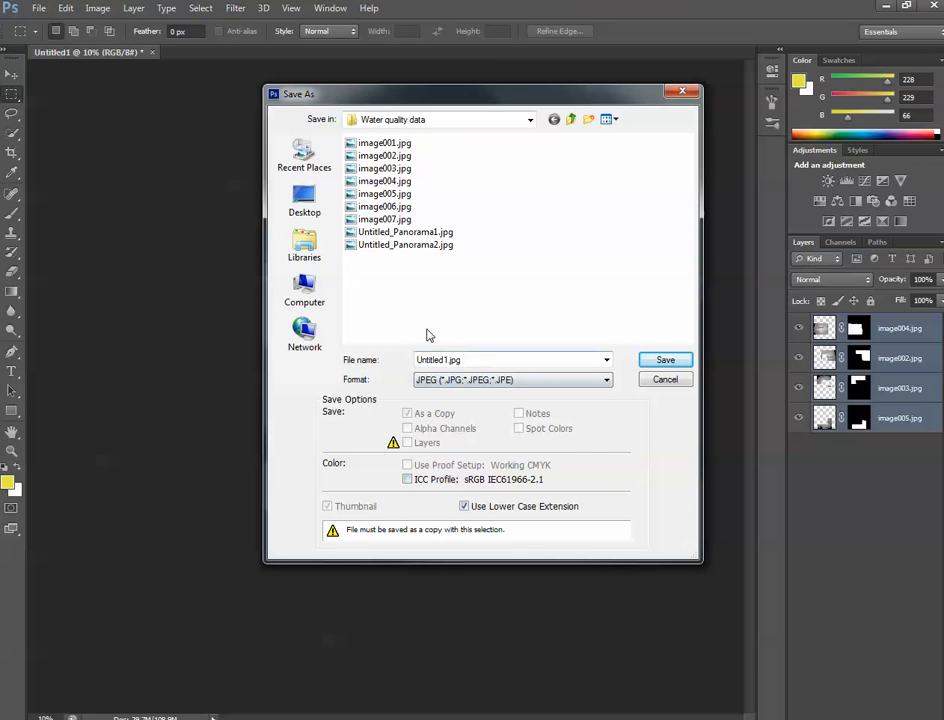
click(405, 244)
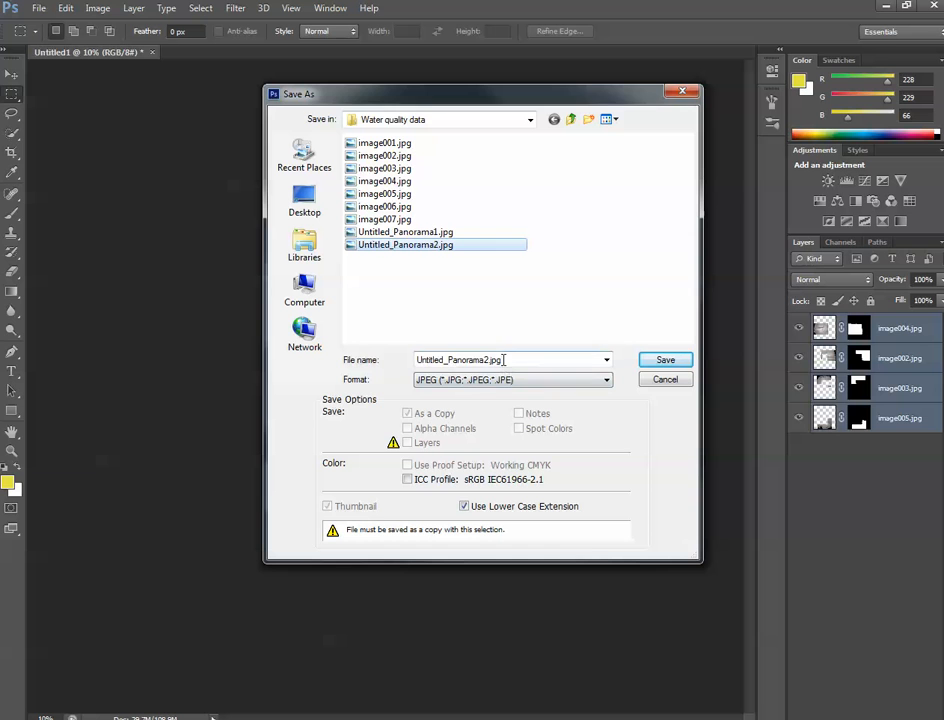
text(Merged image)
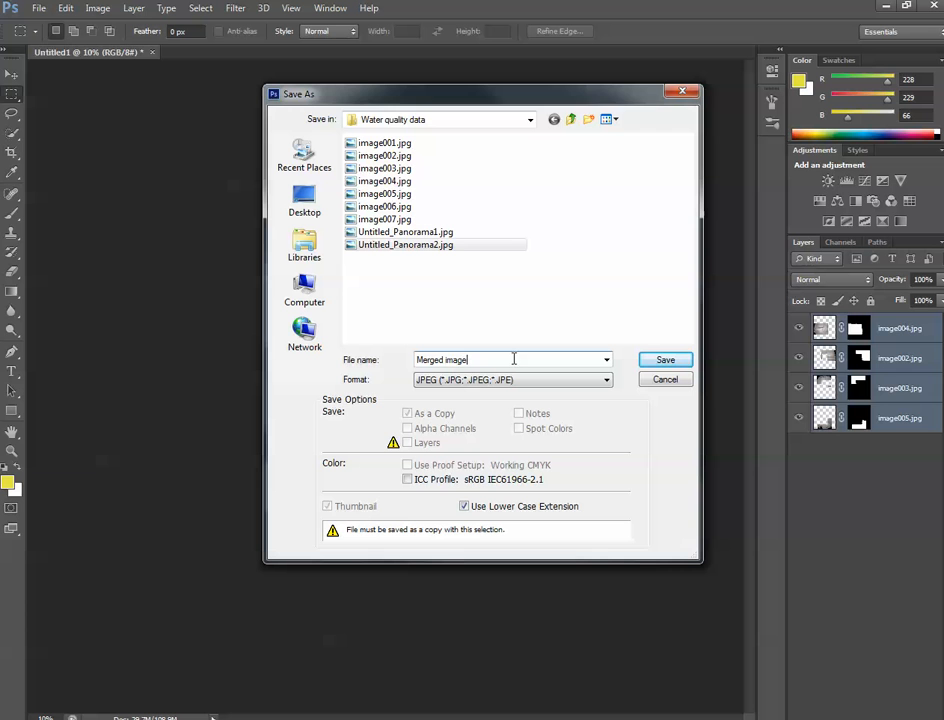
mouse_move(622, 373)
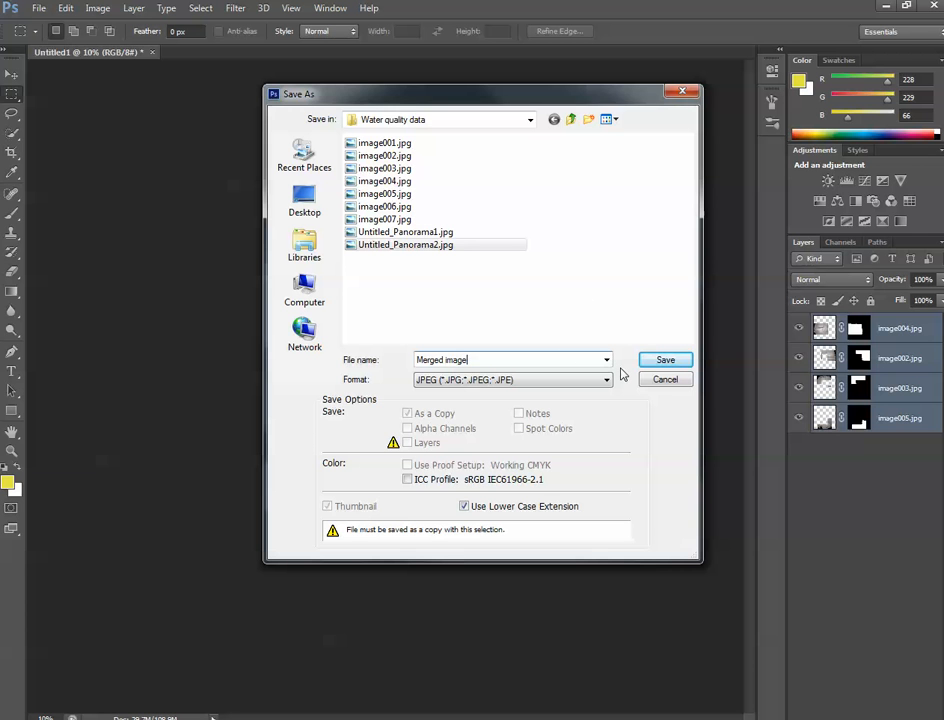
click(662, 359)
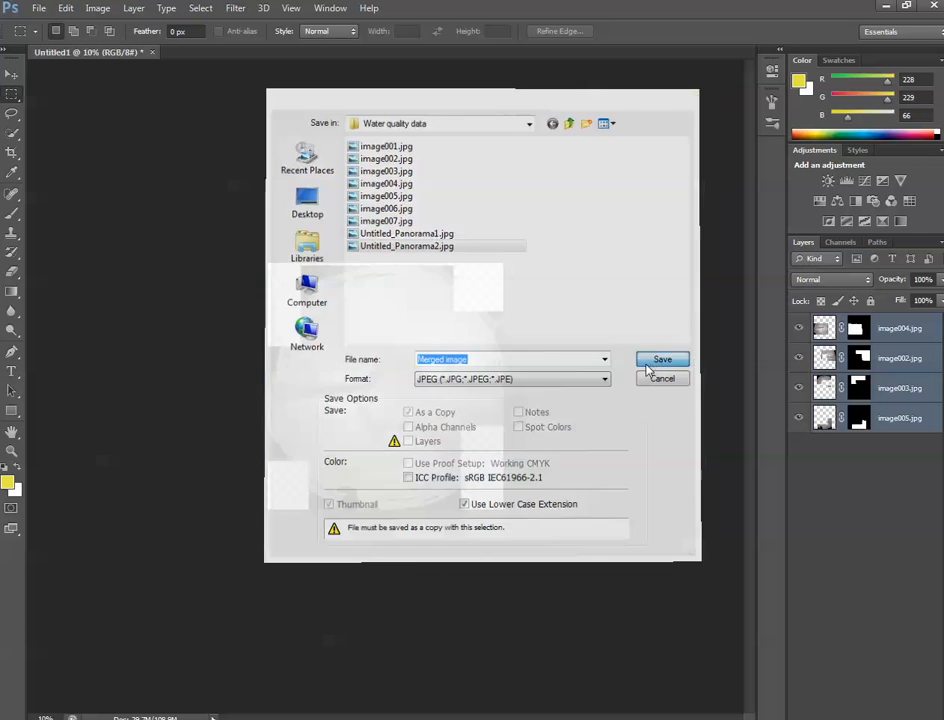
click(662, 359)
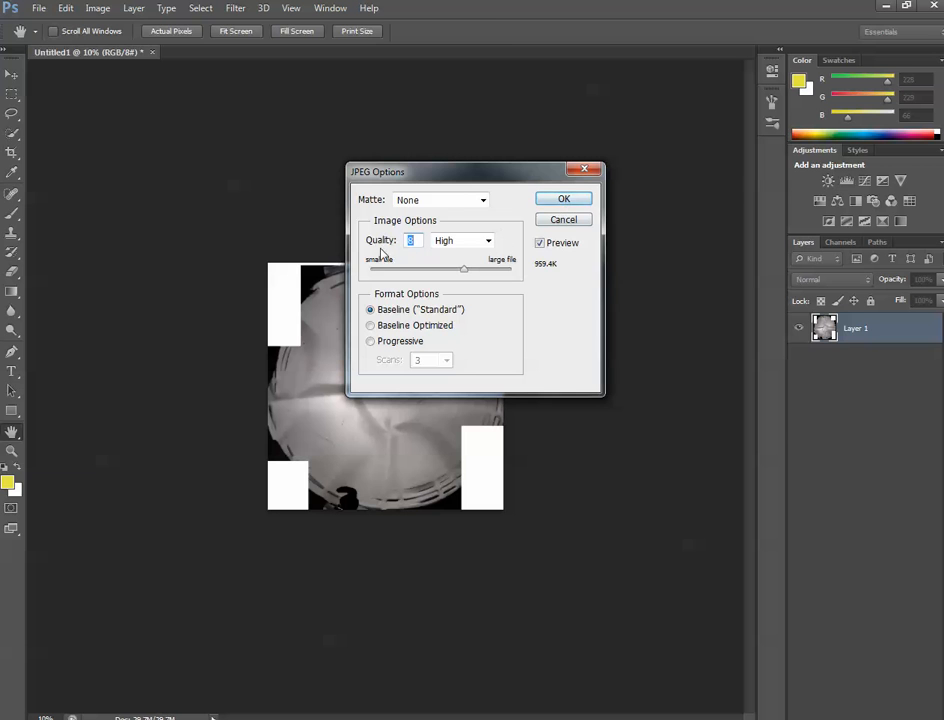
click(563, 198)
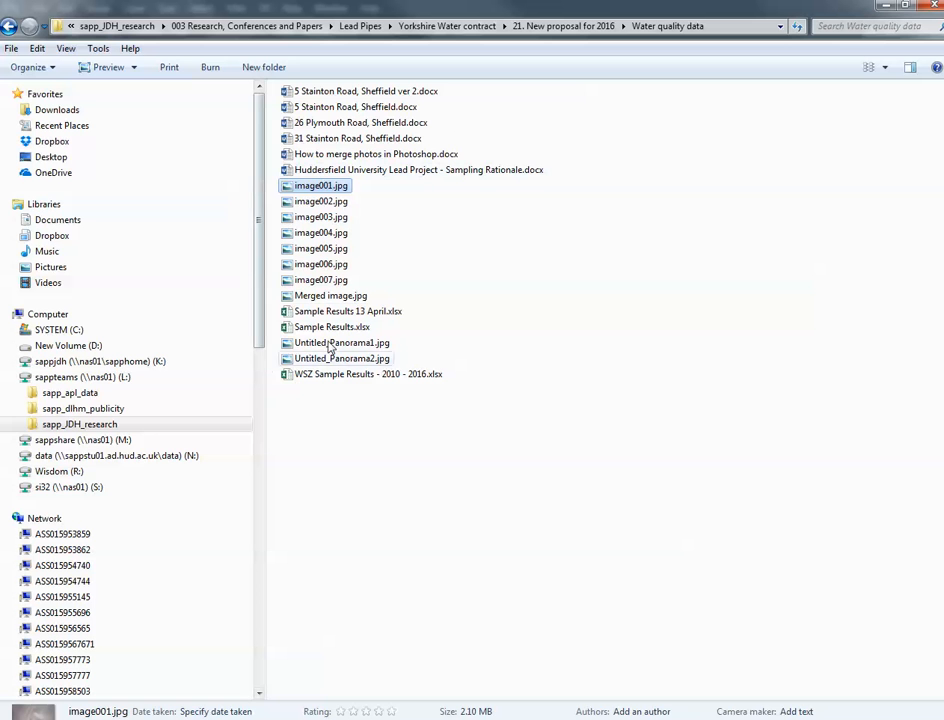
Select Merged image.jpg in Explorer and bring up its context menu.
click(331, 295)
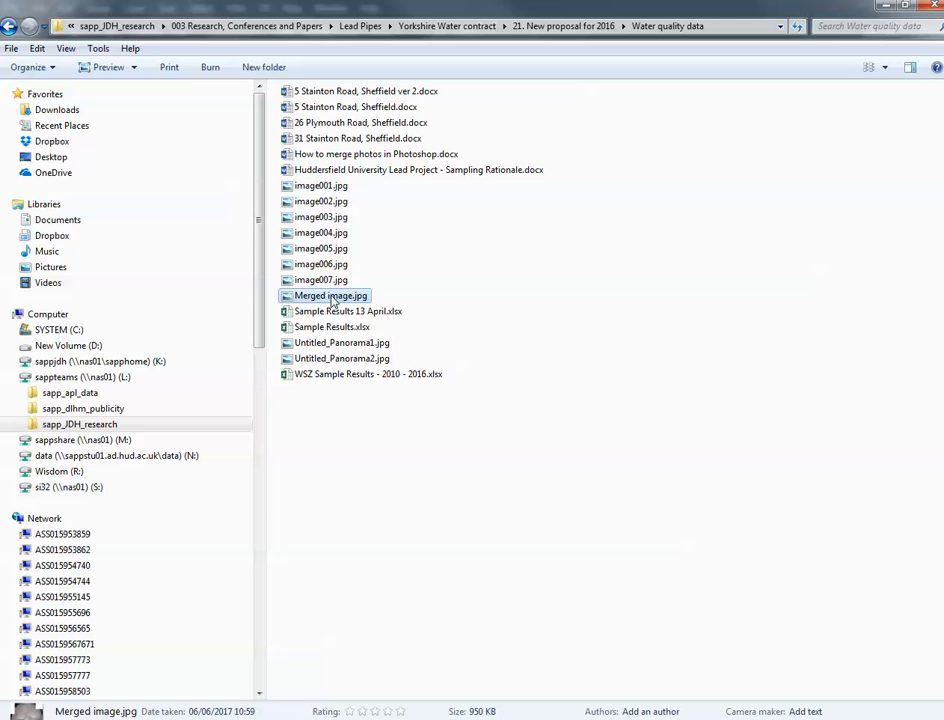
right_click(331, 295)
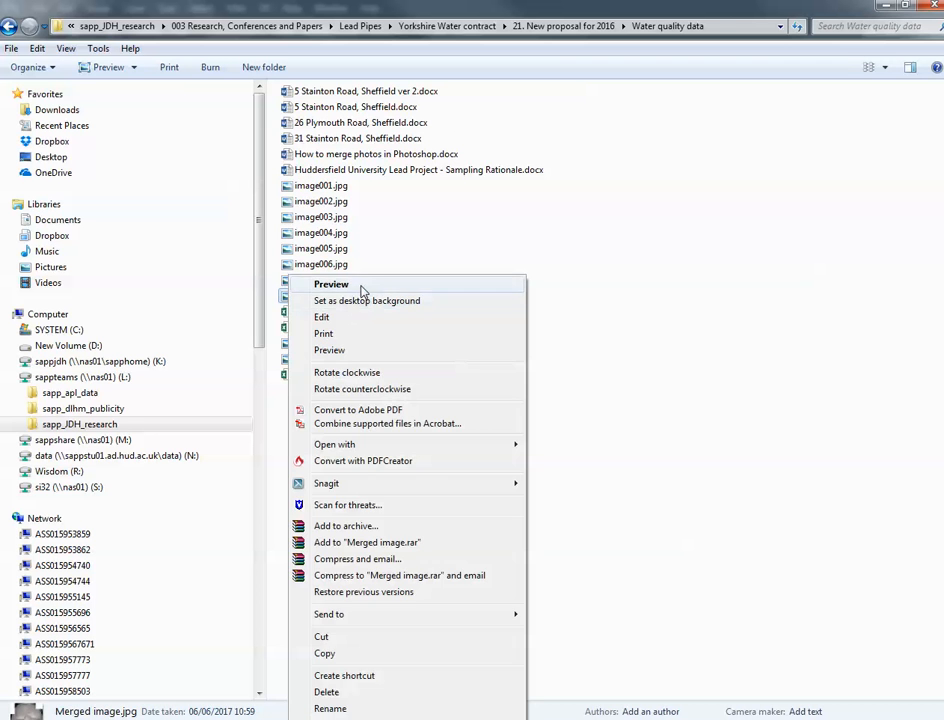